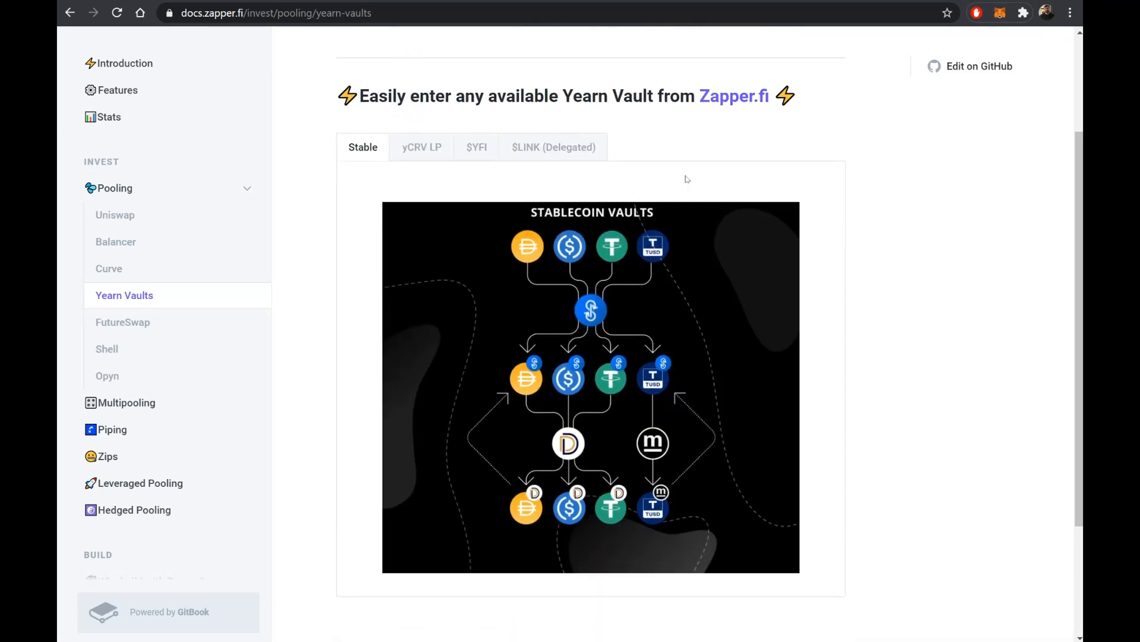
mouse_move(658, 194)
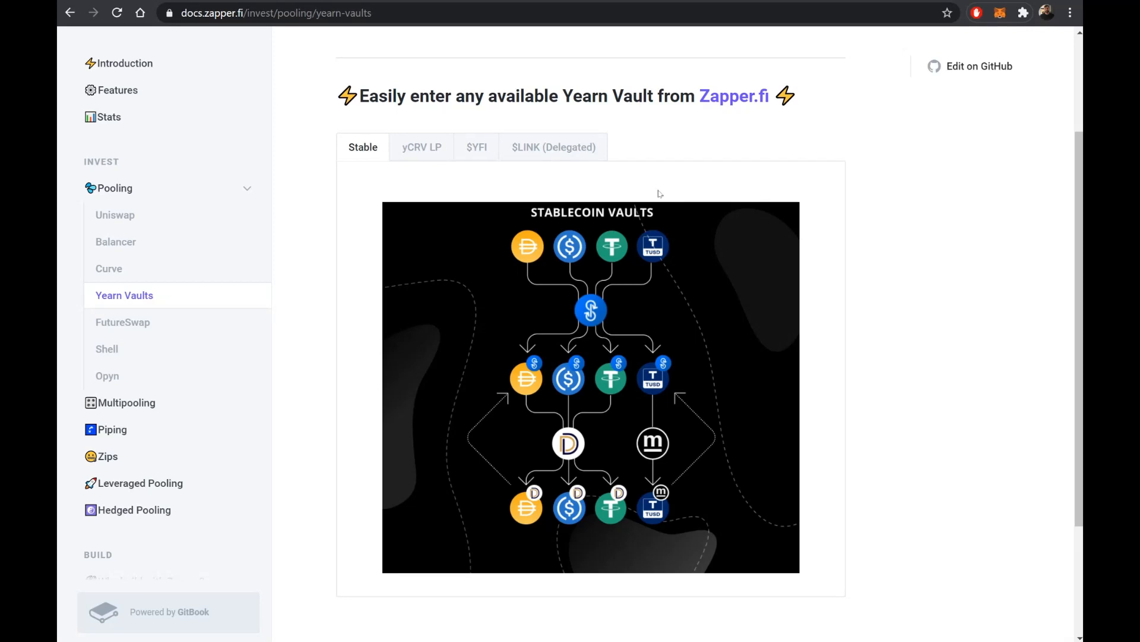
mouse_move(571, 201)
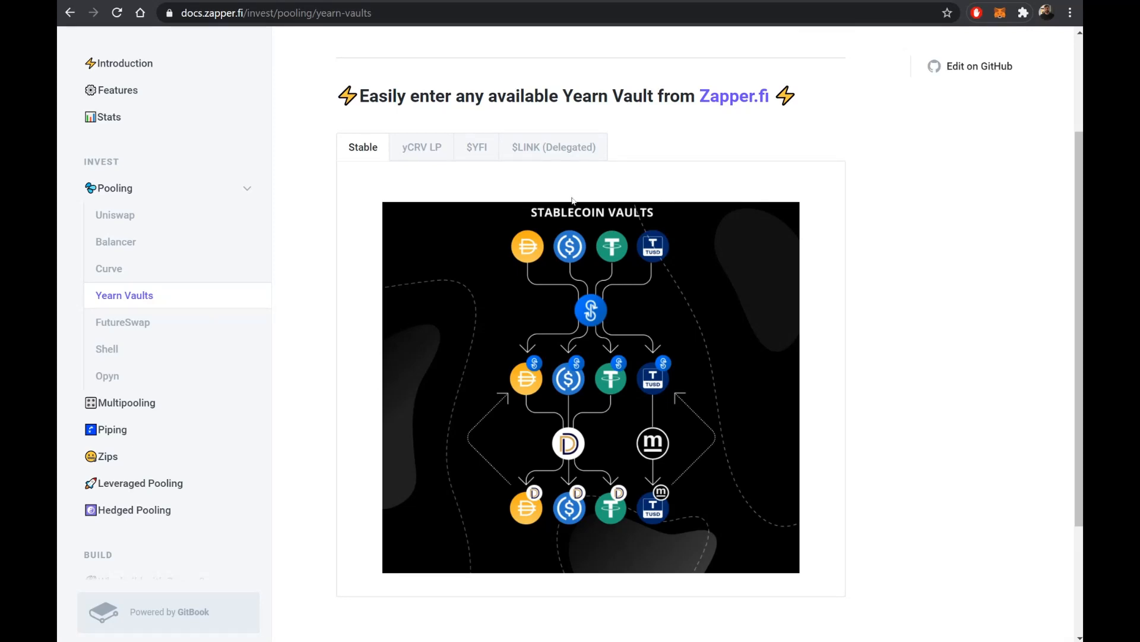
mouse_move(578, 188)
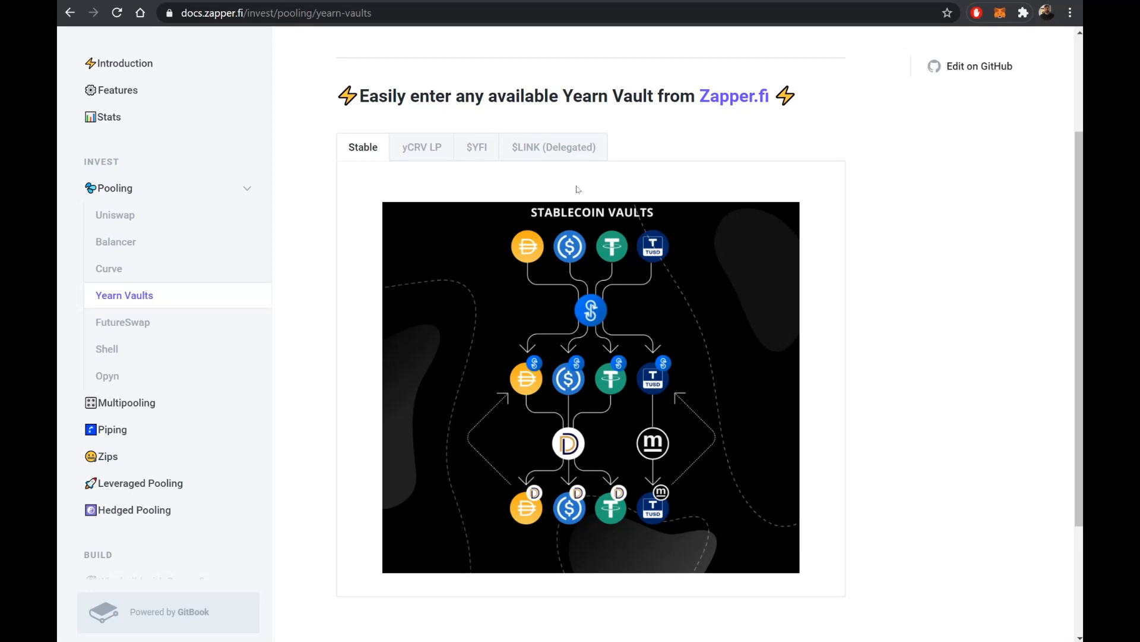
mouse_move(529, 257)
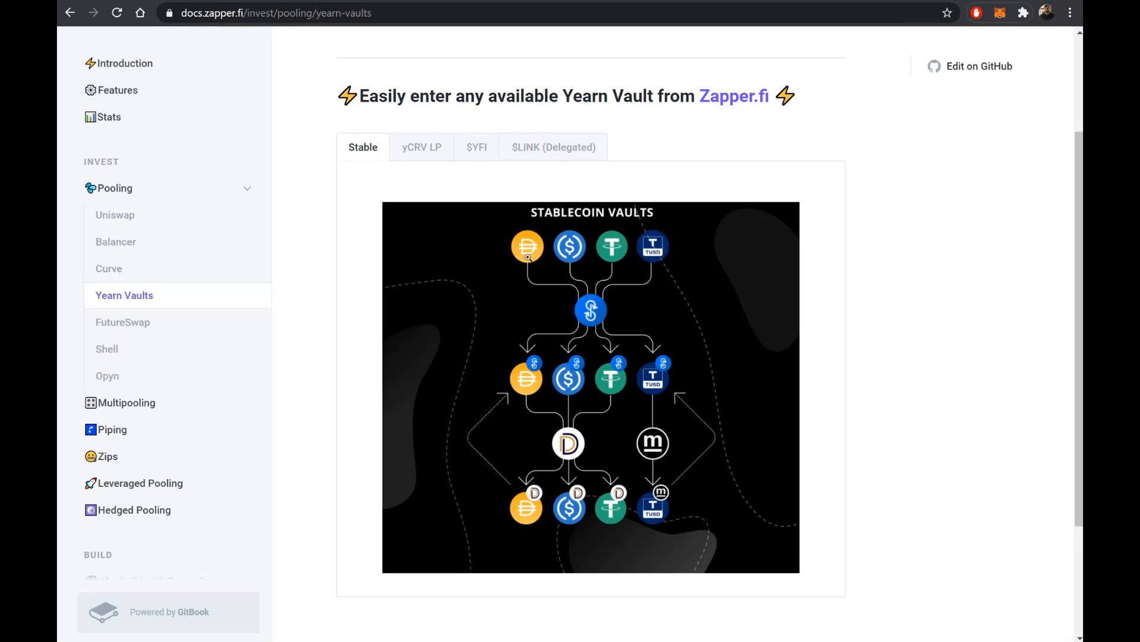
mouse_move(598, 321)
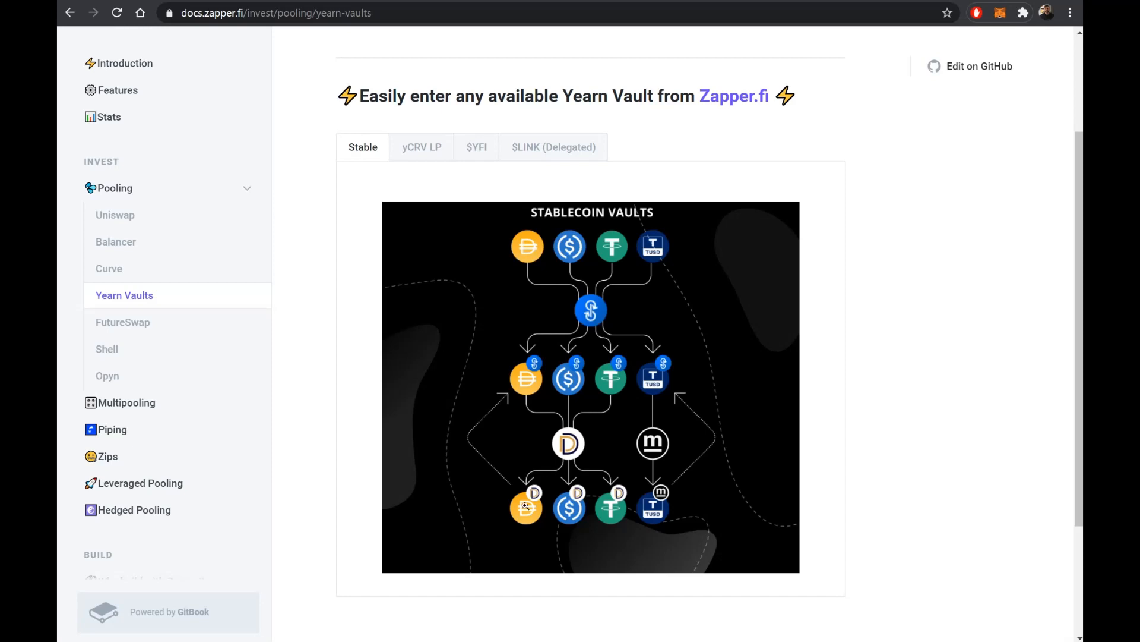
mouse_move(525, 507)
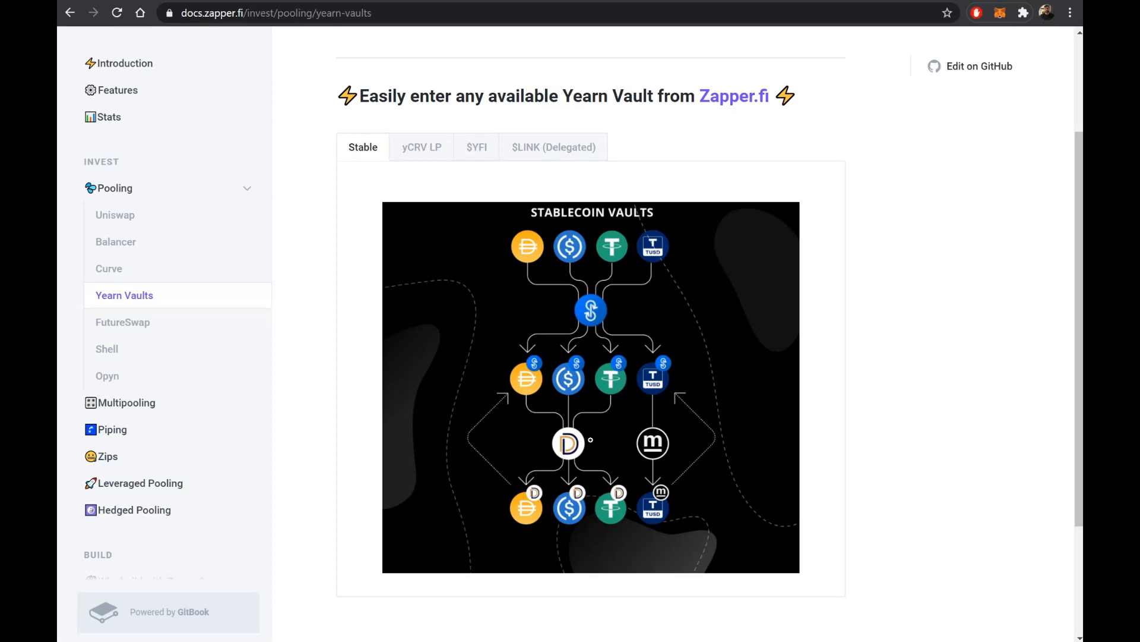
mouse_move(569, 449)
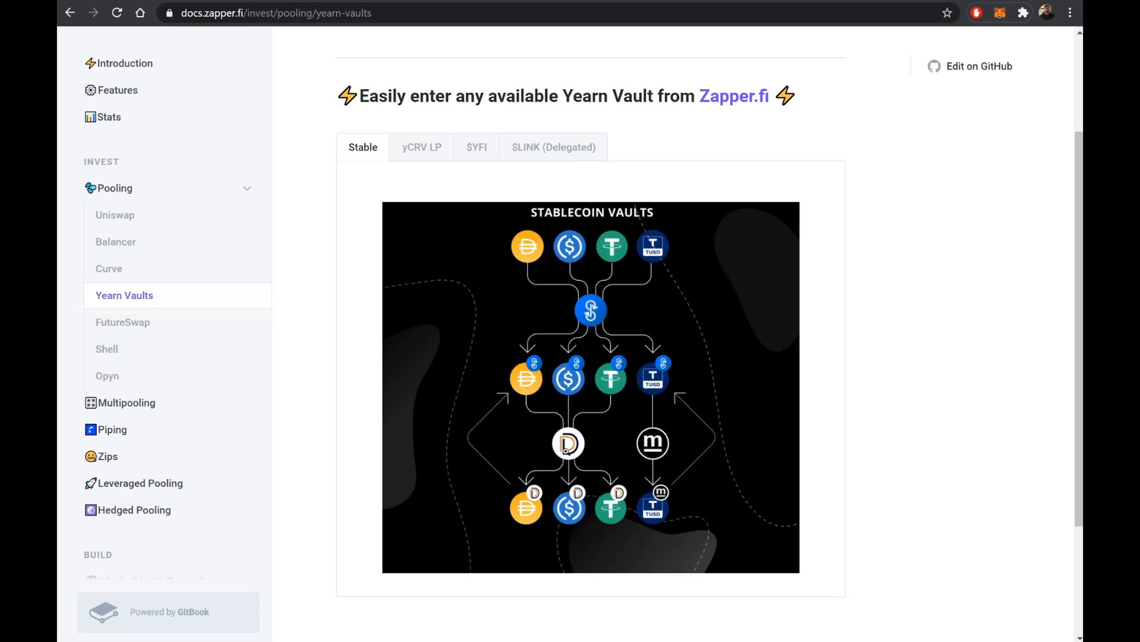
mouse_move(579, 442)
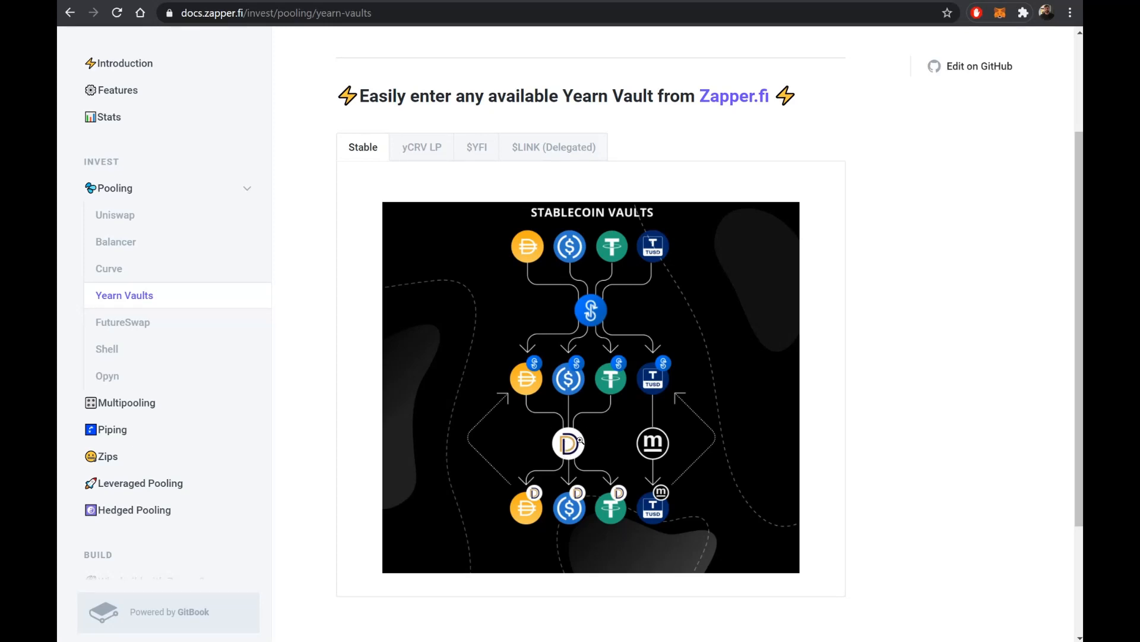
mouse_move(568, 395)
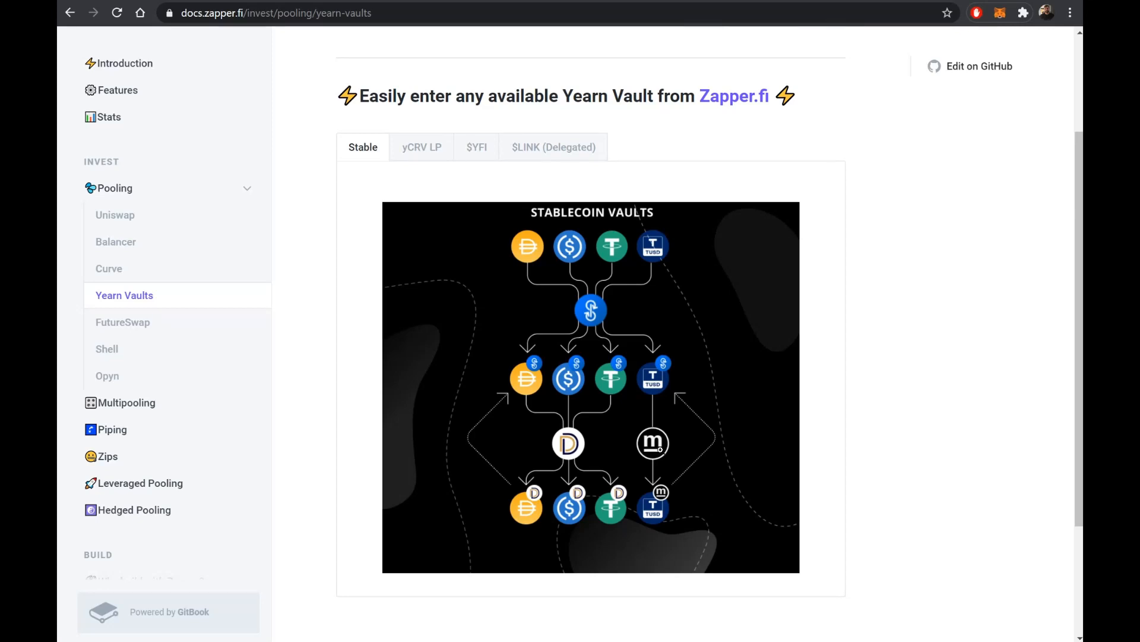
mouse_move(590, 322)
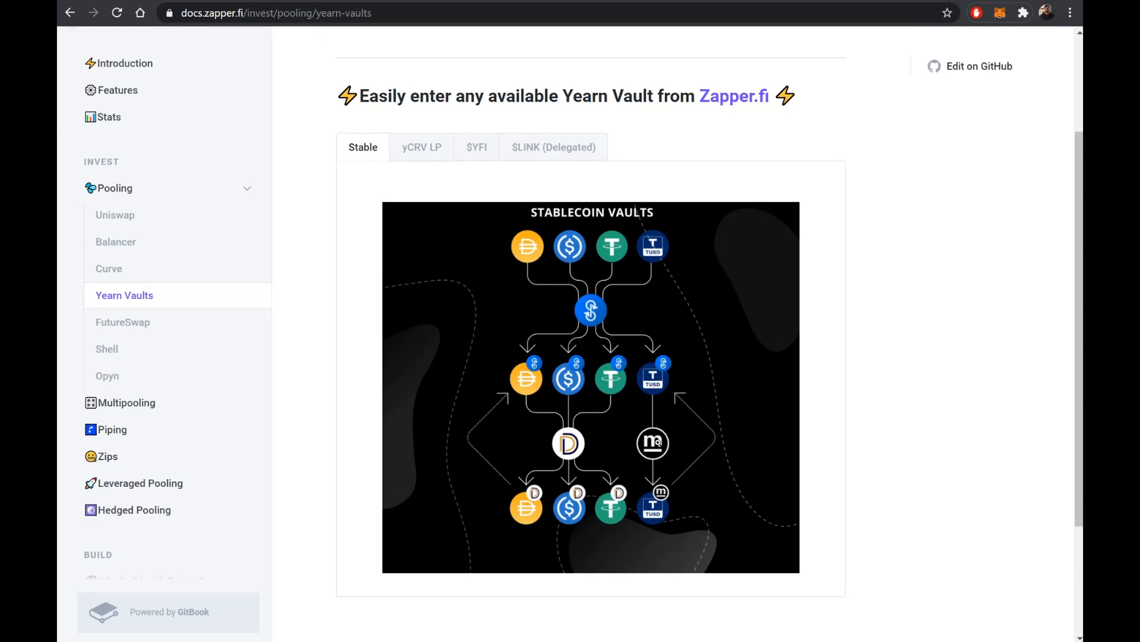
mouse_move(529, 255)
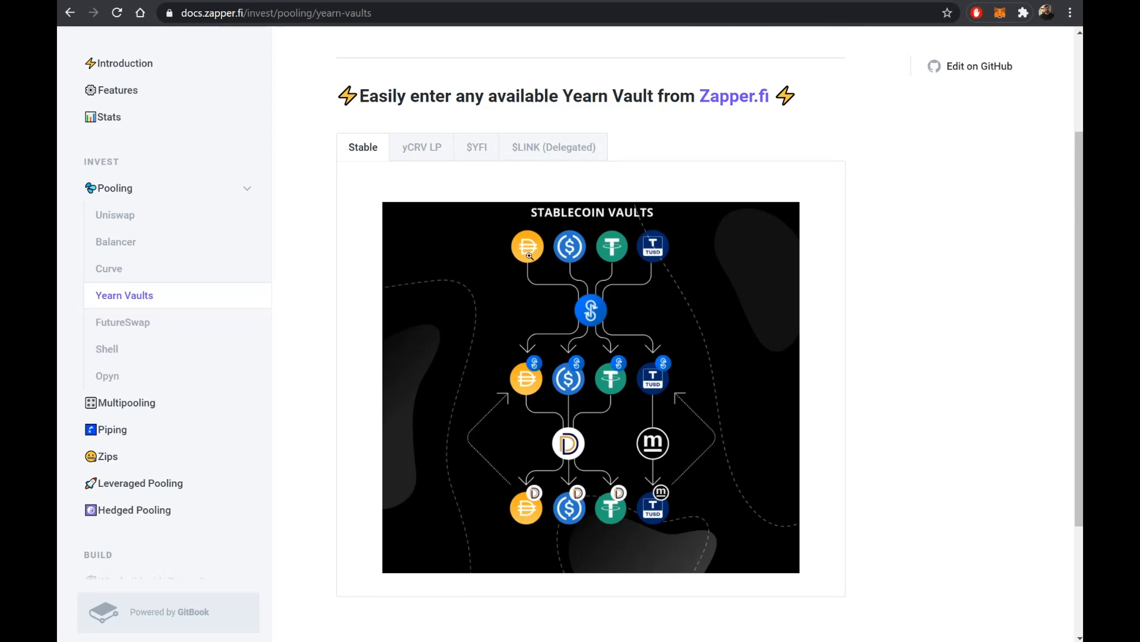
mouse_move(567, 247)
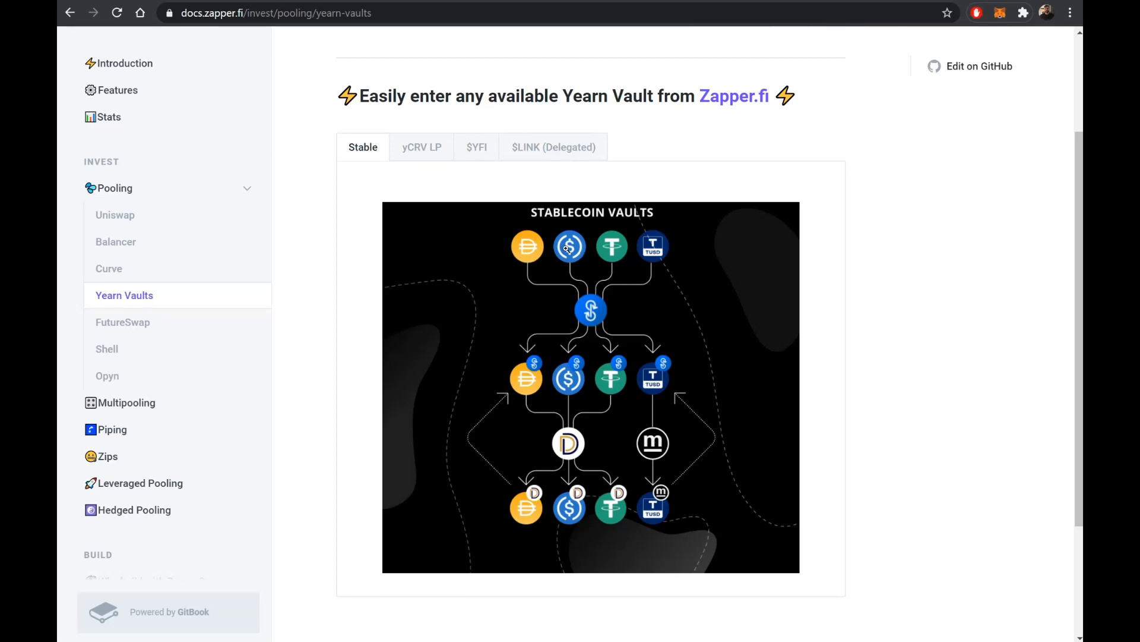
mouse_move(631, 396)
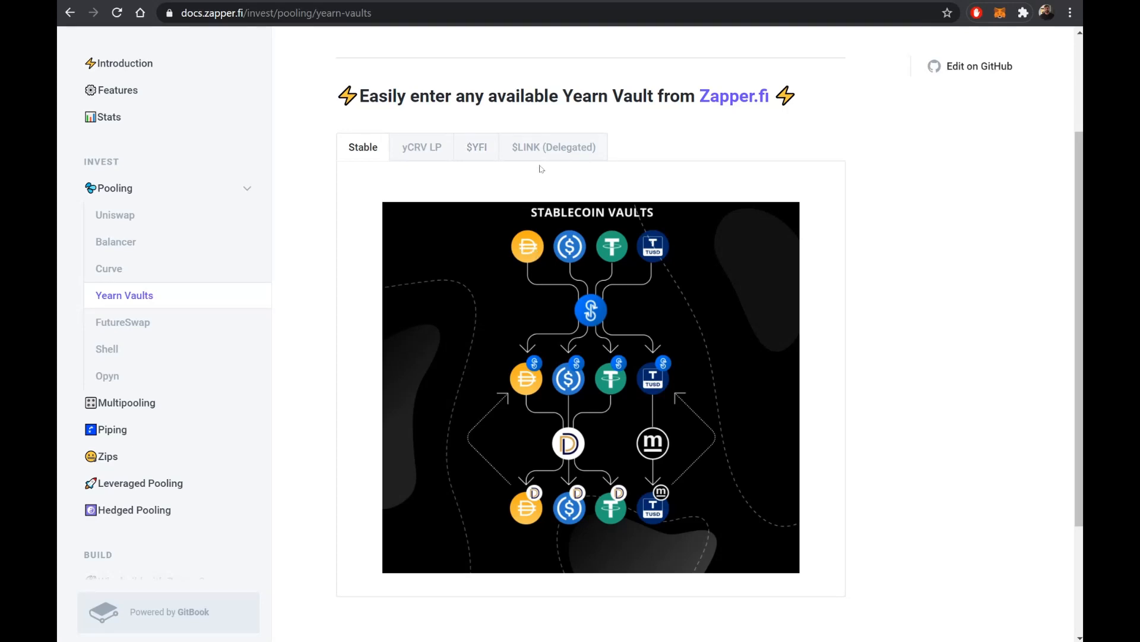
Select the $LINK (Delegated) tab to display its vault diagram.
left_click(554, 147)
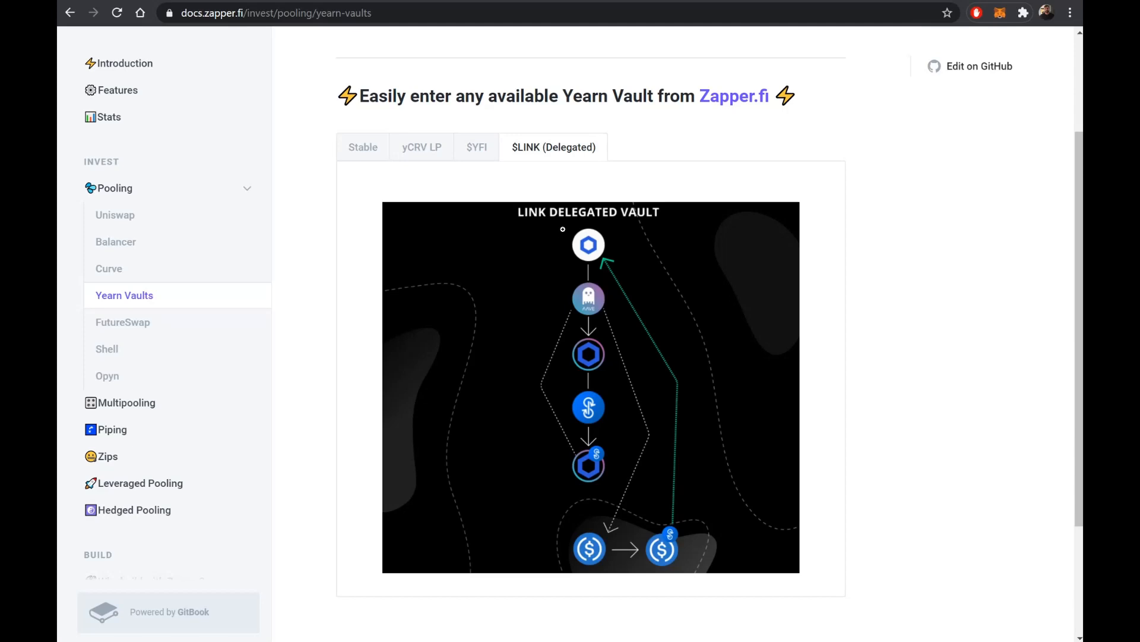
mouse_move(597, 255)
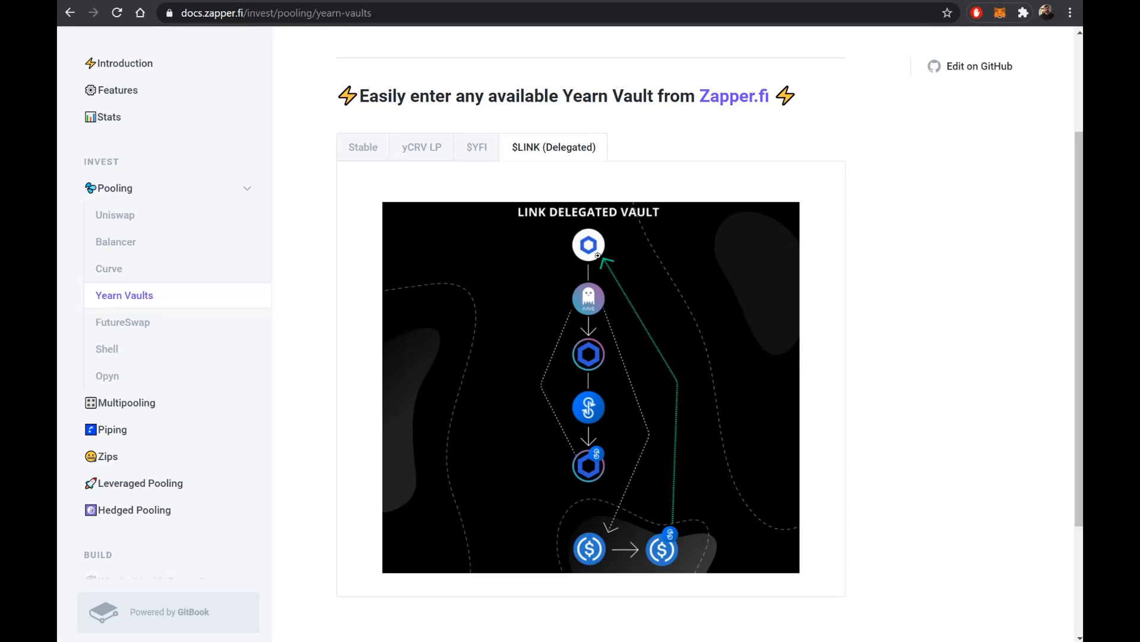
mouse_move(595, 348)
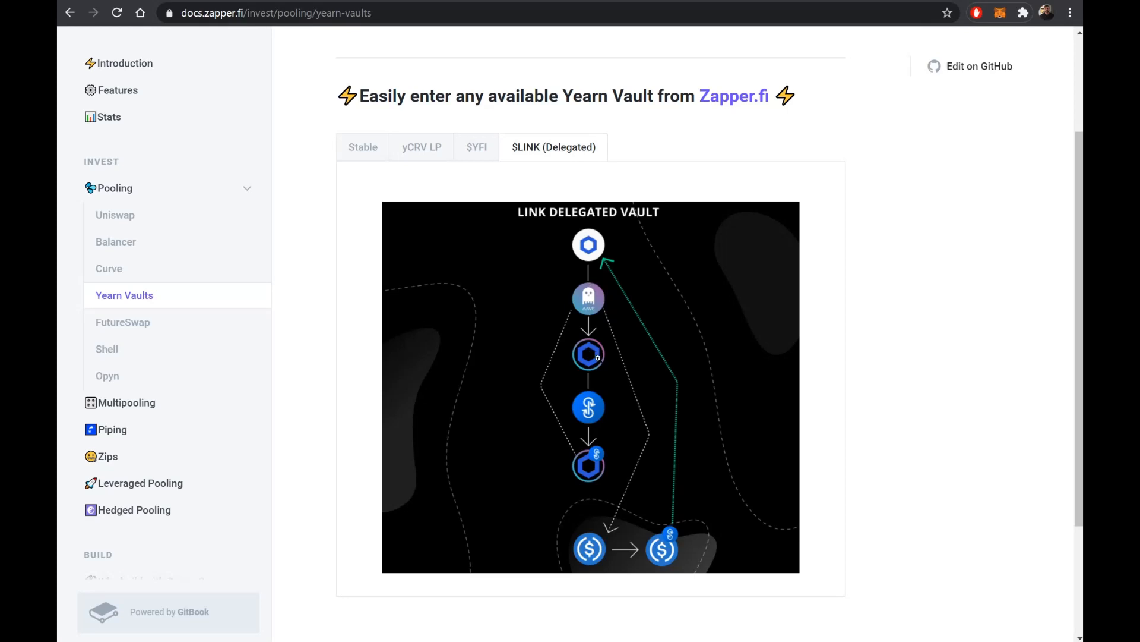
mouse_move(596, 354)
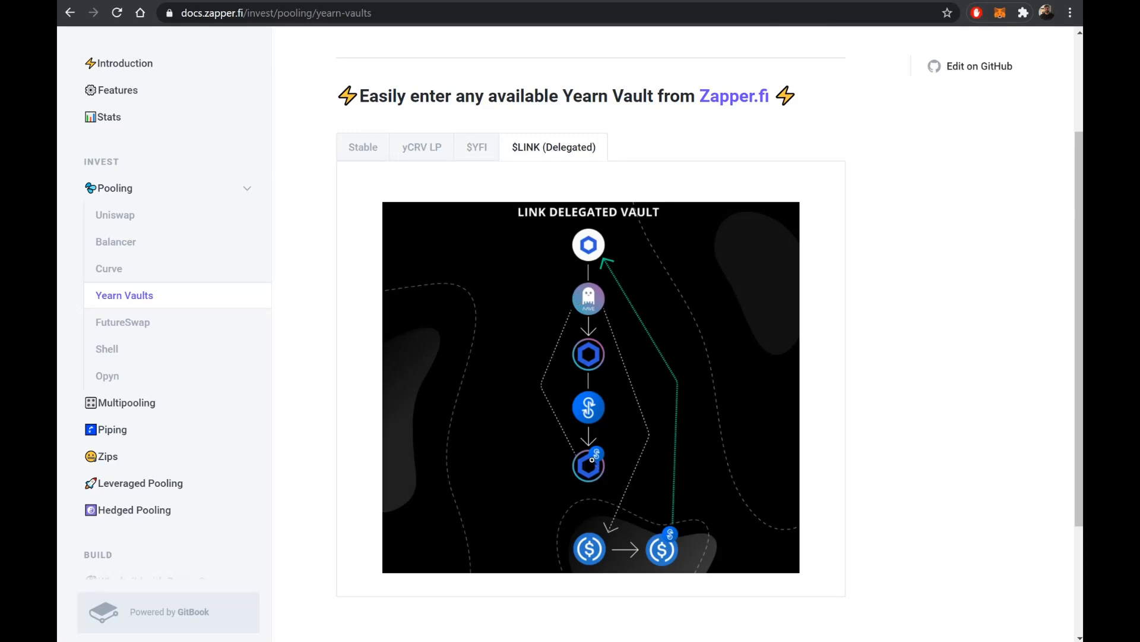
mouse_move(575, 322)
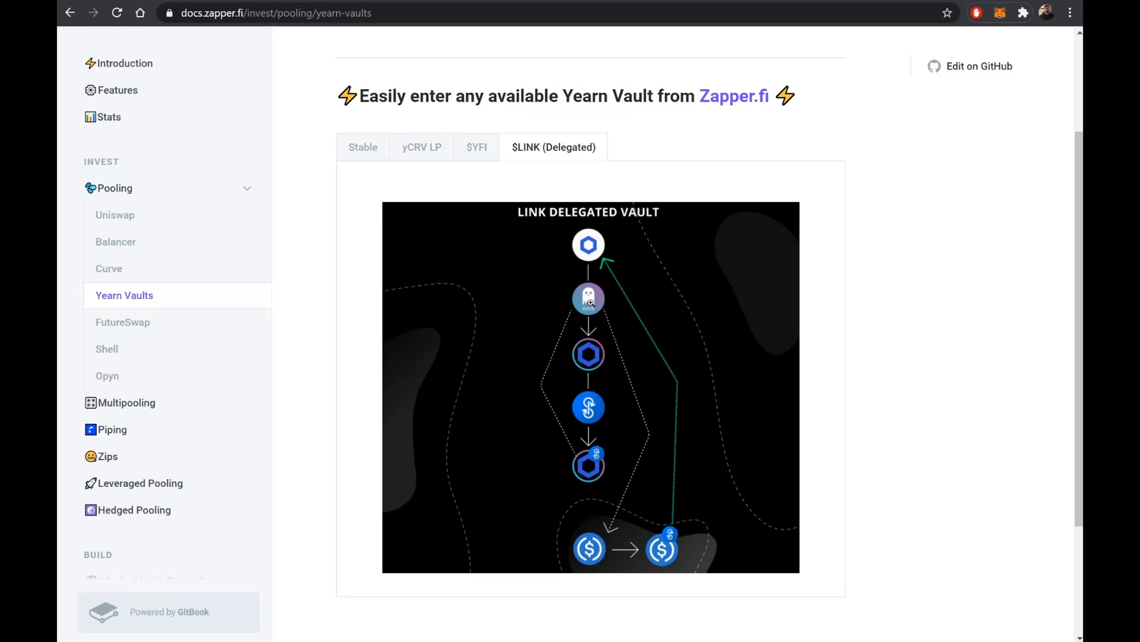
mouse_move(589, 302)
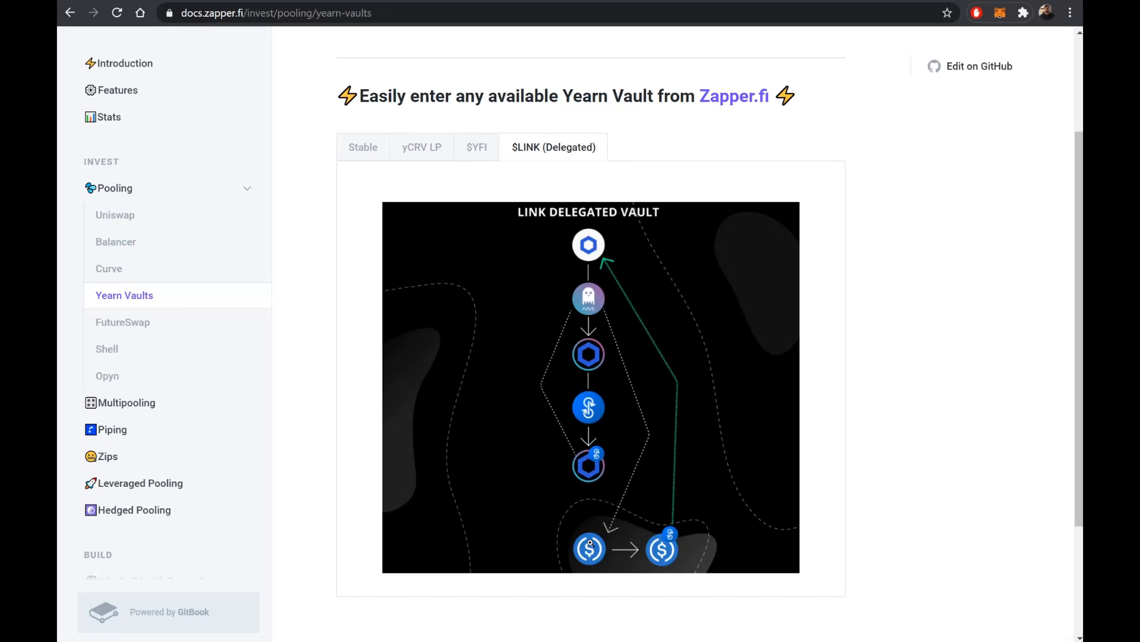
mouse_move(590, 544)
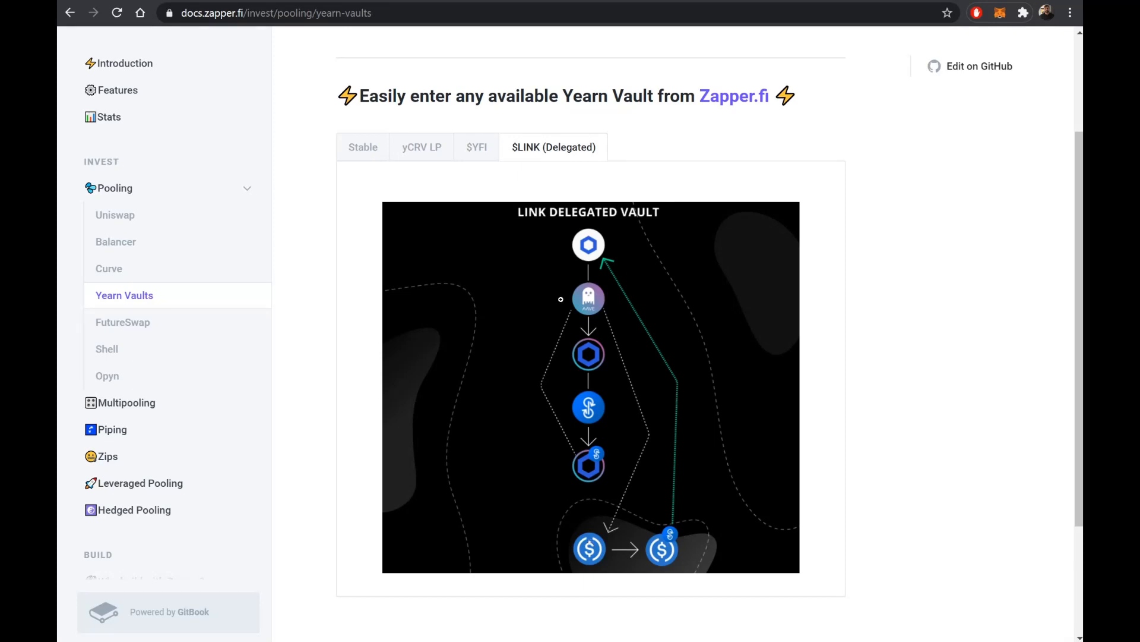
mouse_move(604, 257)
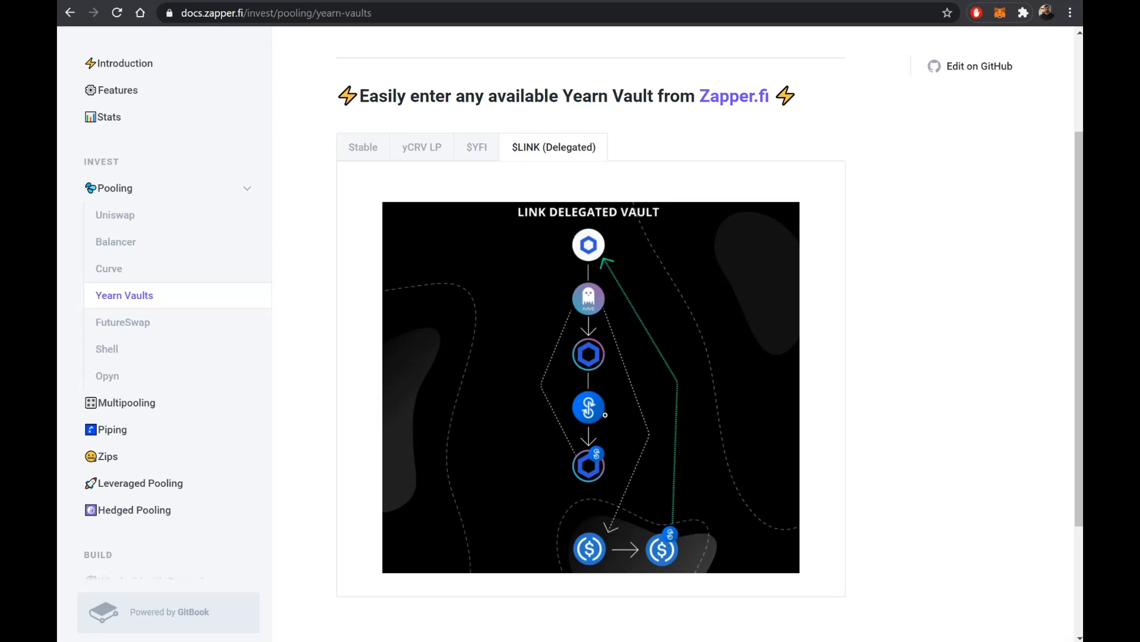
mouse_move(605, 305)
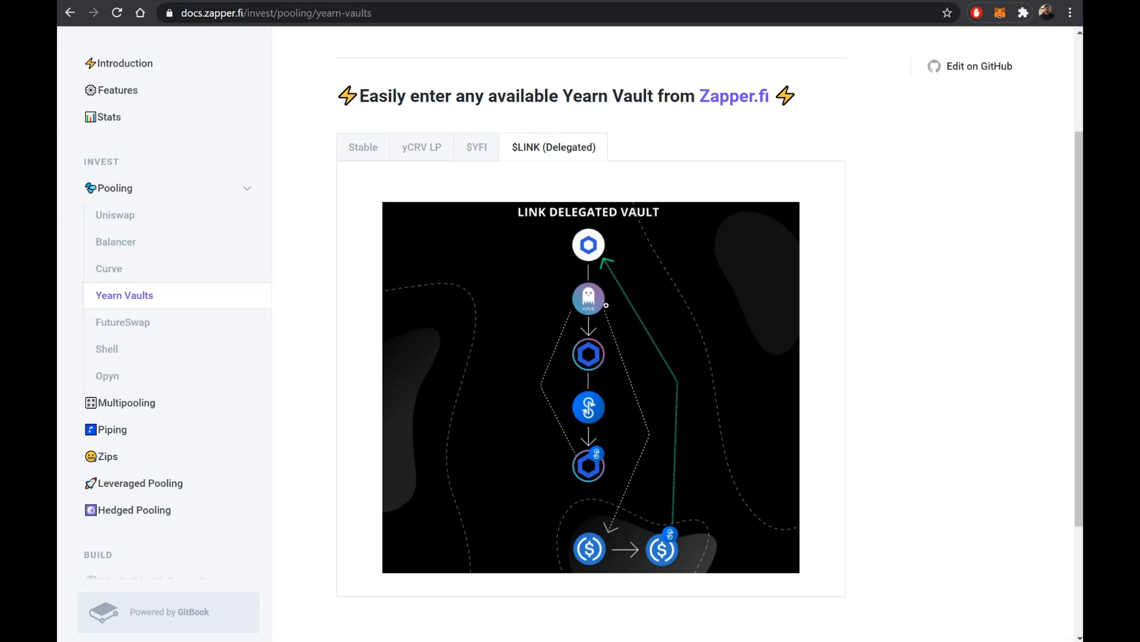
mouse_move(586, 474)
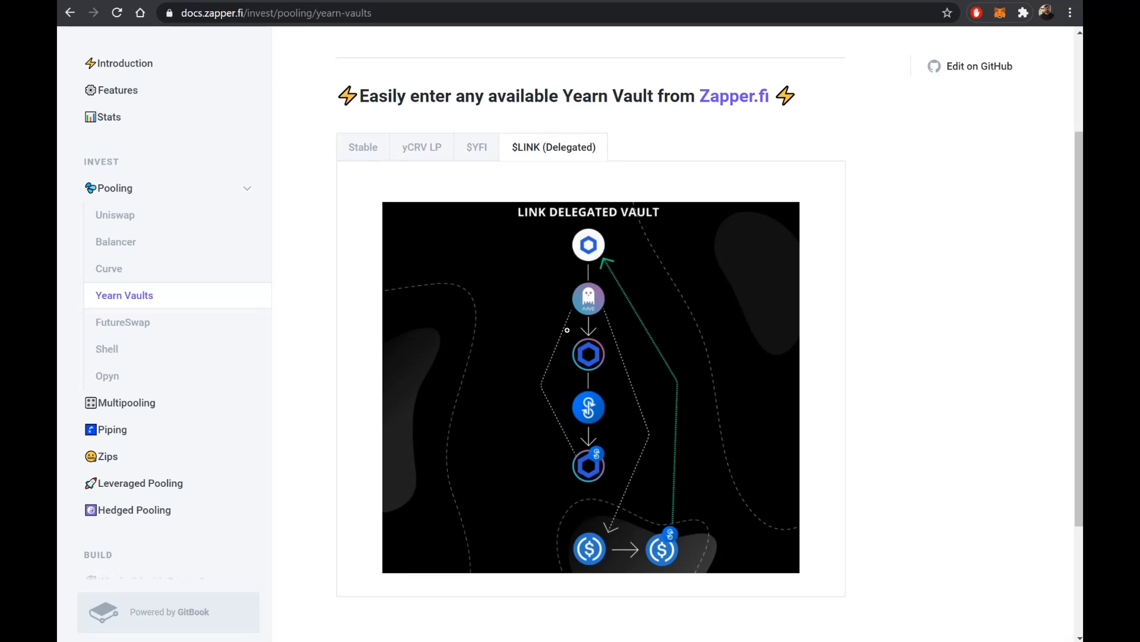
mouse_move(624, 495)
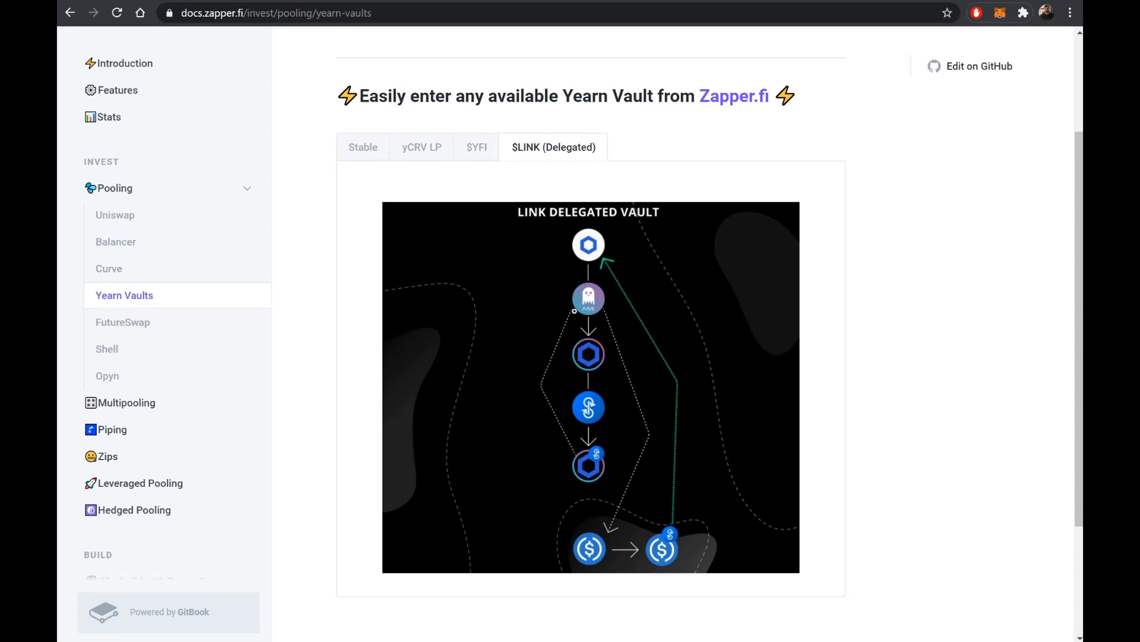
mouse_move(589, 304)
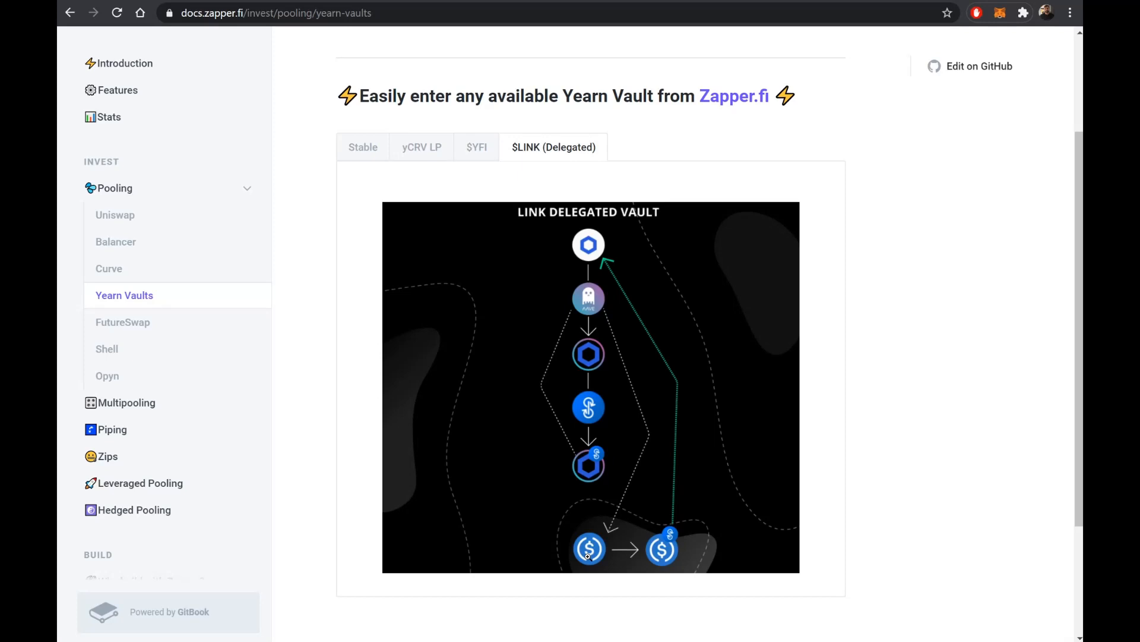
mouse_move(673, 550)
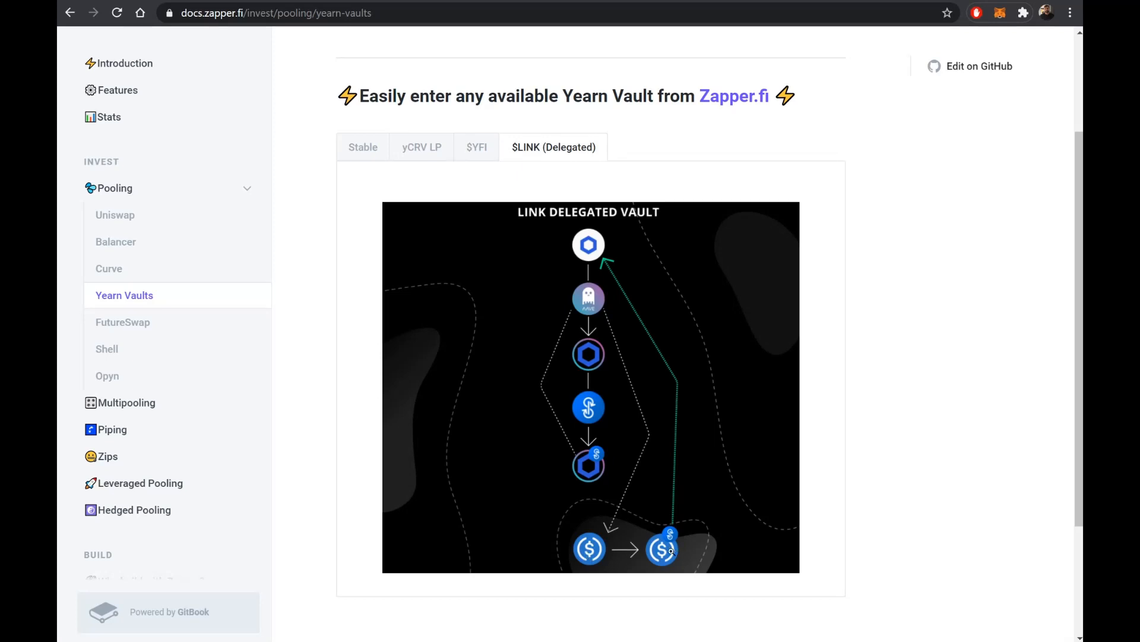
mouse_move(591, 551)
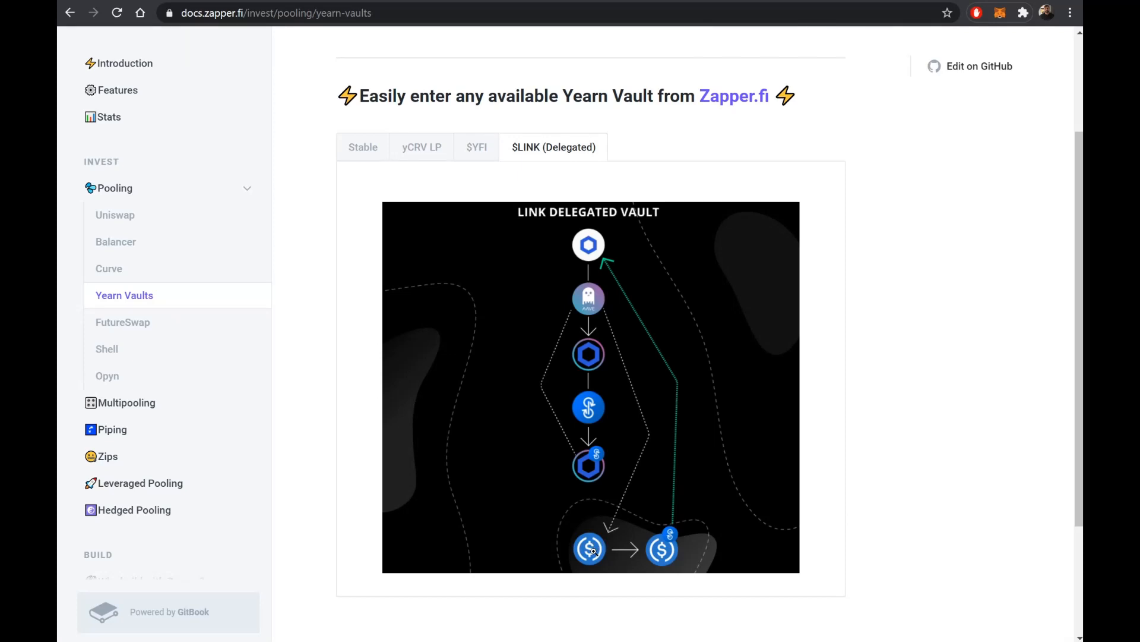
mouse_move(606, 437)
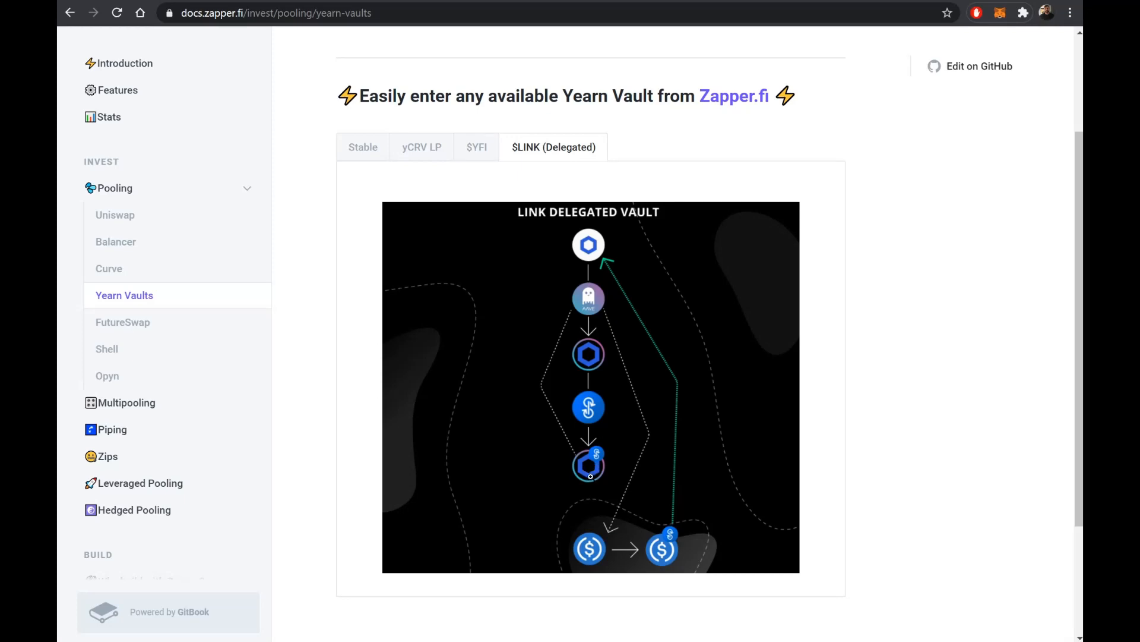
mouse_move(596, 553)
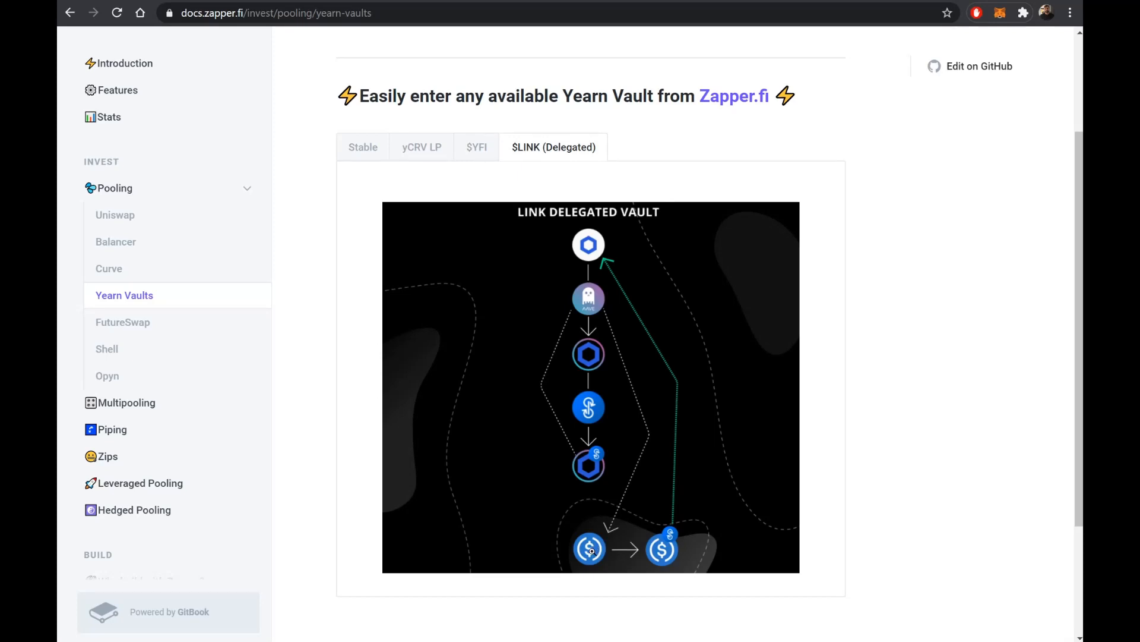
mouse_move(638, 490)
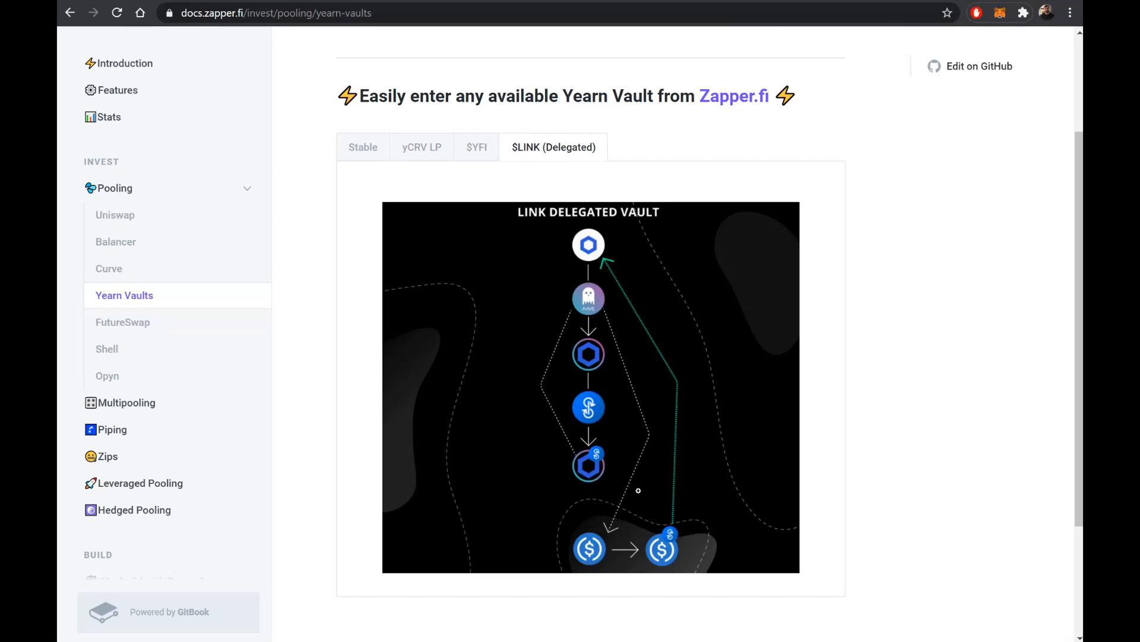
mouse_move(662, 554)
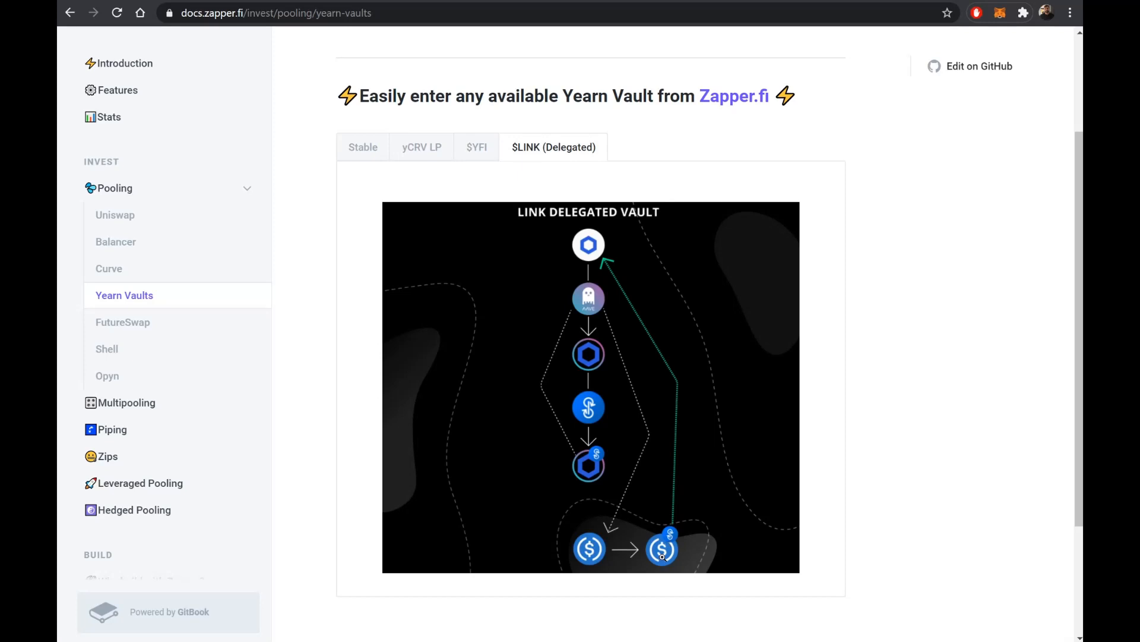
Select the Stable tab to show the stablecoin vaults diagram.
left_click(363, 147)
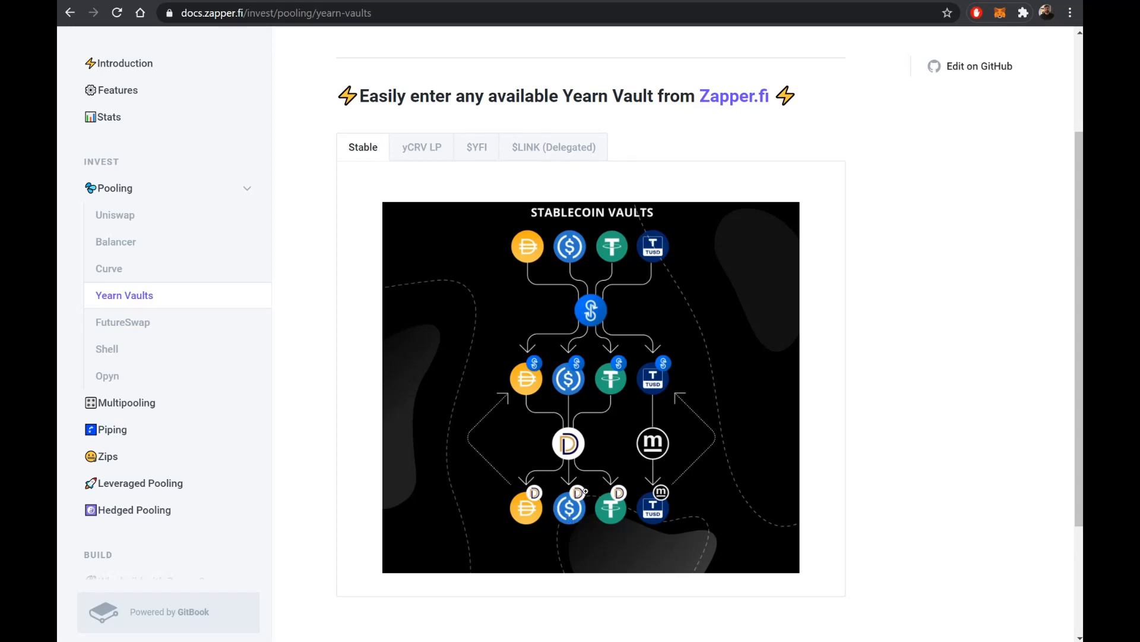
mouse_move(571, 499)
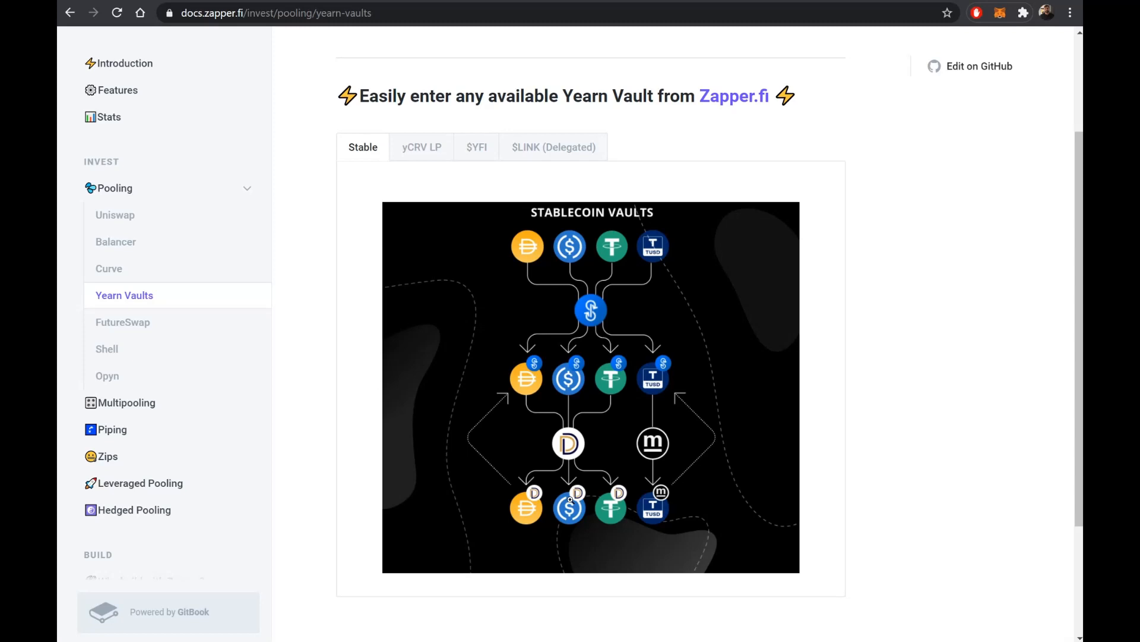
Switch back to the $LINK (Delegated) tab's vault diagram.
left_click(554, 147)
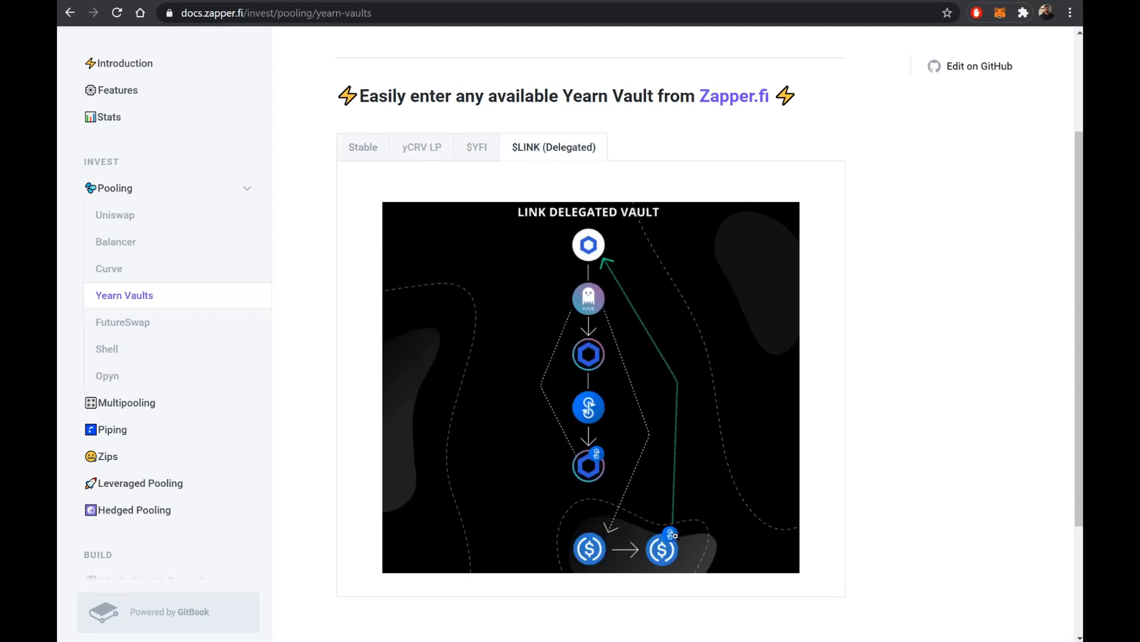
mouse_move(660, 535)
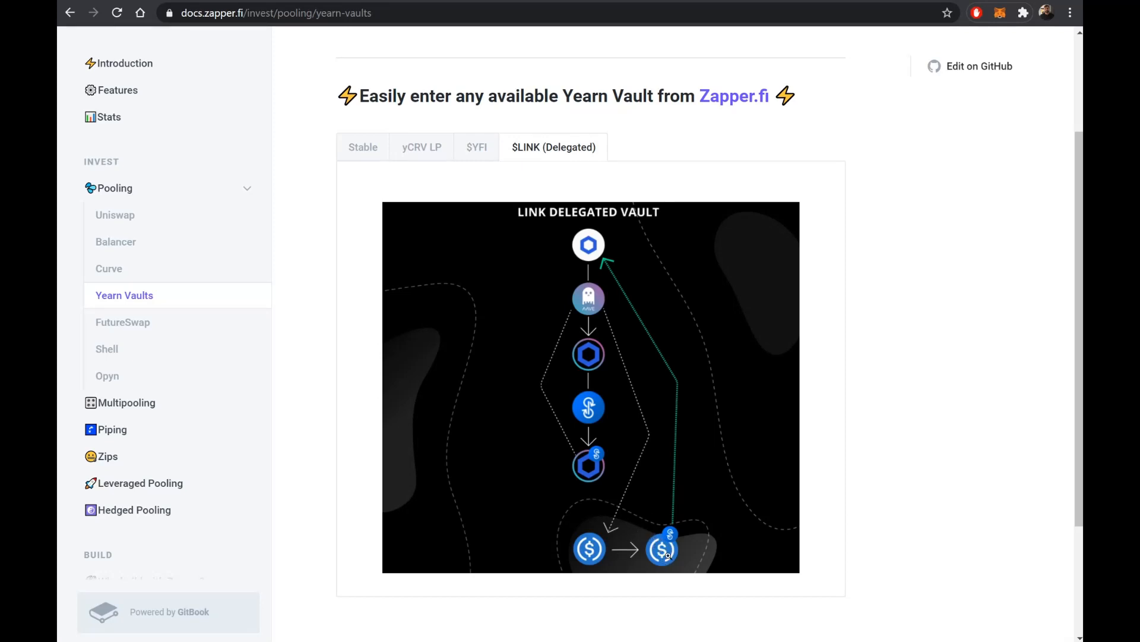
mouse_move(589, 305)
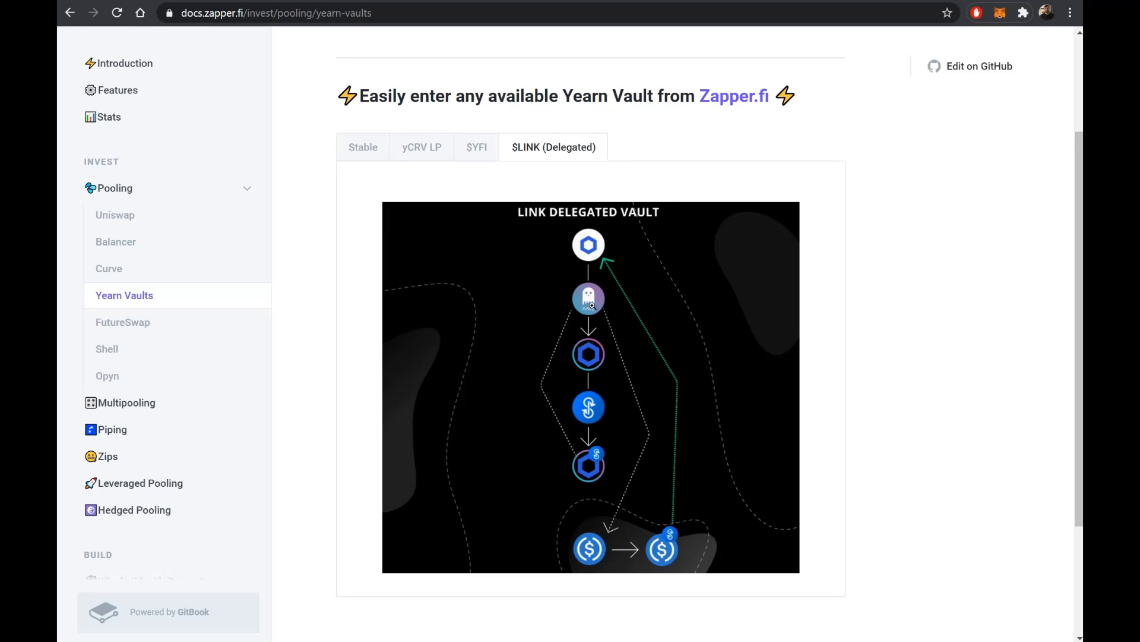
mouse_move(681, 502)
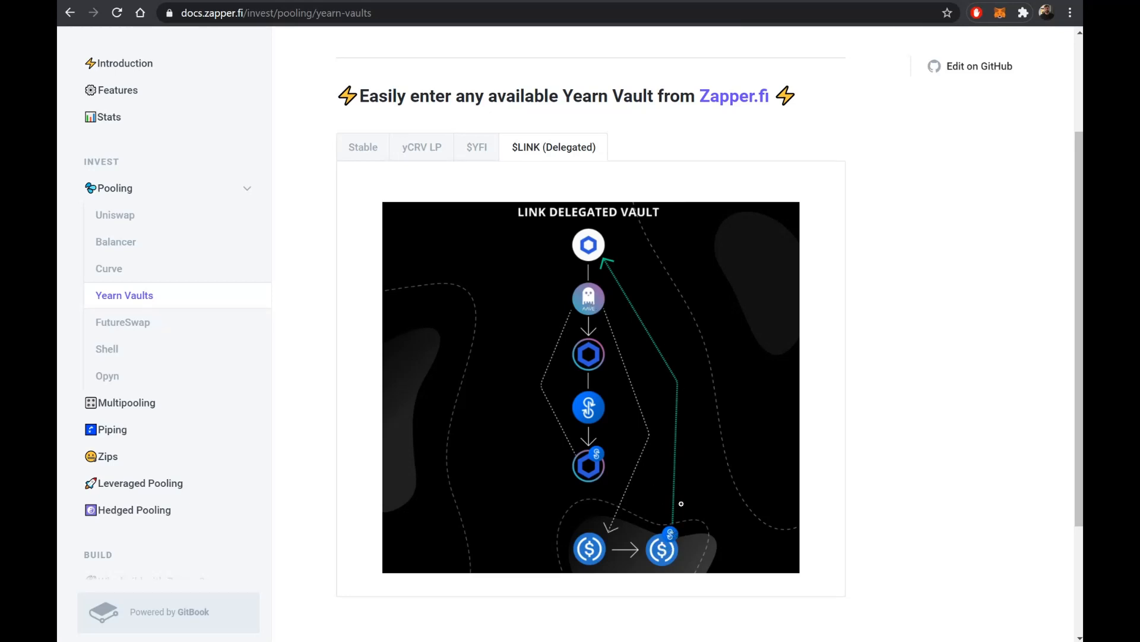
mouse_move(593, 251)
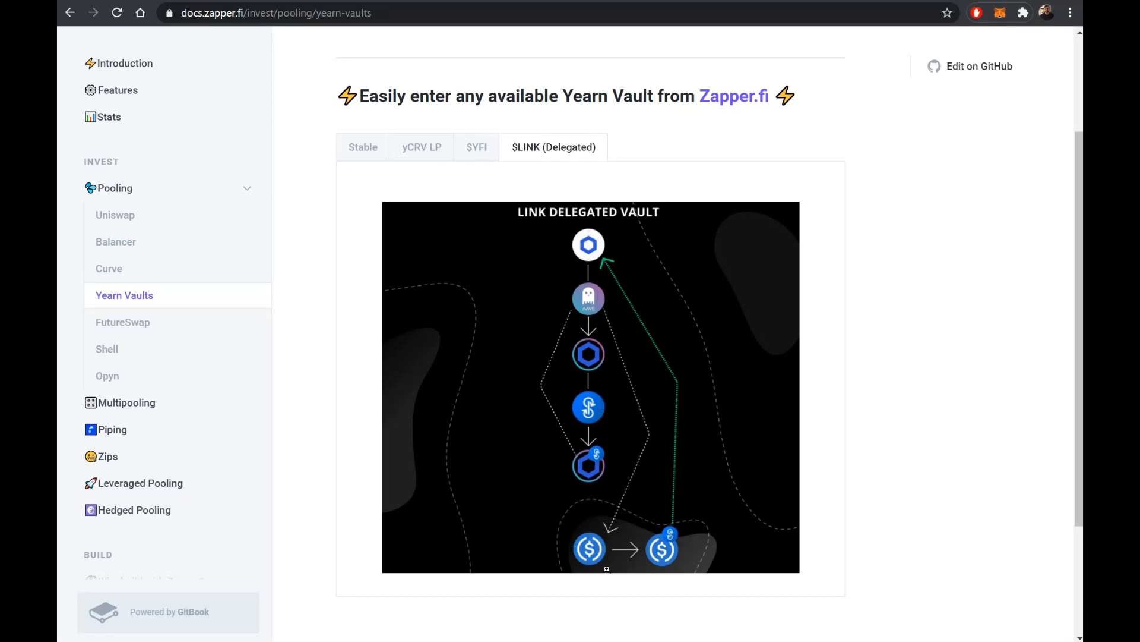
mouse_move(607, 364)
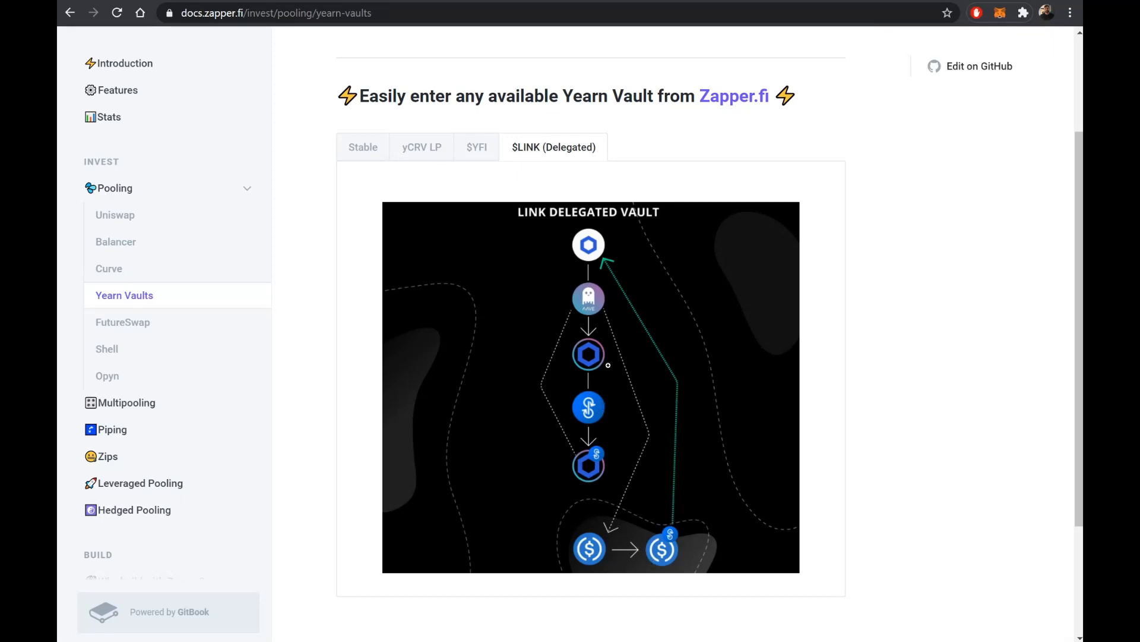
mouse_move(593, 253)
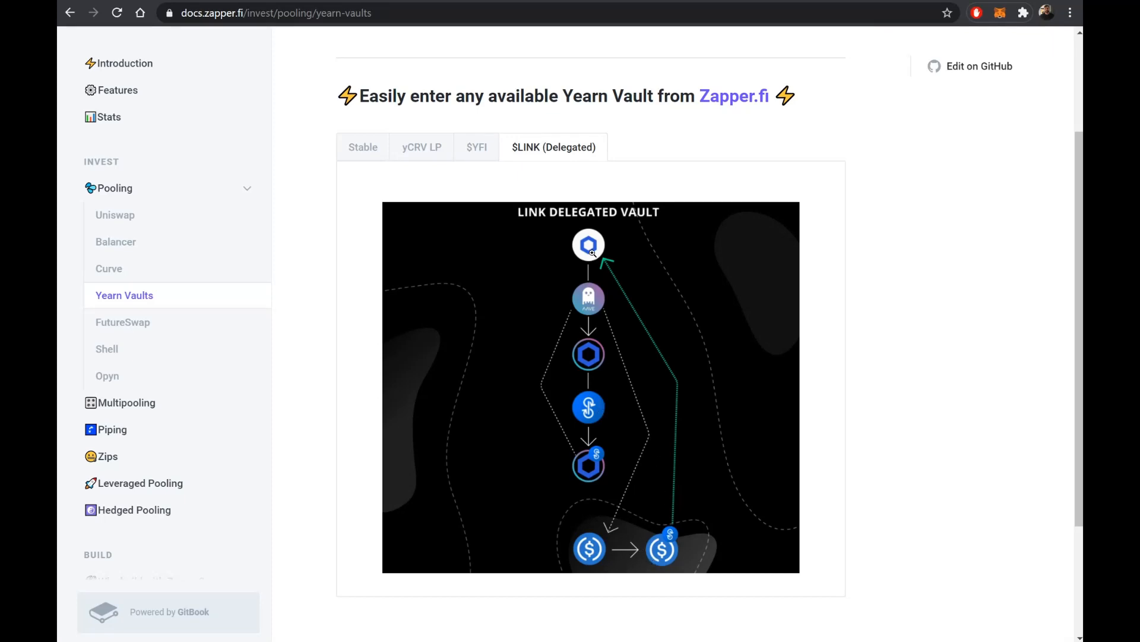
mouse_move(600, 316)
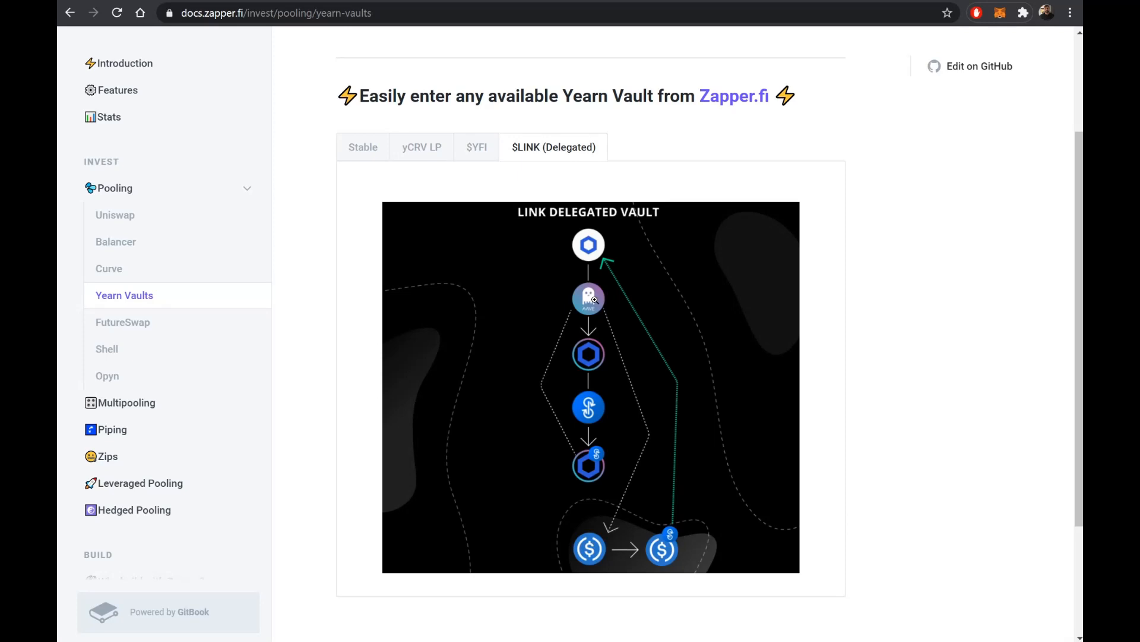
mouse_move(665, 444)
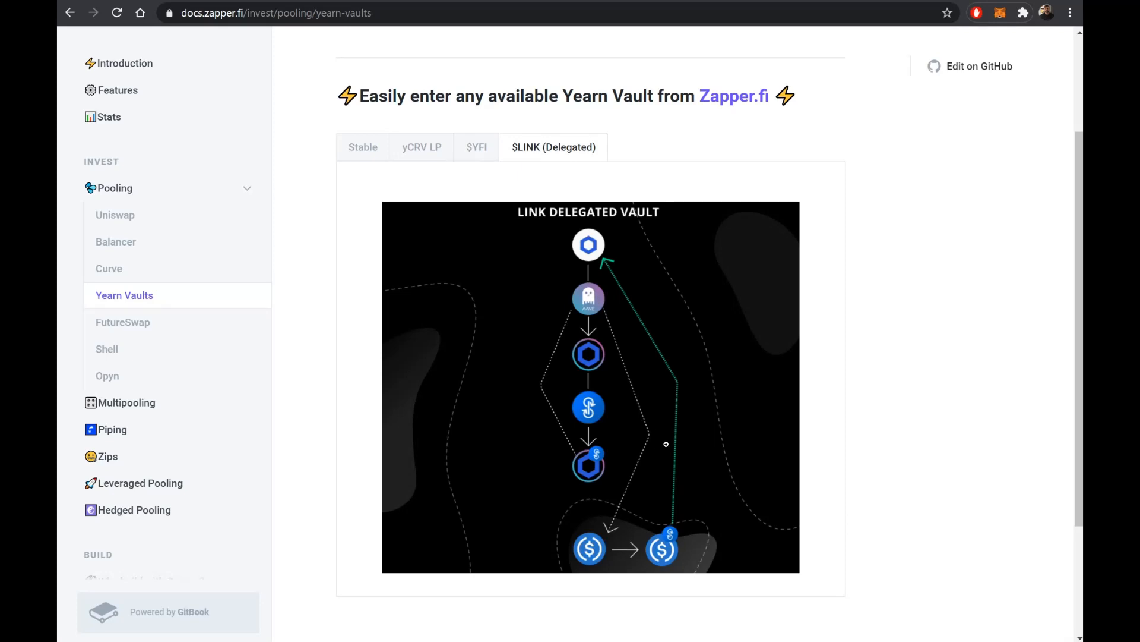
mouse_move(691, 379)
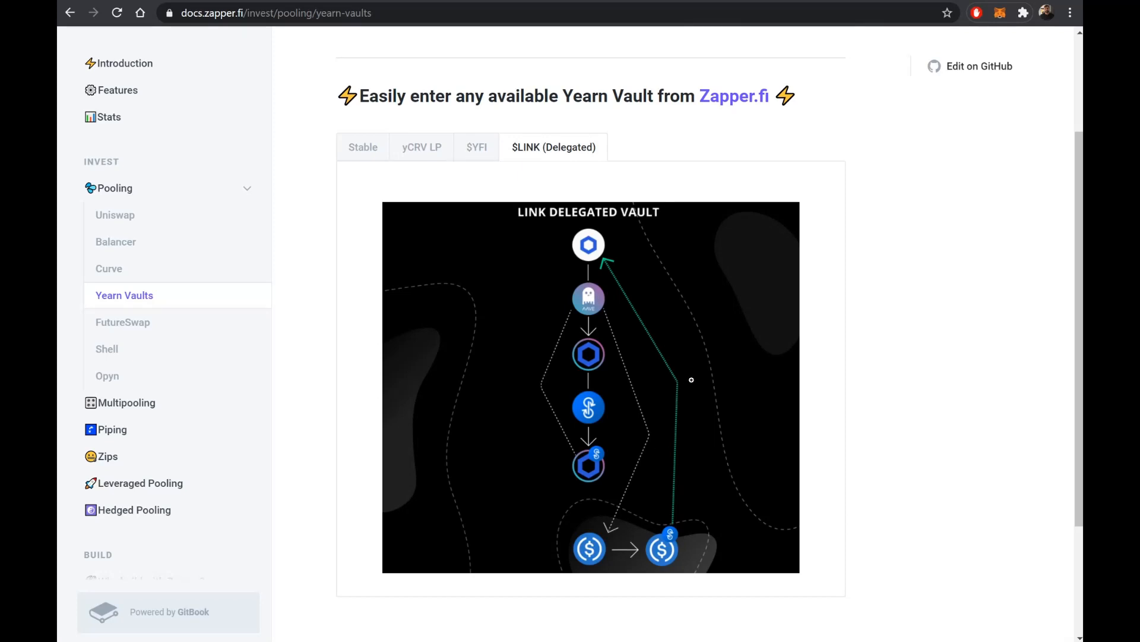
mouse_move(661, 425)
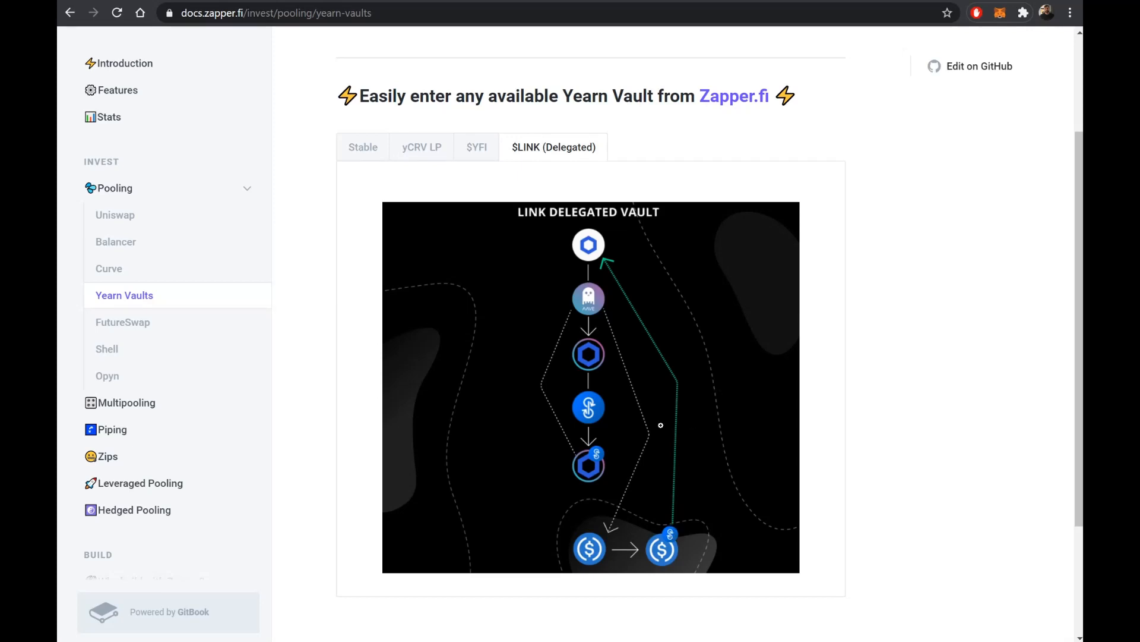
mouse_move(673, 547)
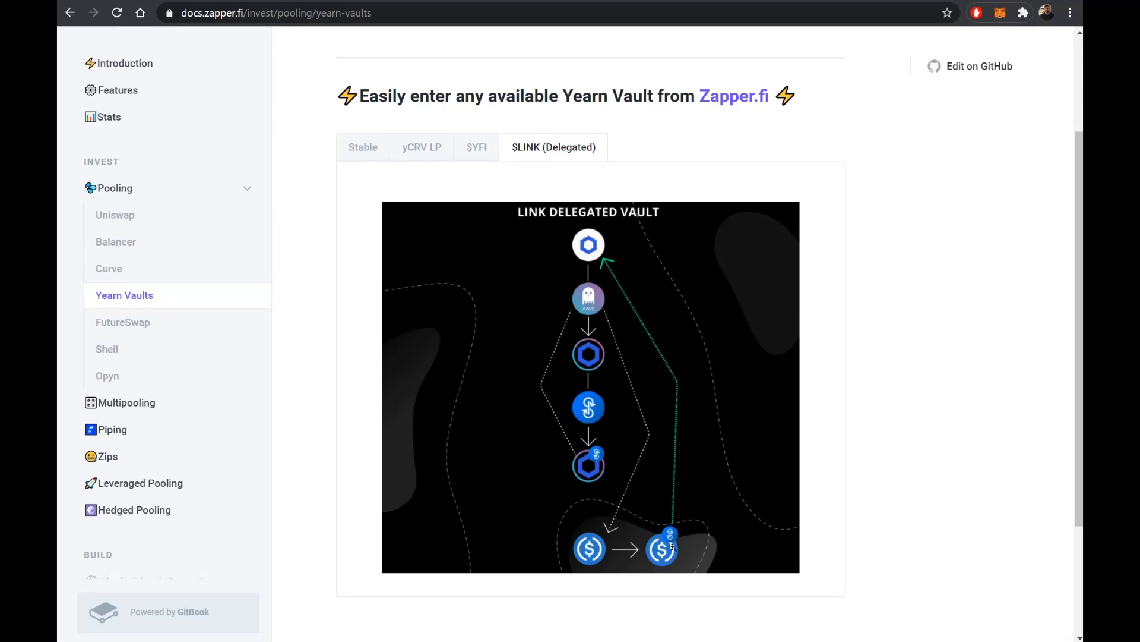
mouse_move(792, 203)
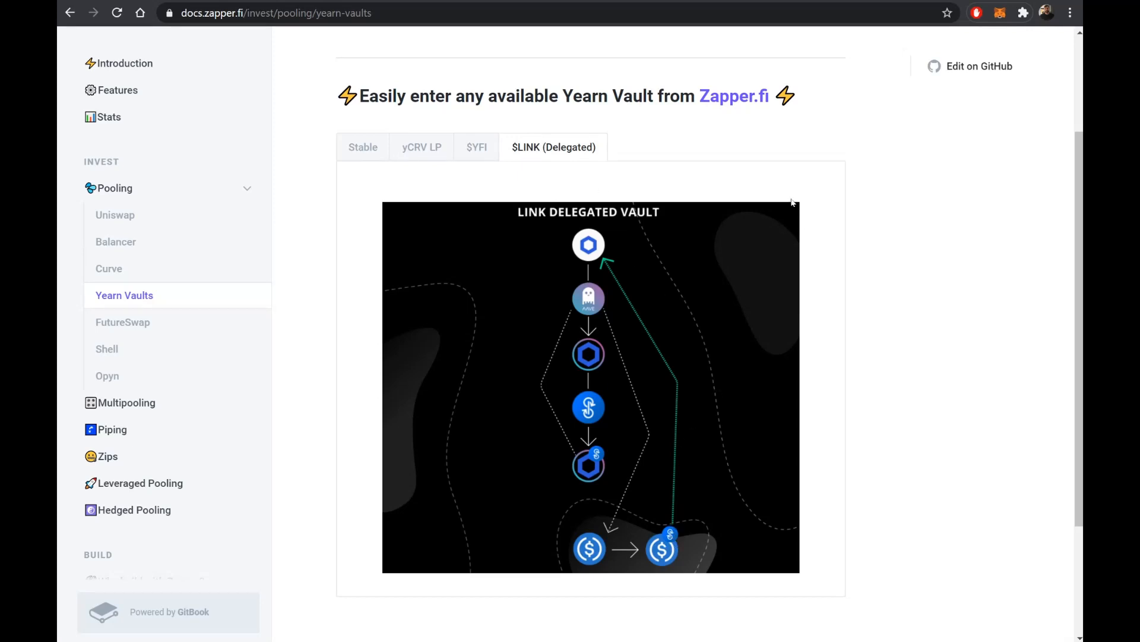
mouse_move(644, 130)
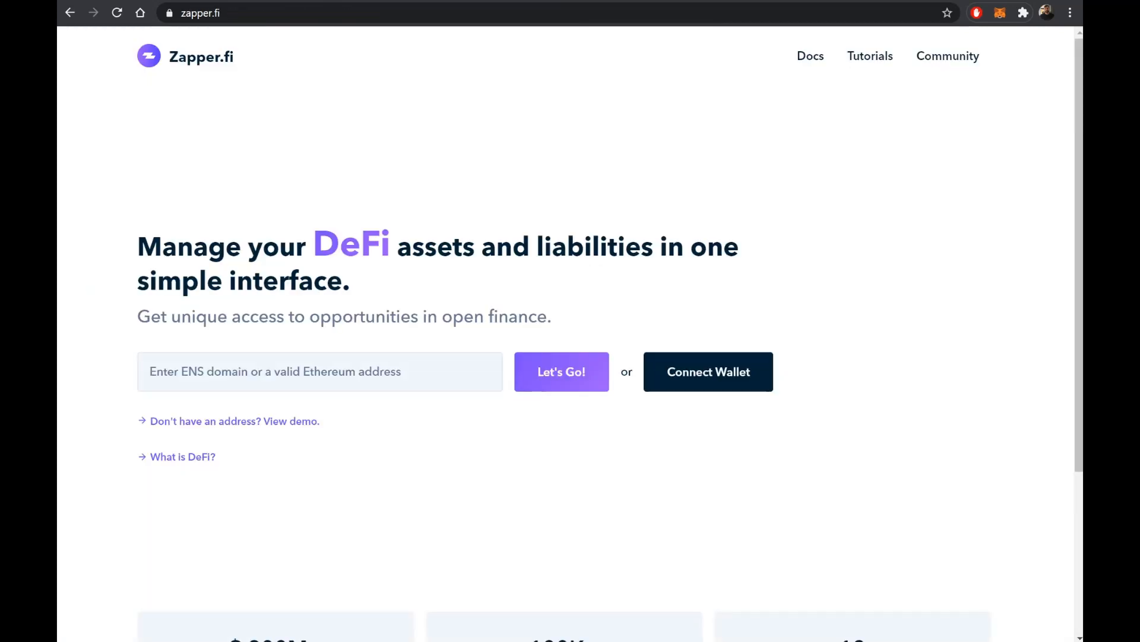
Enter the Zapper.fi app and open the Invest page listing Y Curve, yaLINK and yYFI vaults.
left_click(707, 371)
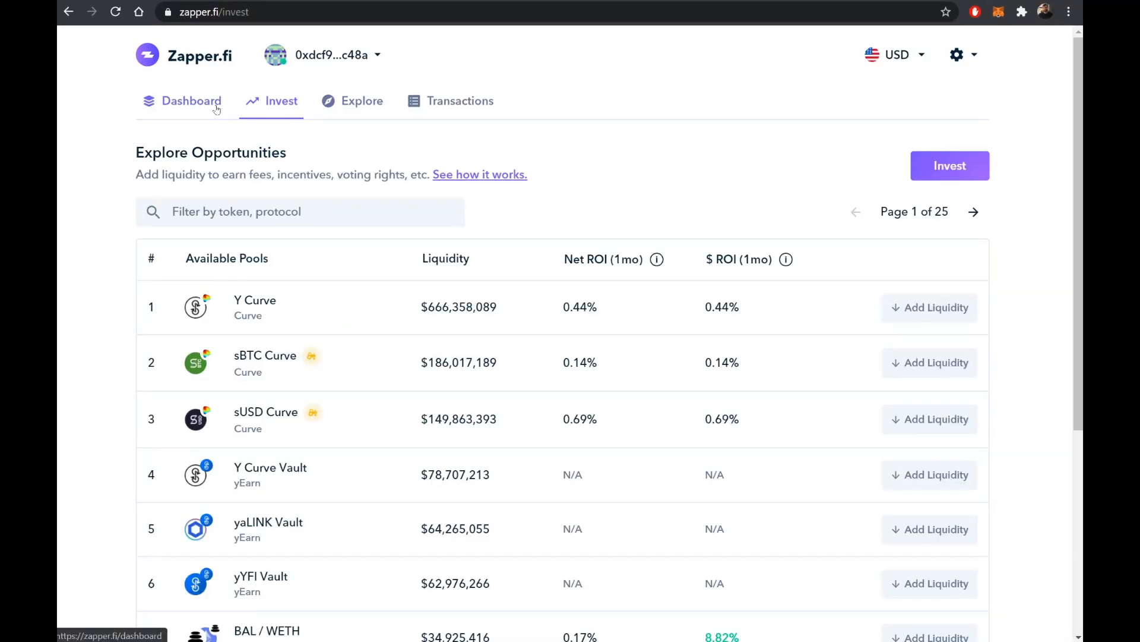
mouse_move(290, 115)
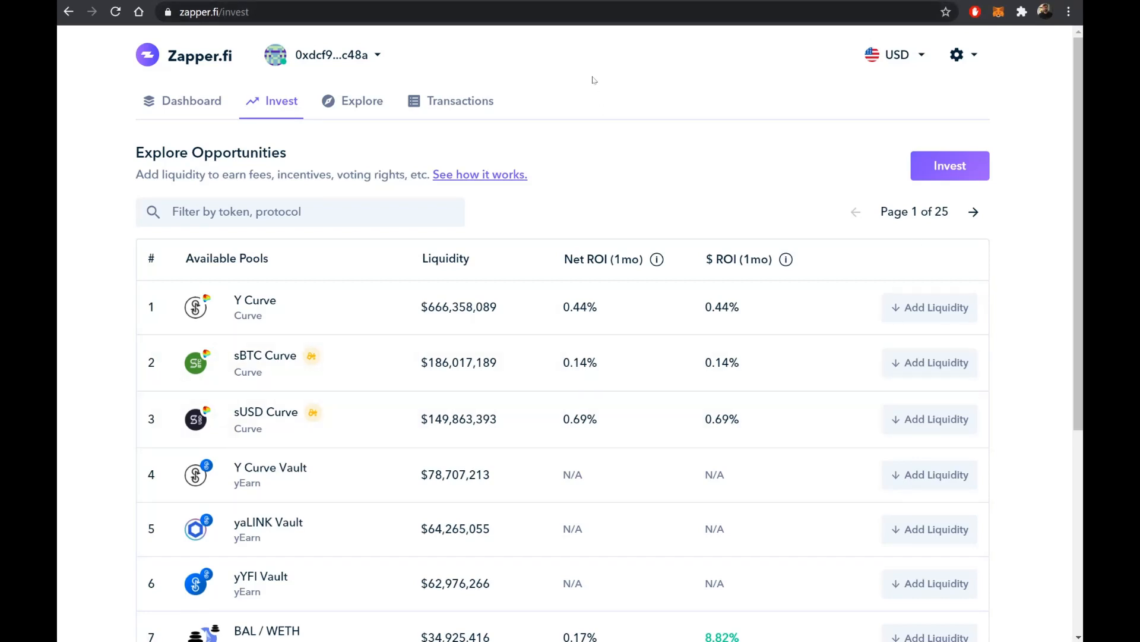
left_click(323, 55)
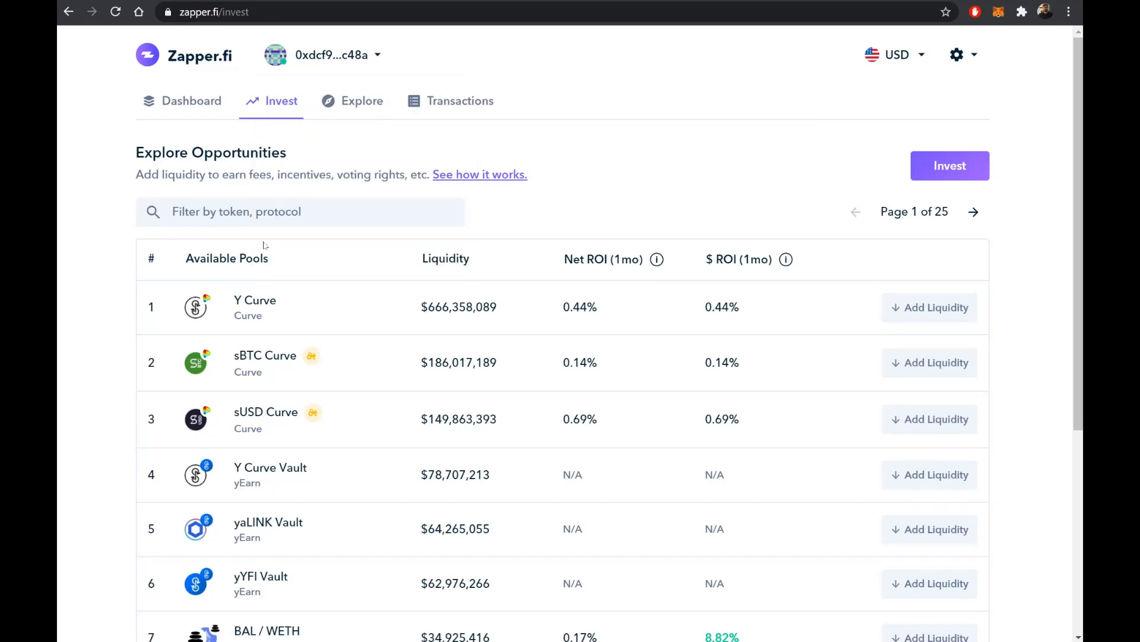
Filter the pool list by 'Vault' to show the seven yEarn vaults.
left_click(300, 211)
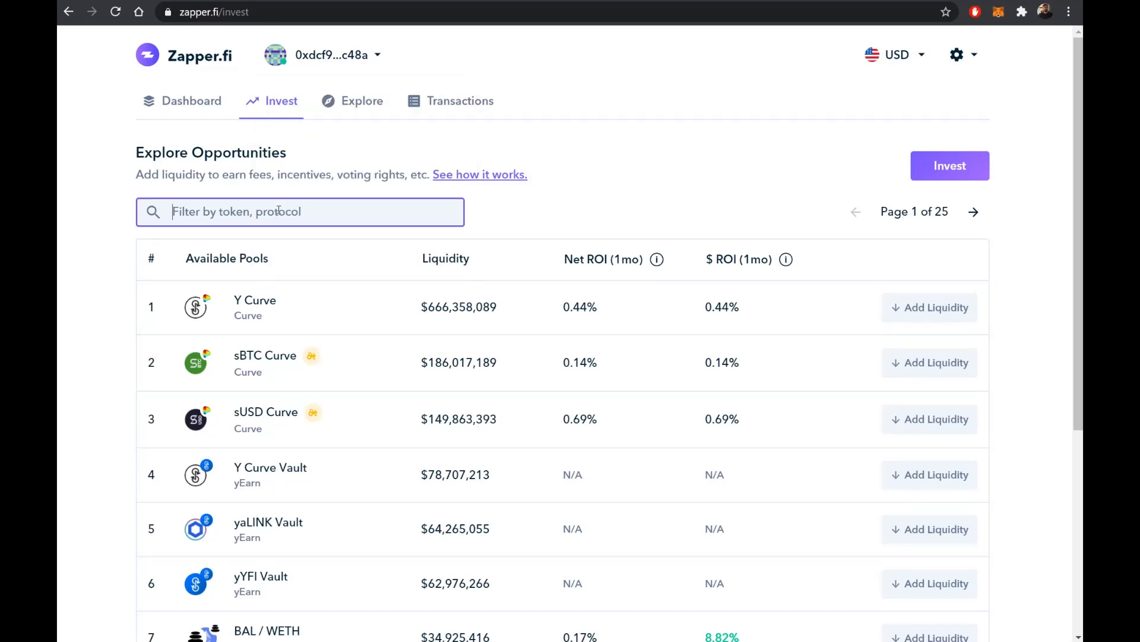
type("Vaul")
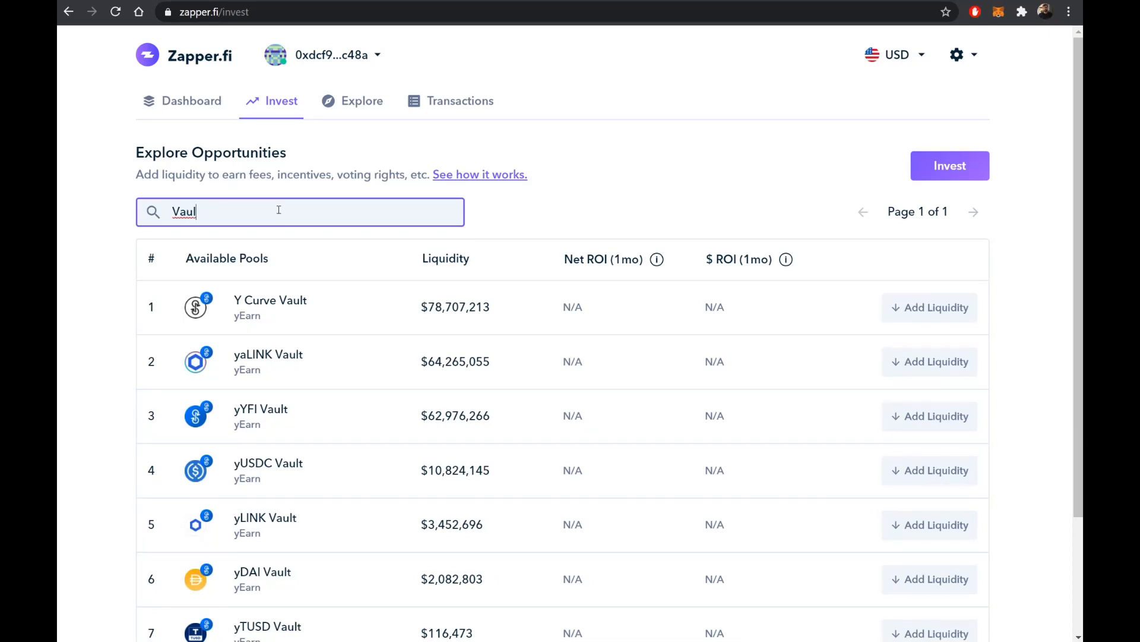
type("t")
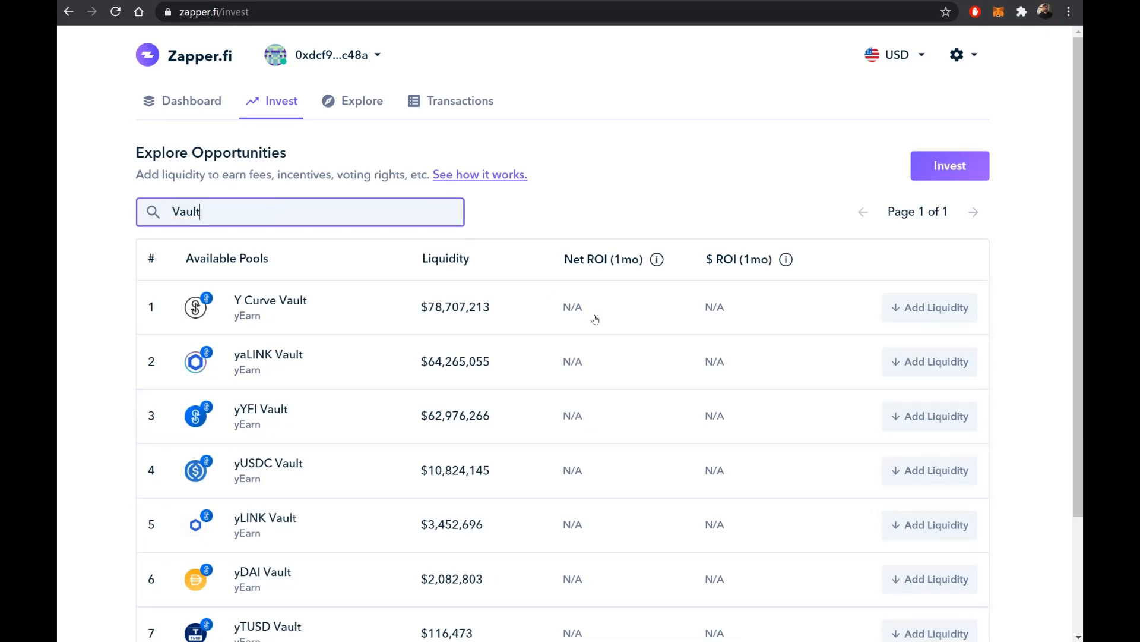
mouse_move(726, 344)
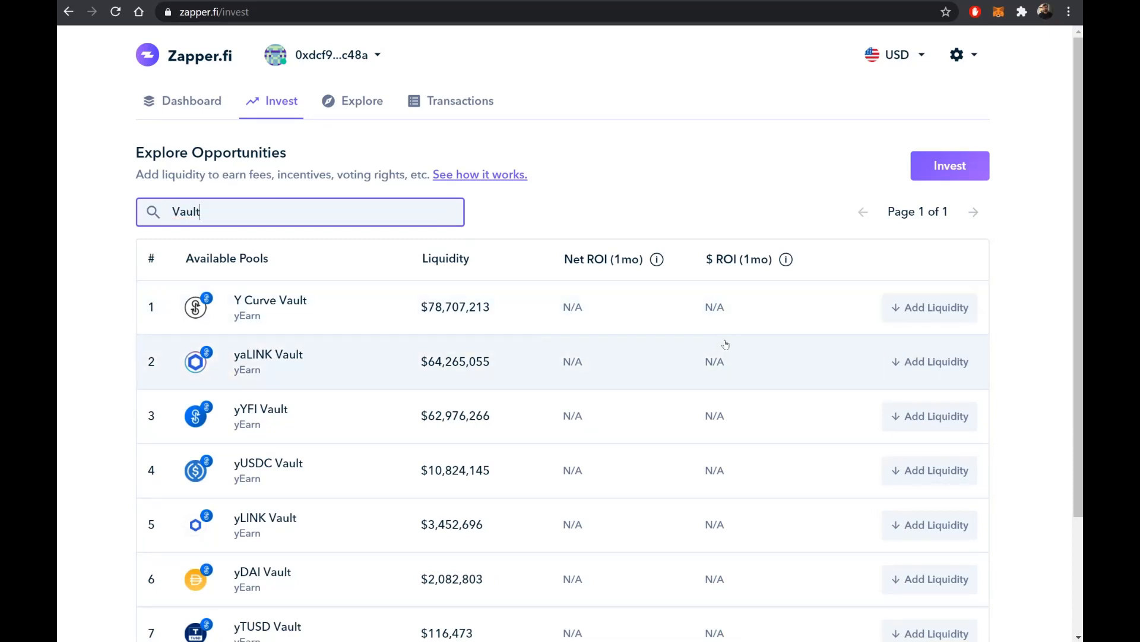
scroll("down", 3)
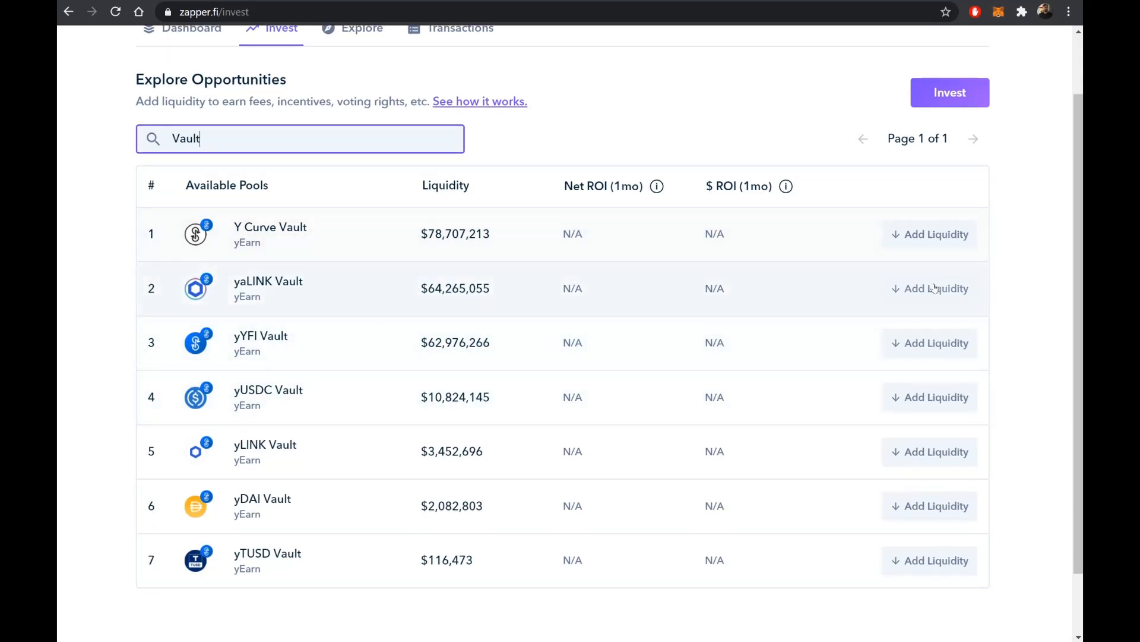
mouse_move(936, 288)
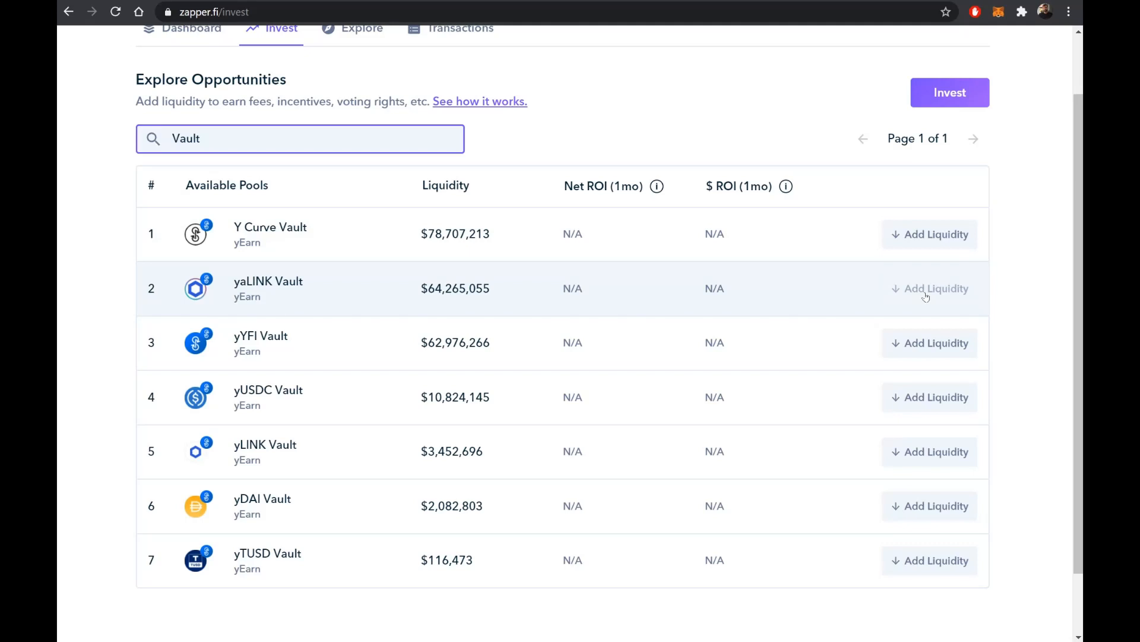
Start a yaLINK Vault deposit paid in DAI with an amount of 250.
left_click(935, 289)
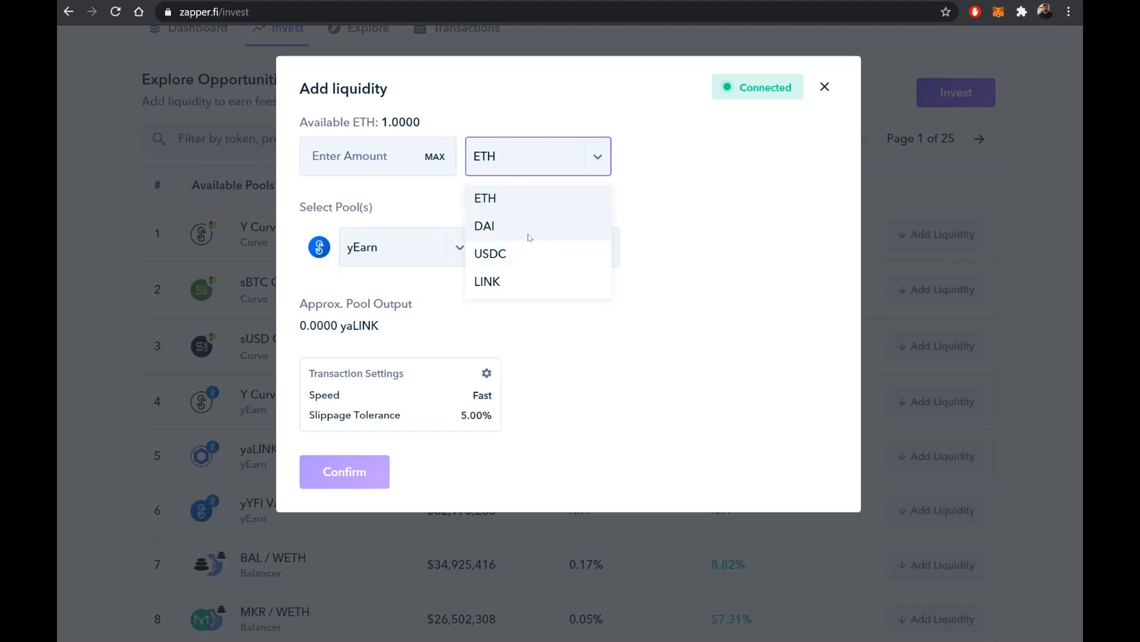
mouse_move(525, 237)
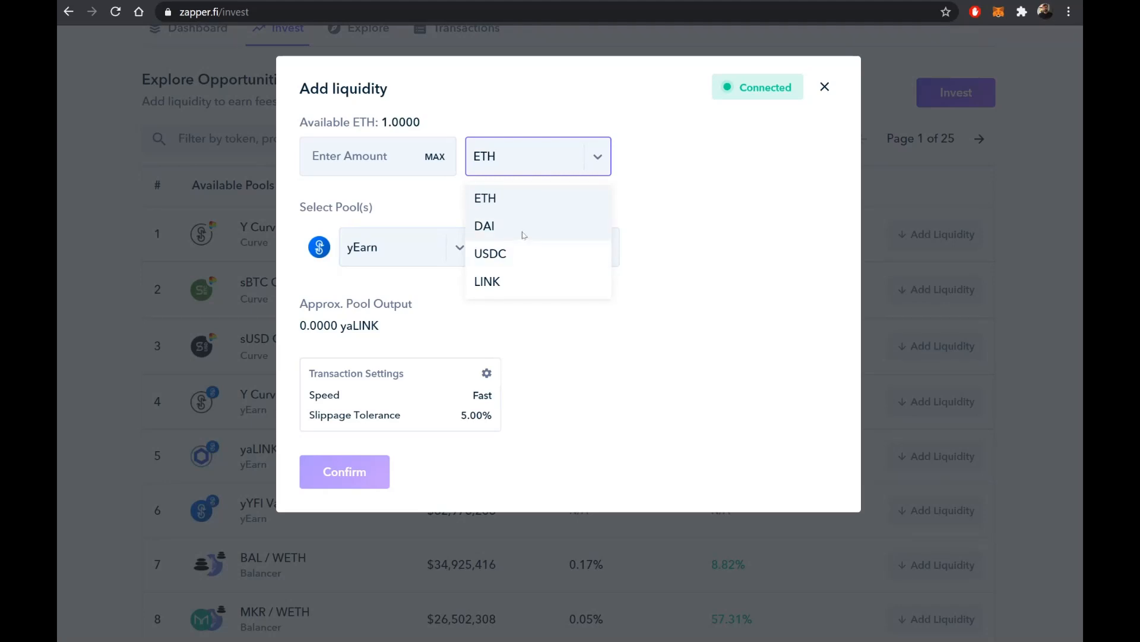
mouse_move(516, 236)
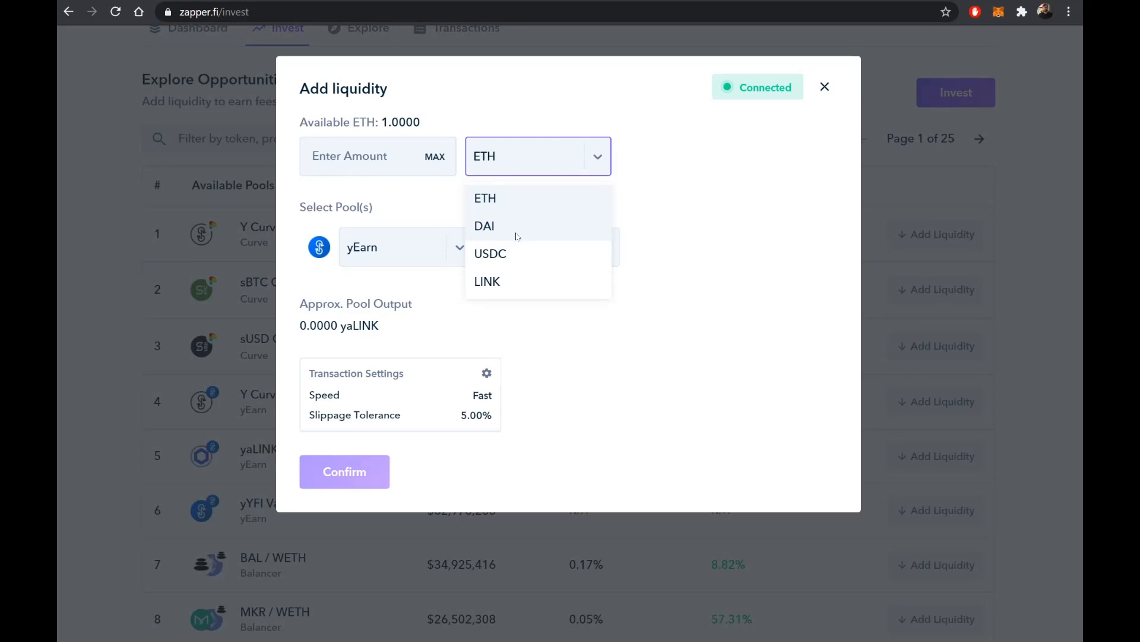
mouse_move(515, 282)
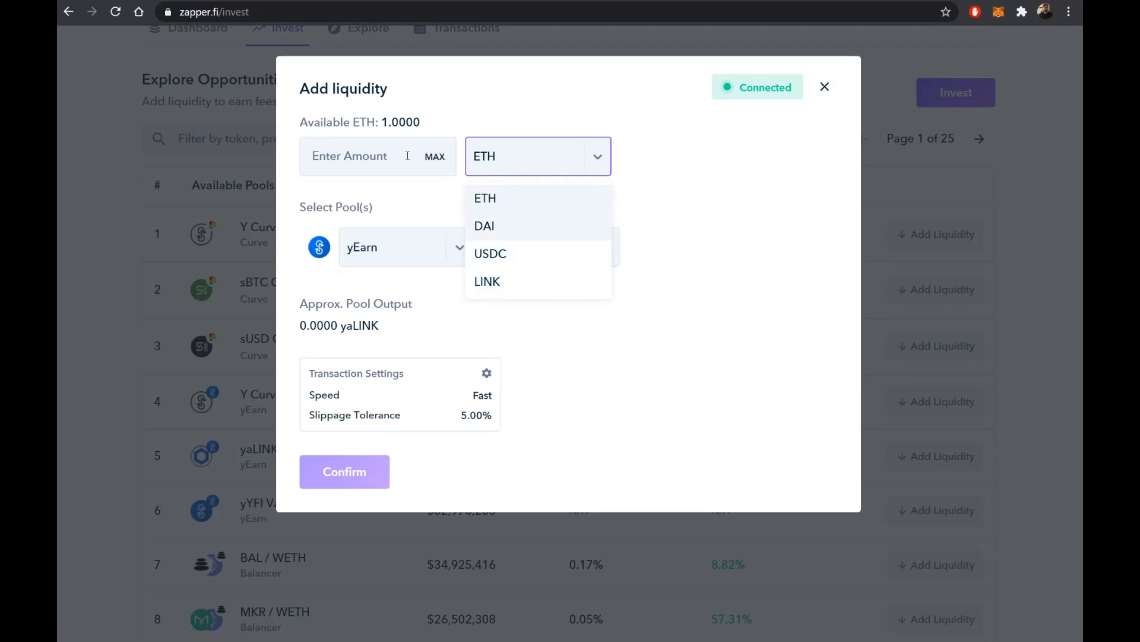
left_click(483, 226)
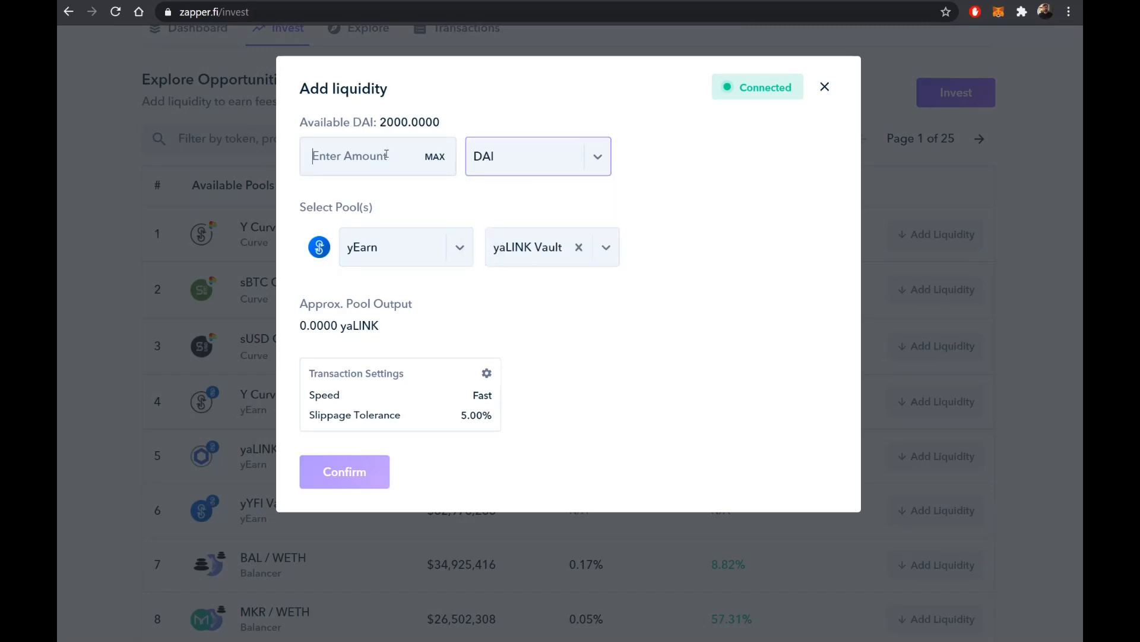
left_click(357, 155)
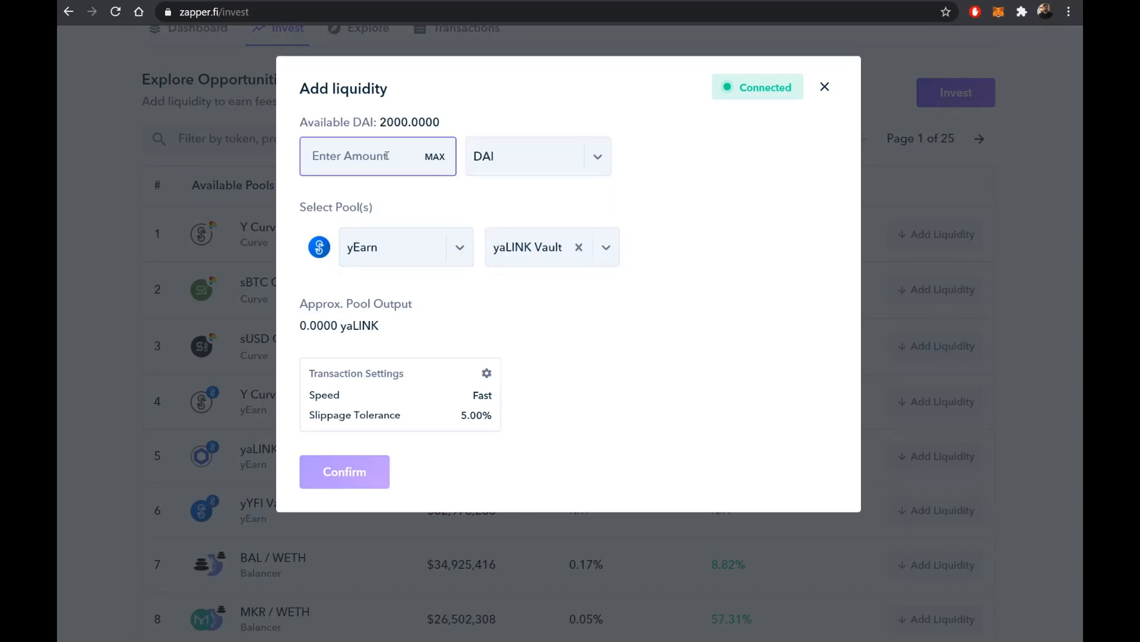
type("250")
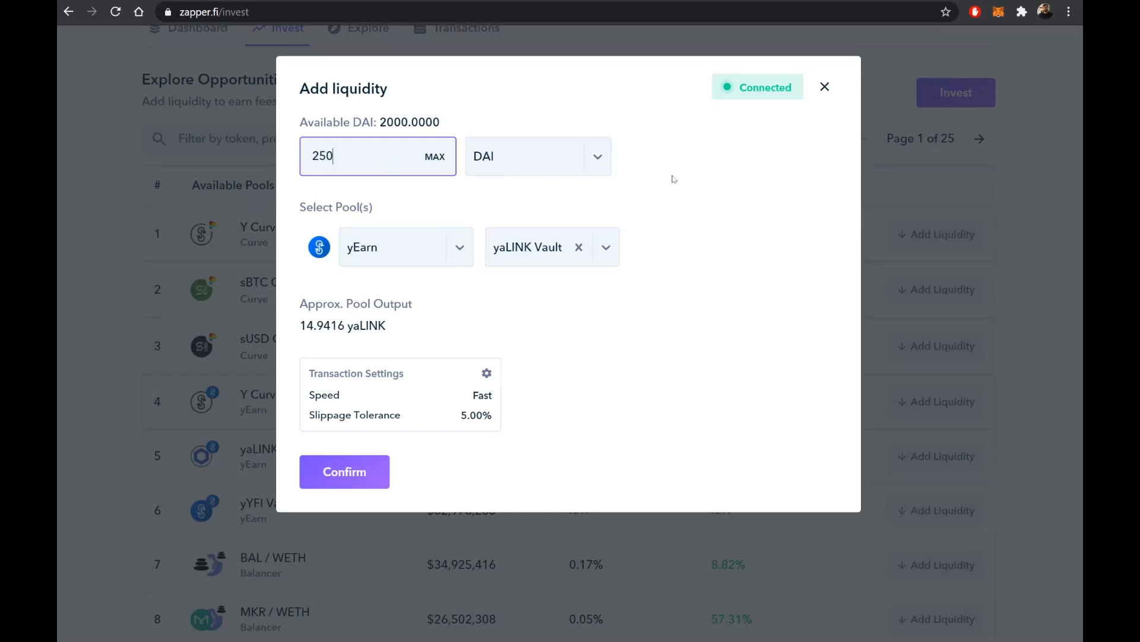
mouse_move(487, 373)
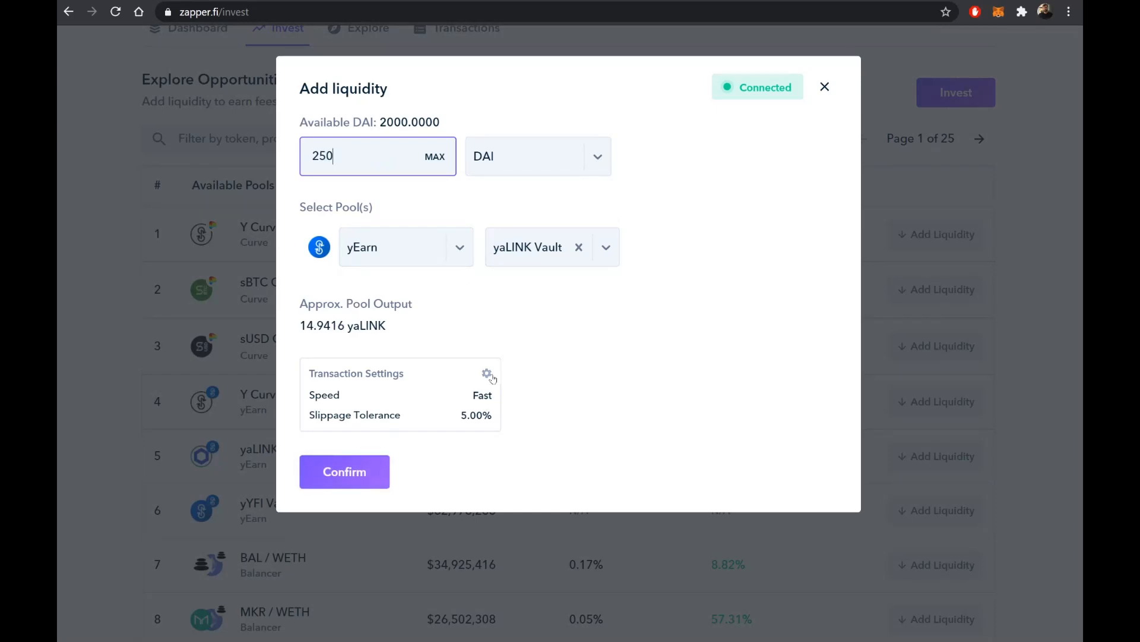
Set Instant gas speed and 2% slippage, then confirm the yaLINK deposit.
left_click(487, 373)
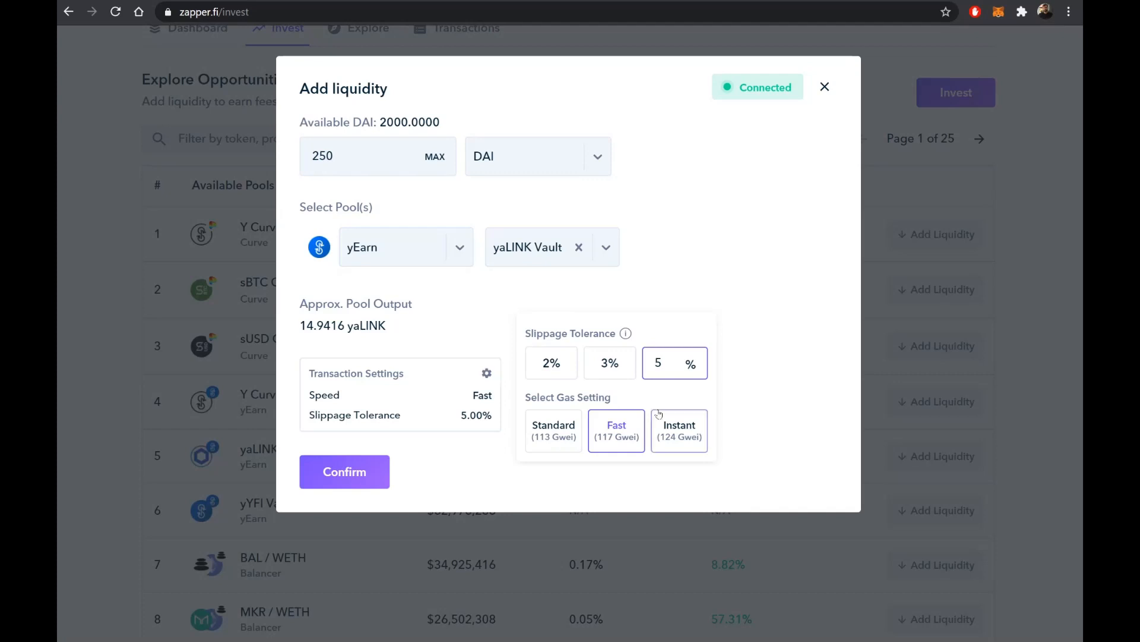
left_click(610, 363)
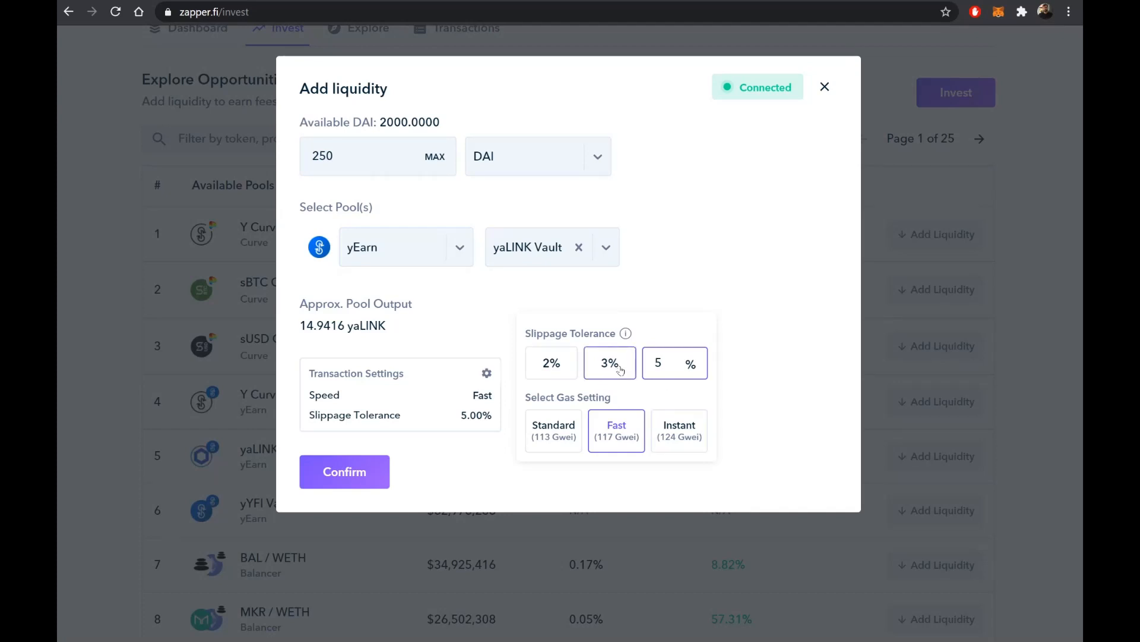
left_click(674, 363)
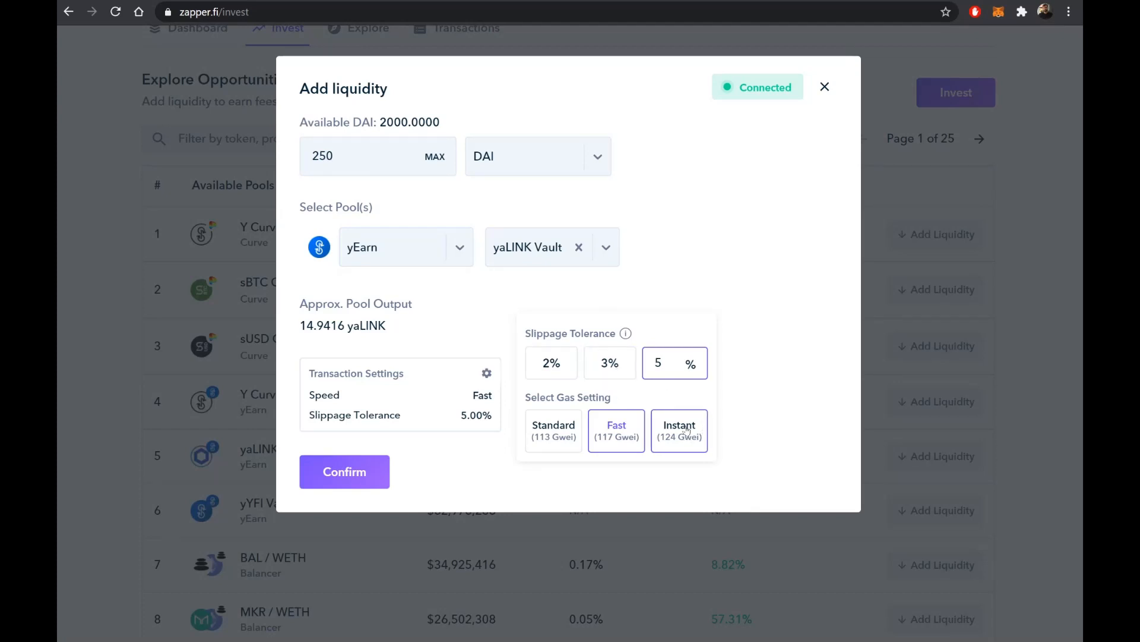
left_click(677, 431)
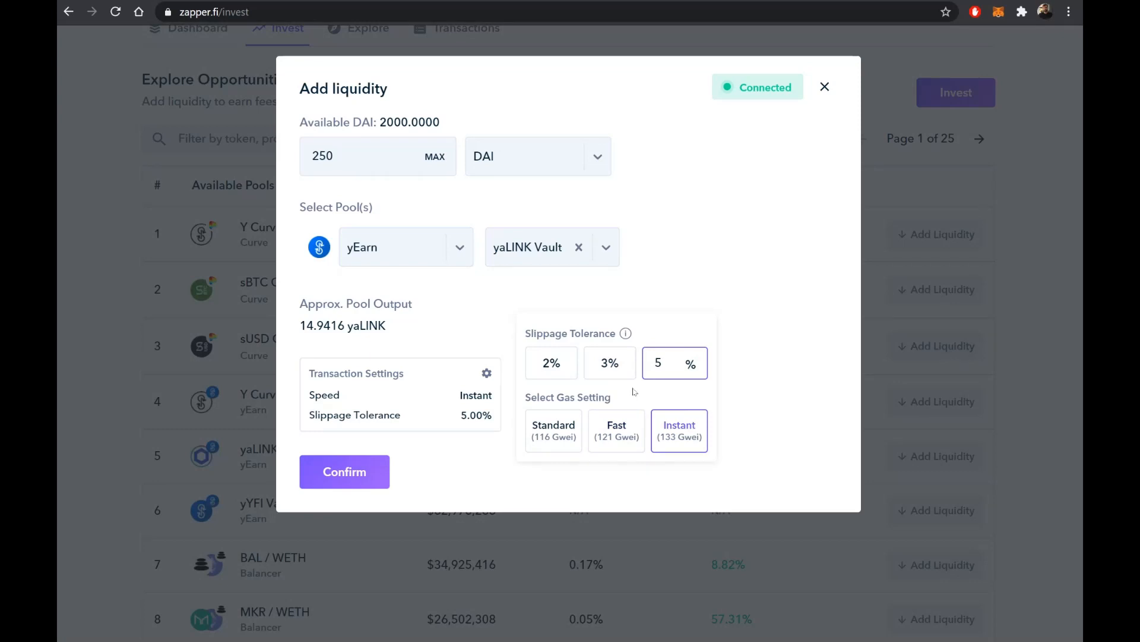
left_click(551, 363)
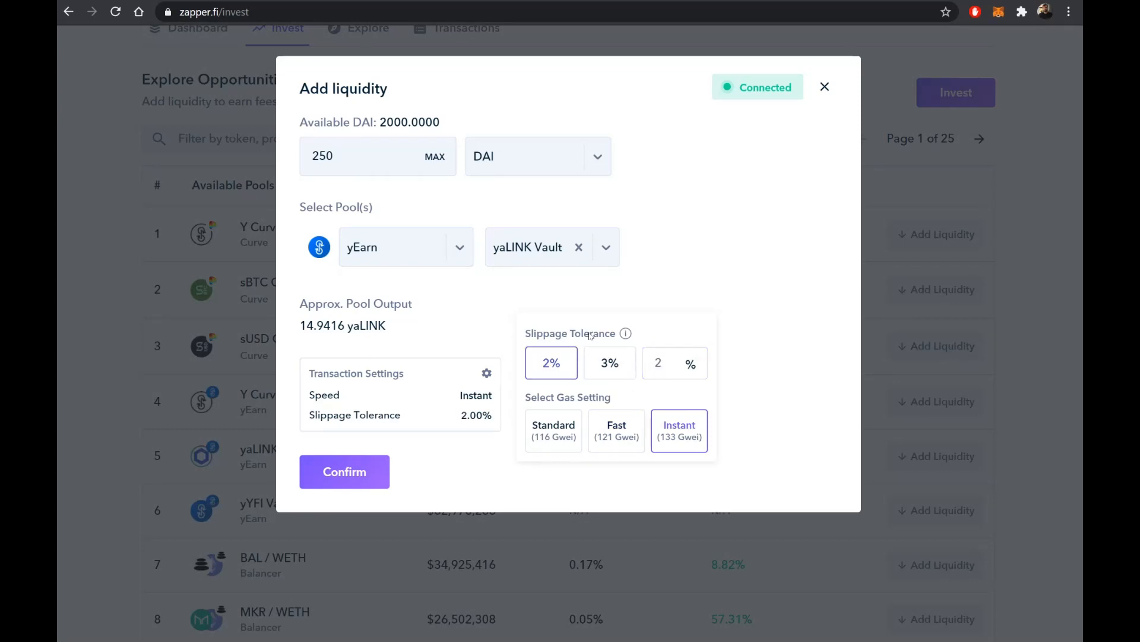
left_click(673, 363)
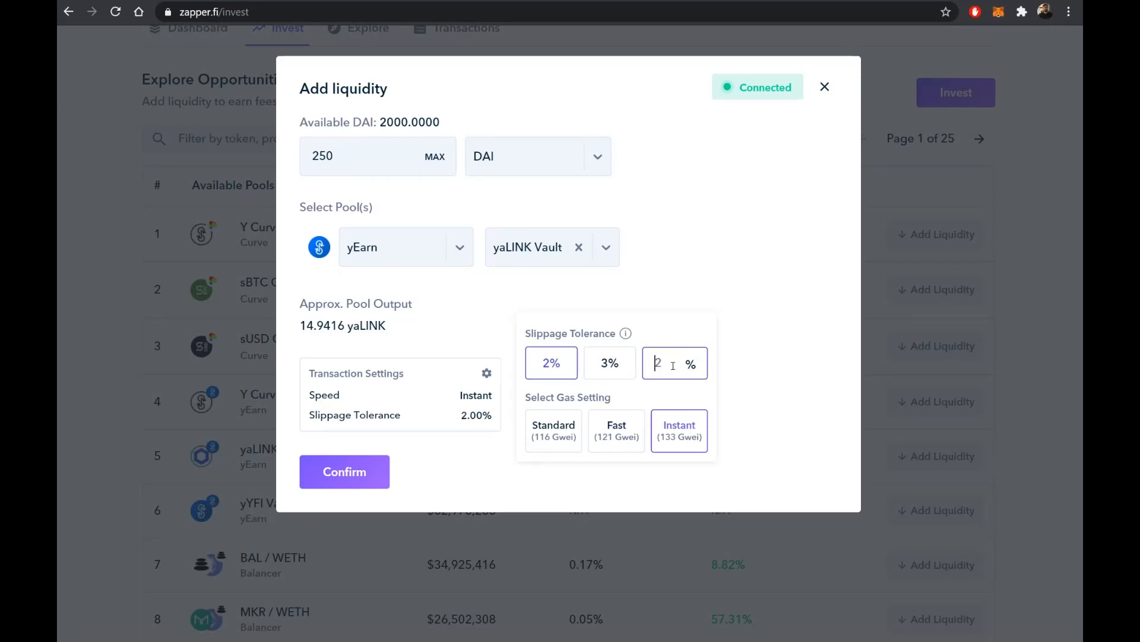
left_click(344, 471)
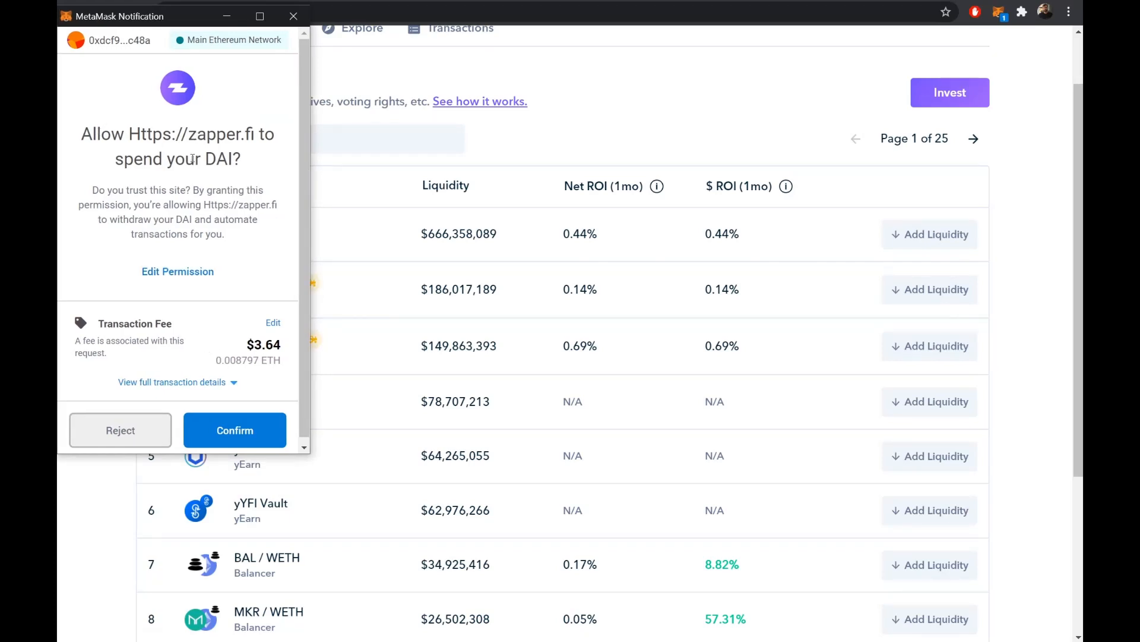
Confirm the DAI spend approval and the yaLINK deposit contract interaction in MetaMask.
left_click(234, 430)
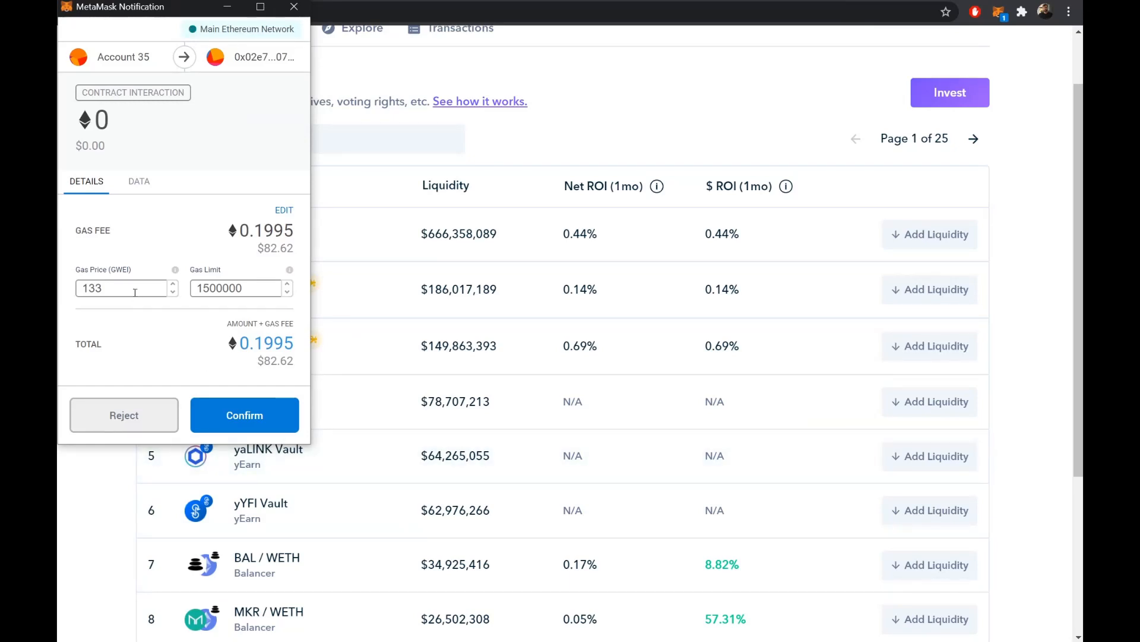
left_click(244, 415)
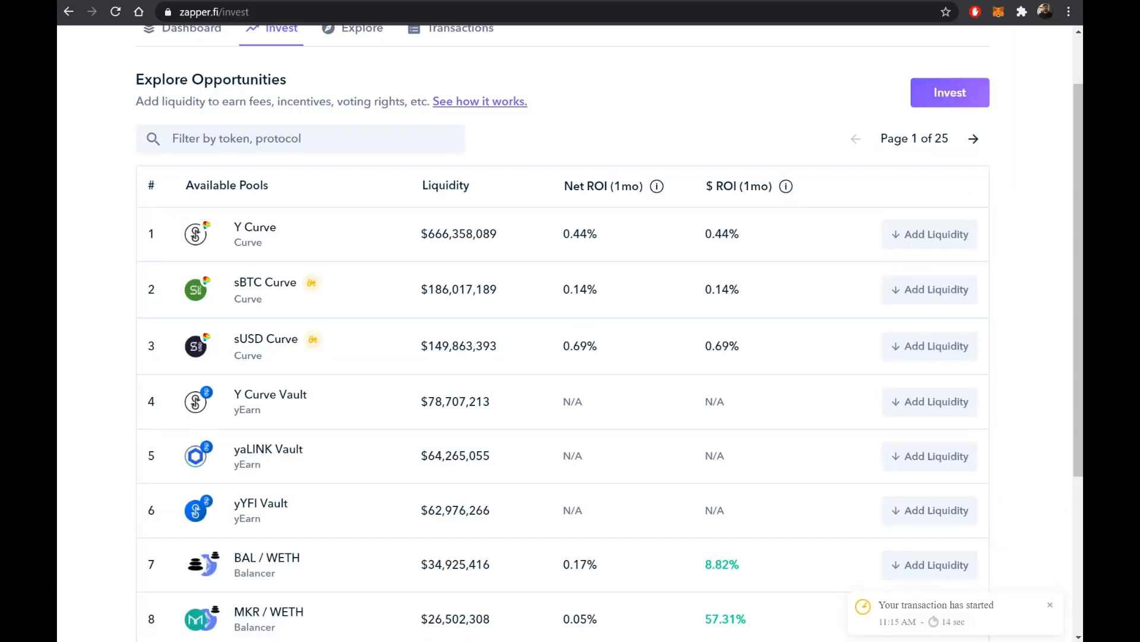
Filter pools by 'vault' and submit a 250 DAI deposit into the Y Curve Vault.
left_click(300, 138)
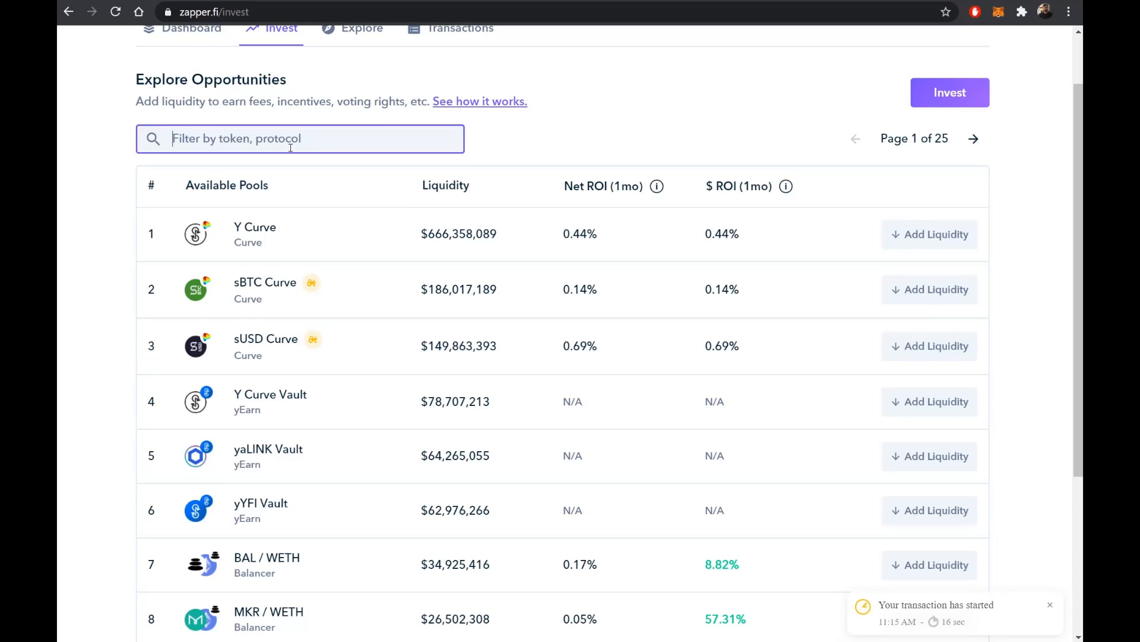
type("vault")
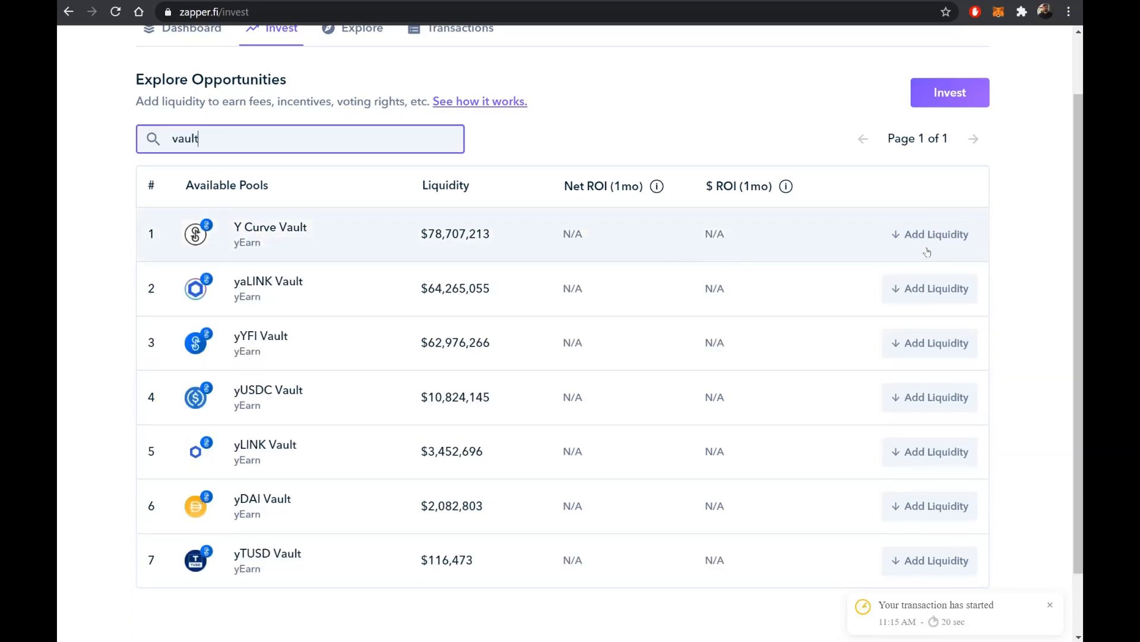
left_click(935, 233)
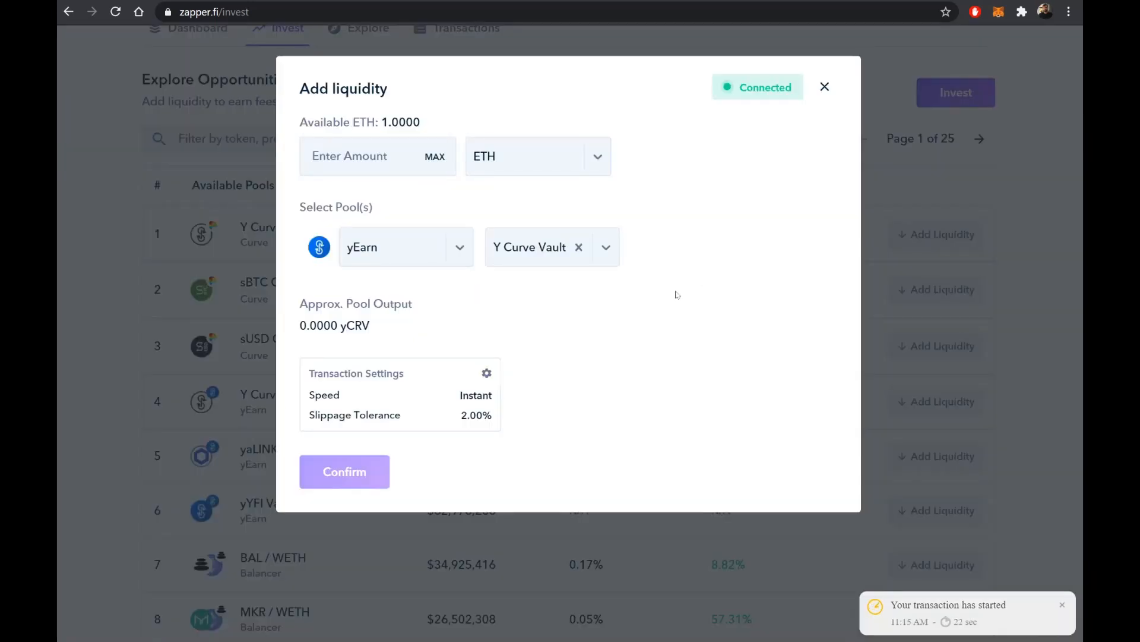
left_click(538, 155)
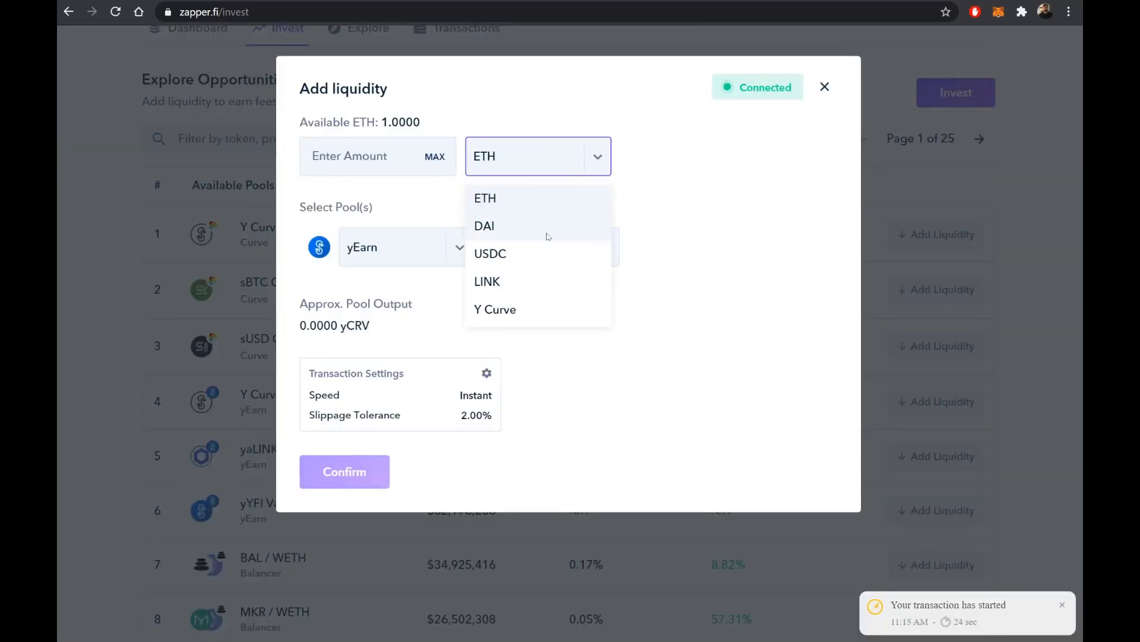
left_click(485, 225)
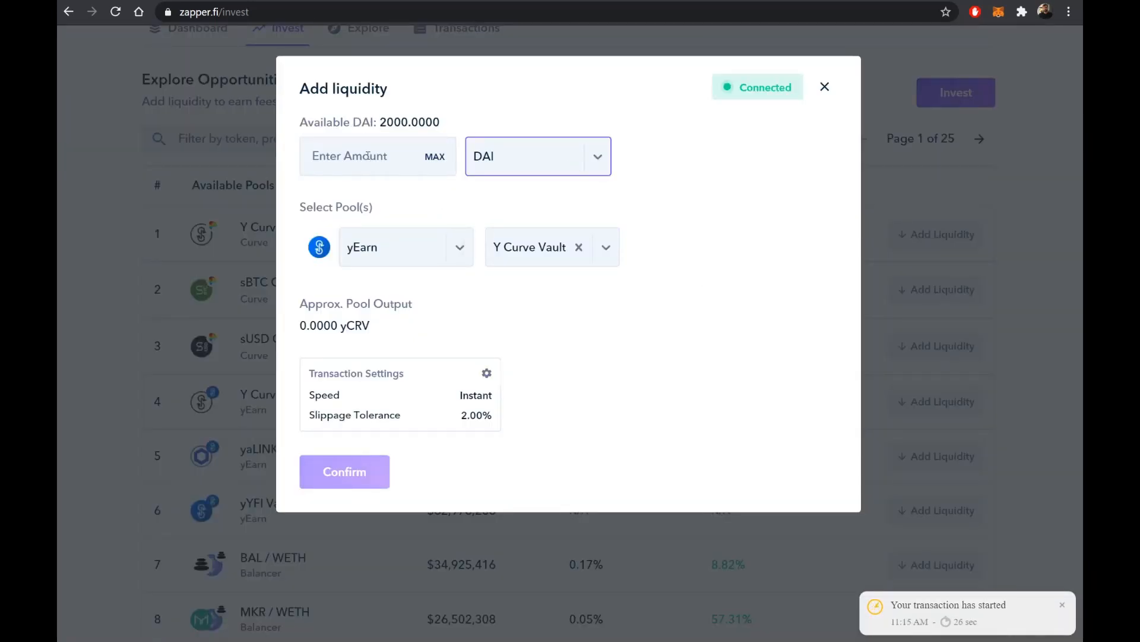
left_click(357, 156)
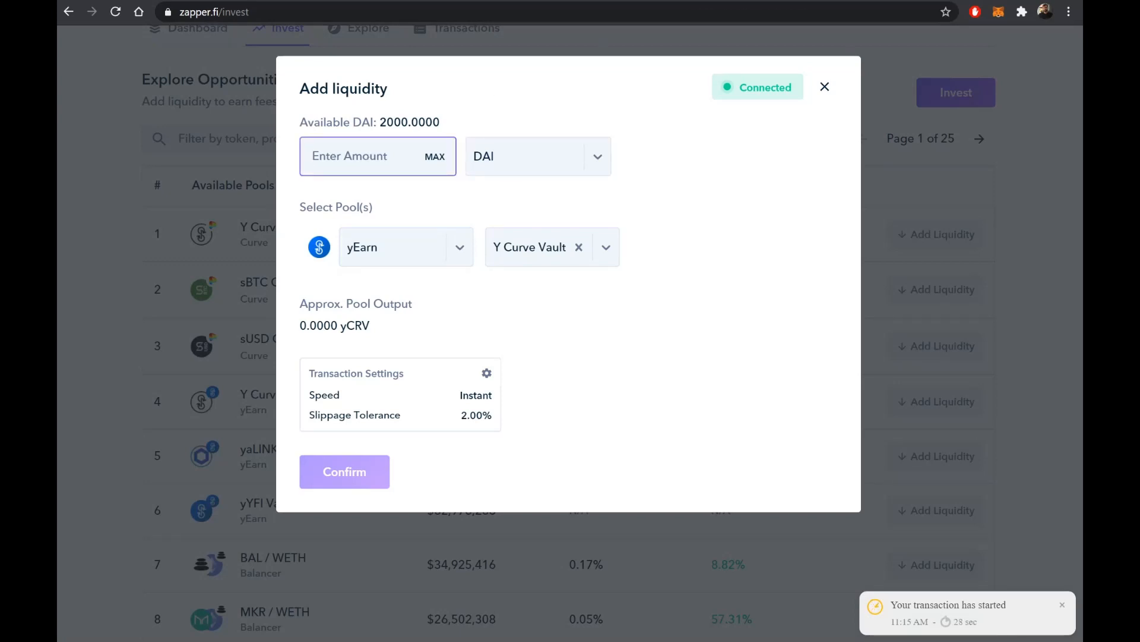
type("250")
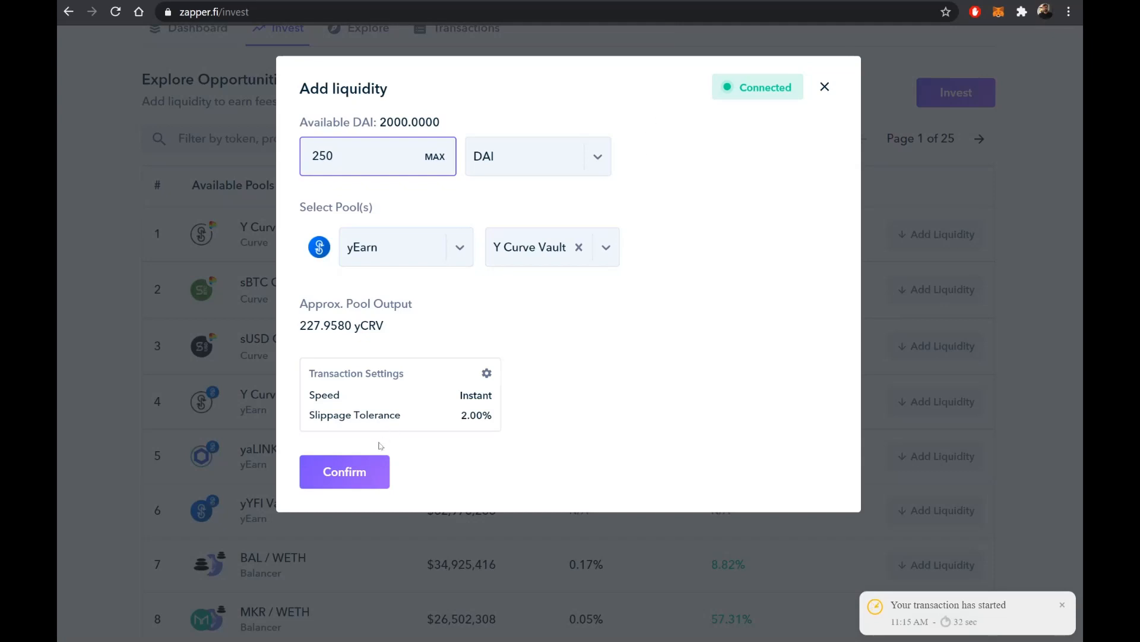
left_click(344, 471)
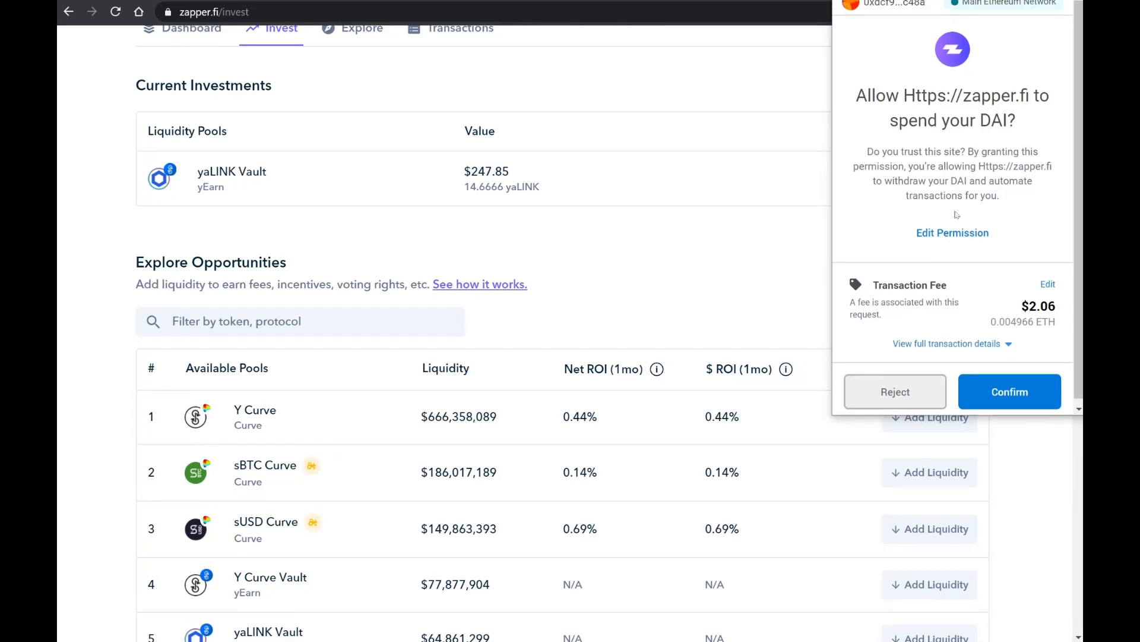
mouse_move(932, 392)
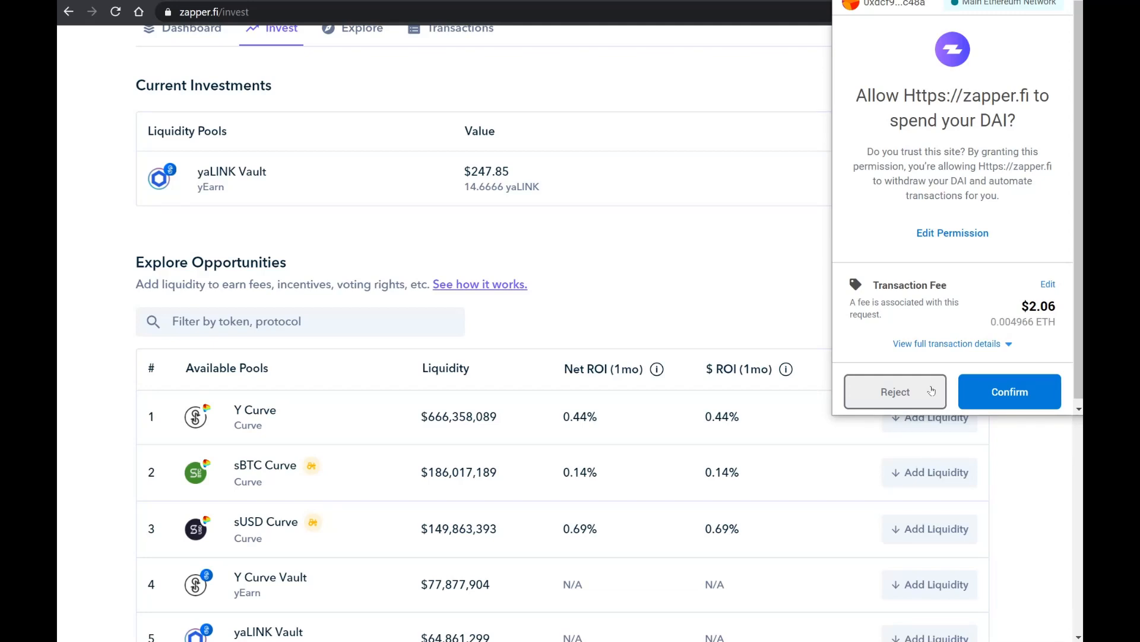
Answer MetaMask's 'Allow zapper.fi to spend your DAI' request.
left_click(895, 392)
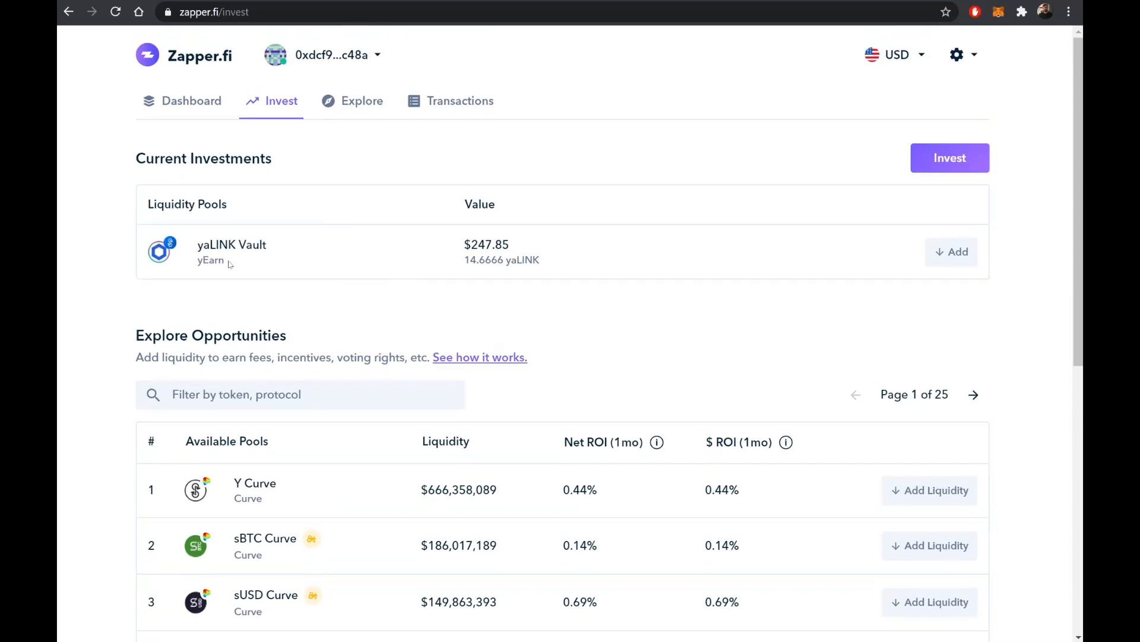
Filter the opportunities list by 'vault' to show the yEarn vault pools.
left_click(116, 12)
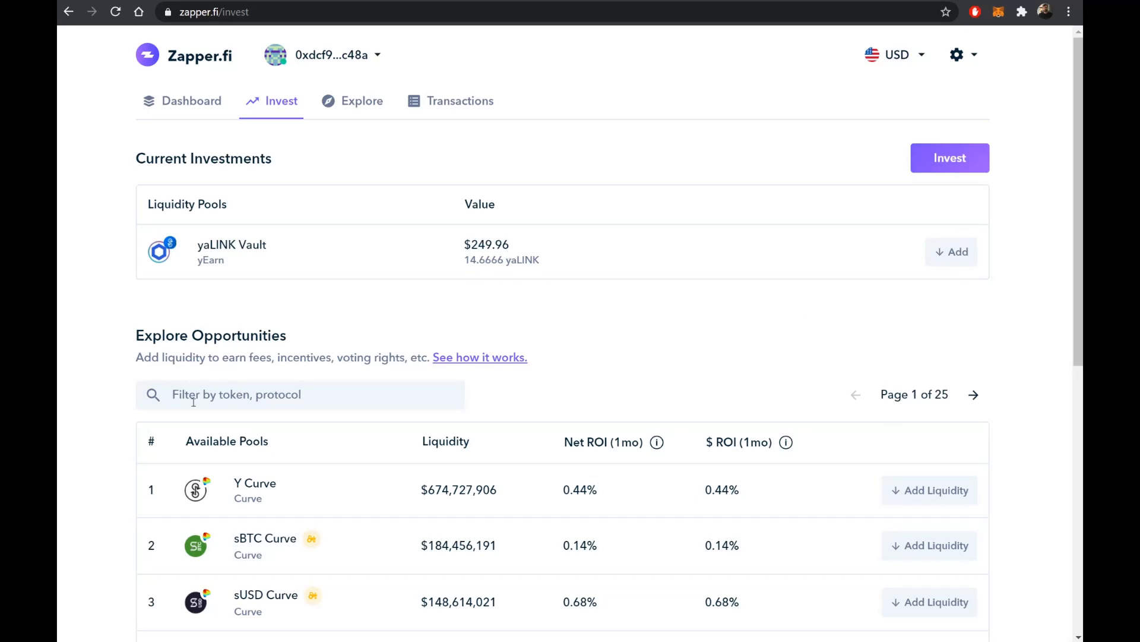
type("vault")
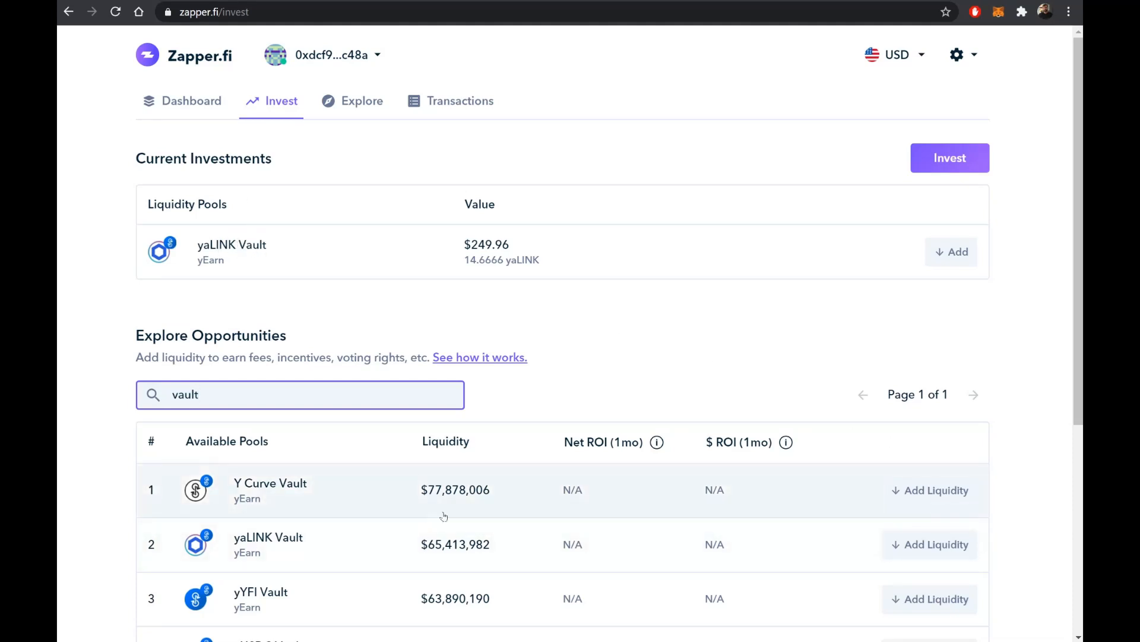
Deposit 250 DAI into the Y Curve Vault, approve it in MetaMask, and re-filter by 'vault'.
left_click(935, 489)
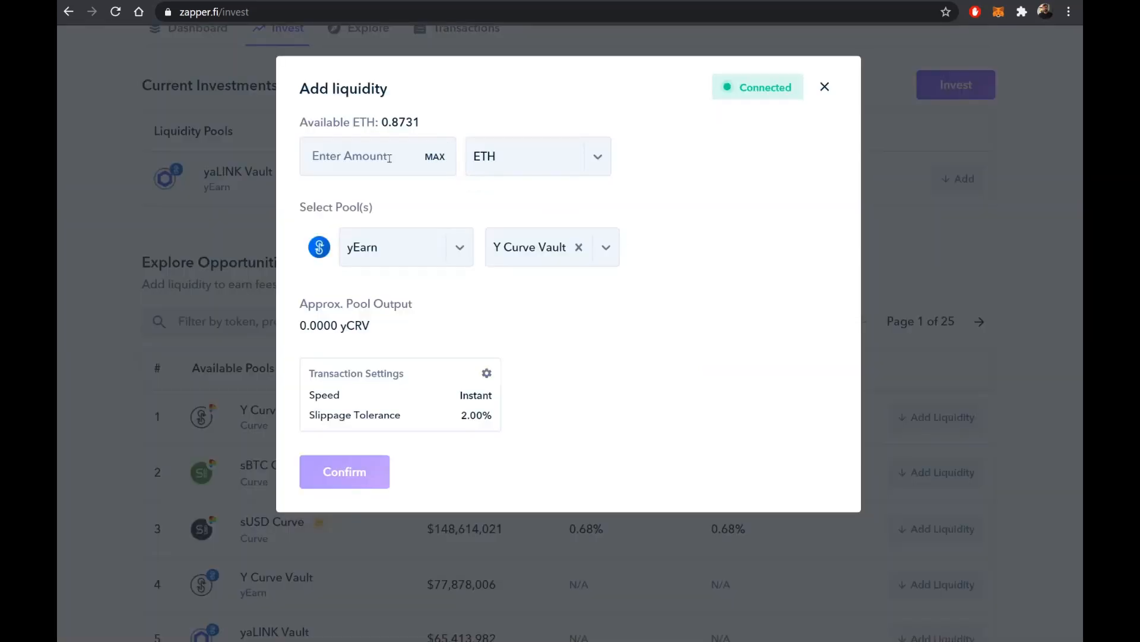
left_click(597, 155)
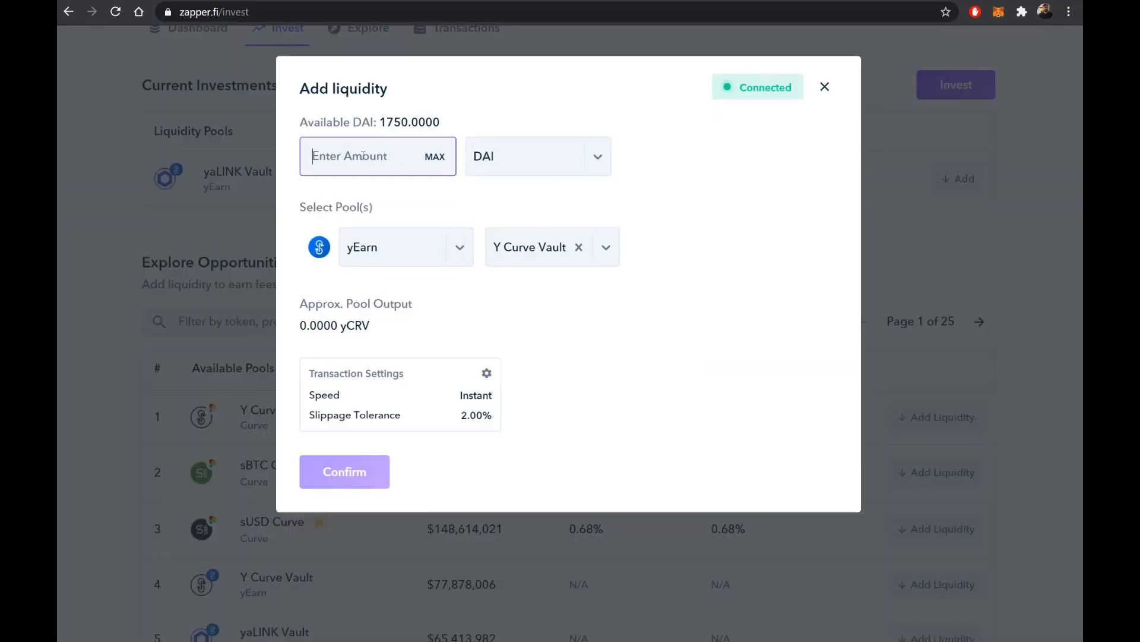
type("250")
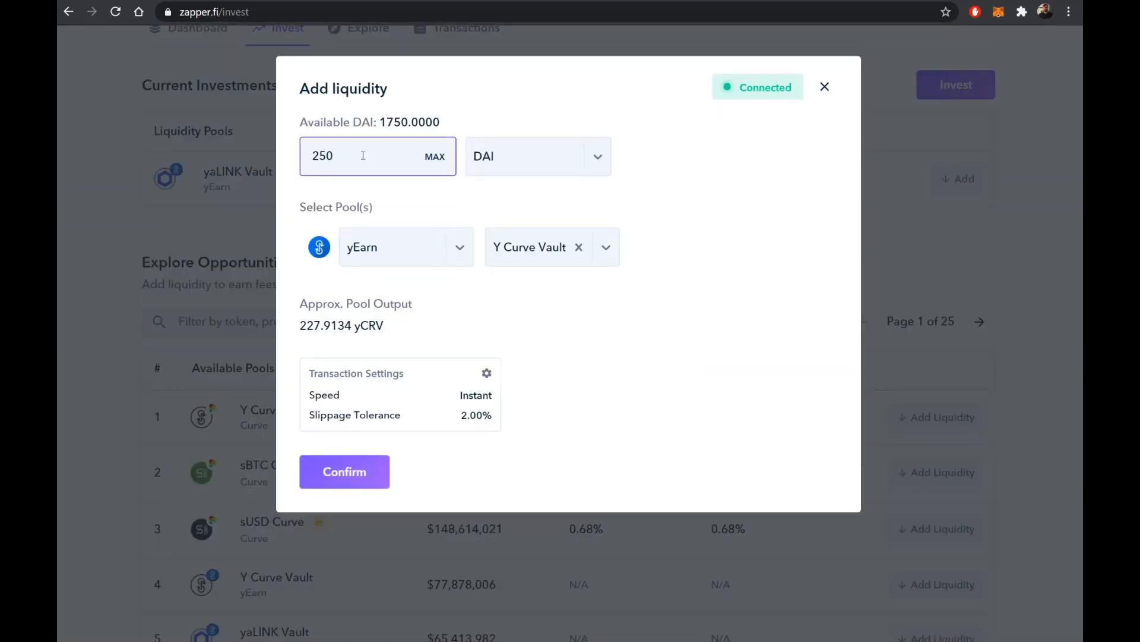
left_click(344, 471)
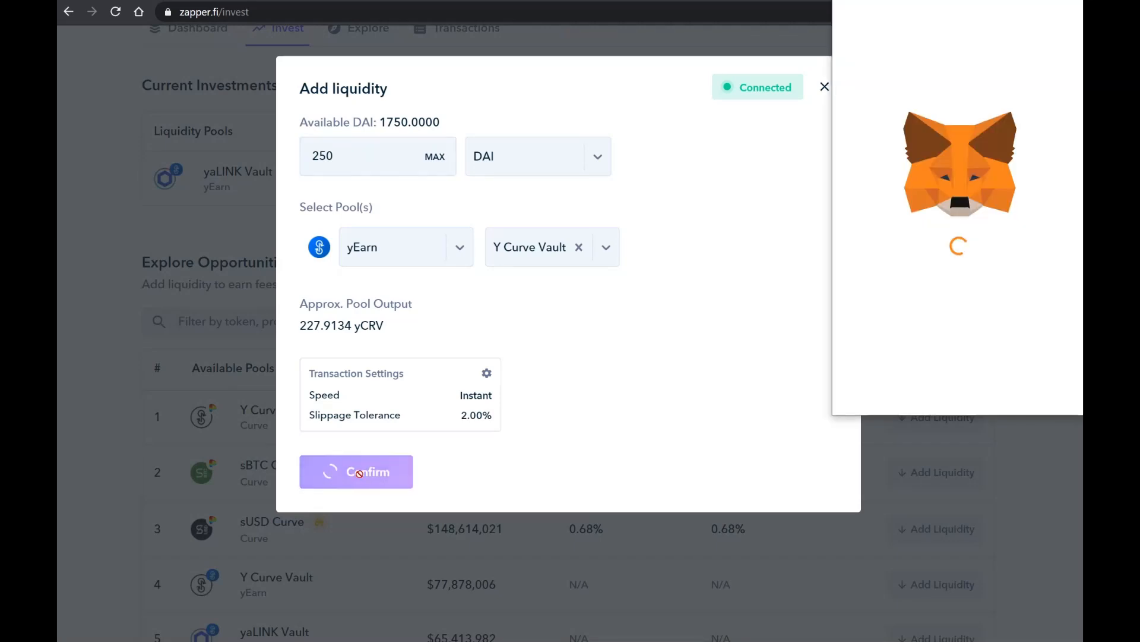
left_click(355, 471)
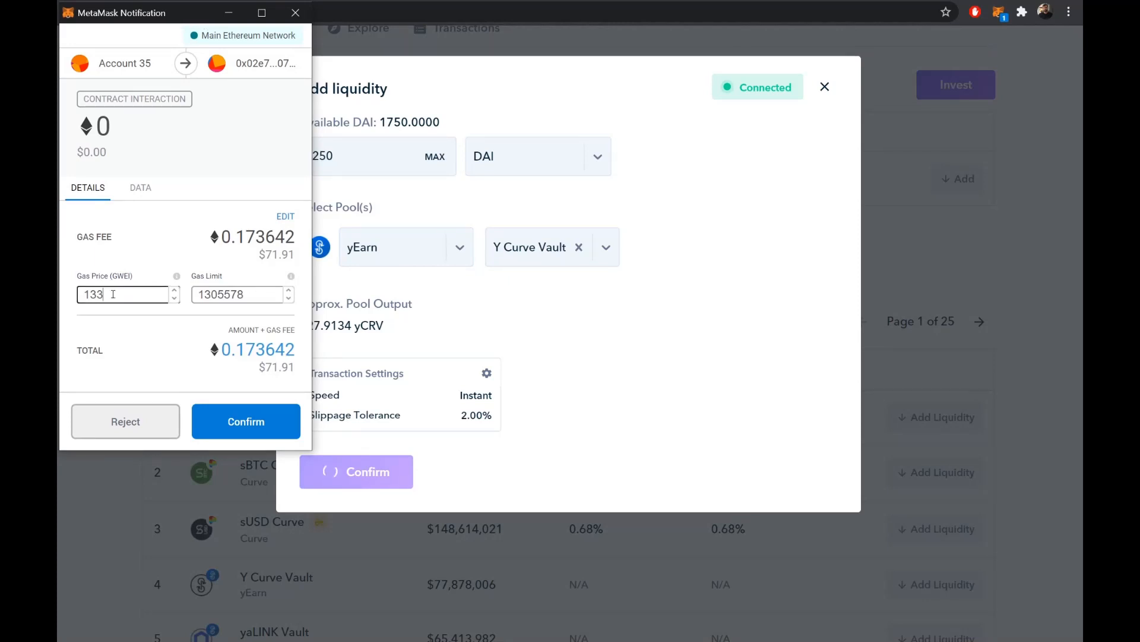
left_click(245, 421)
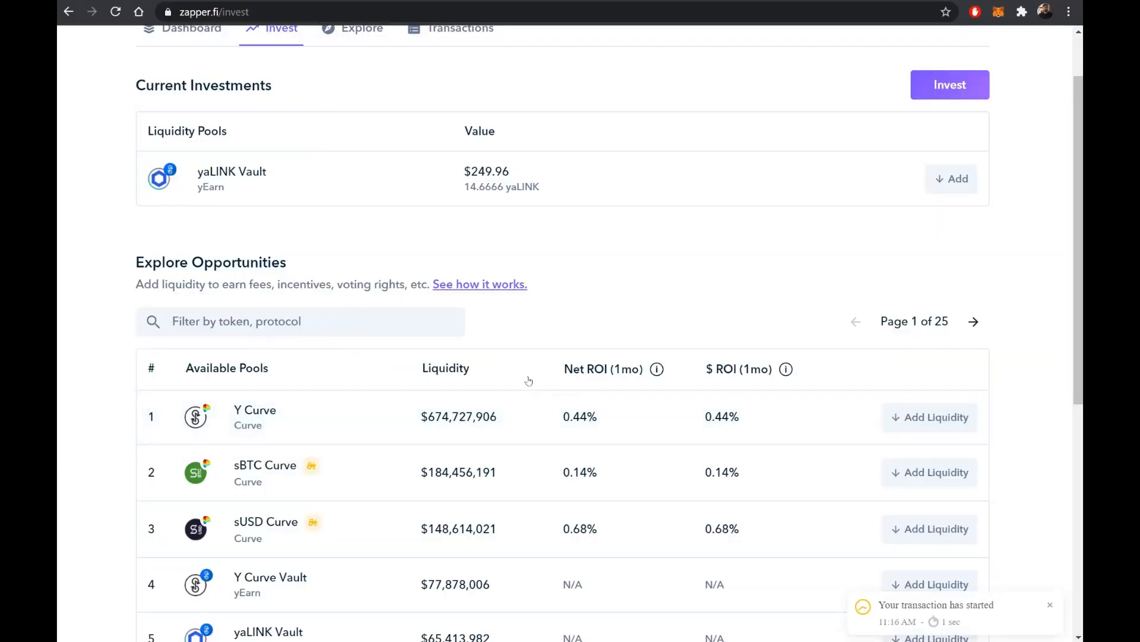
type("vault")
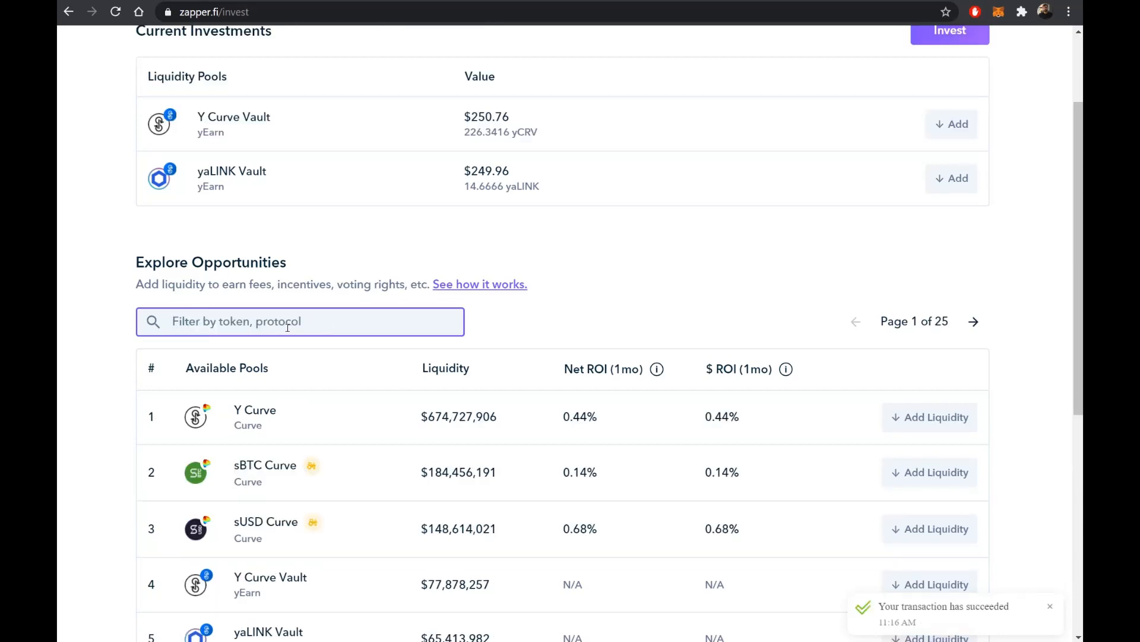
type("vault")
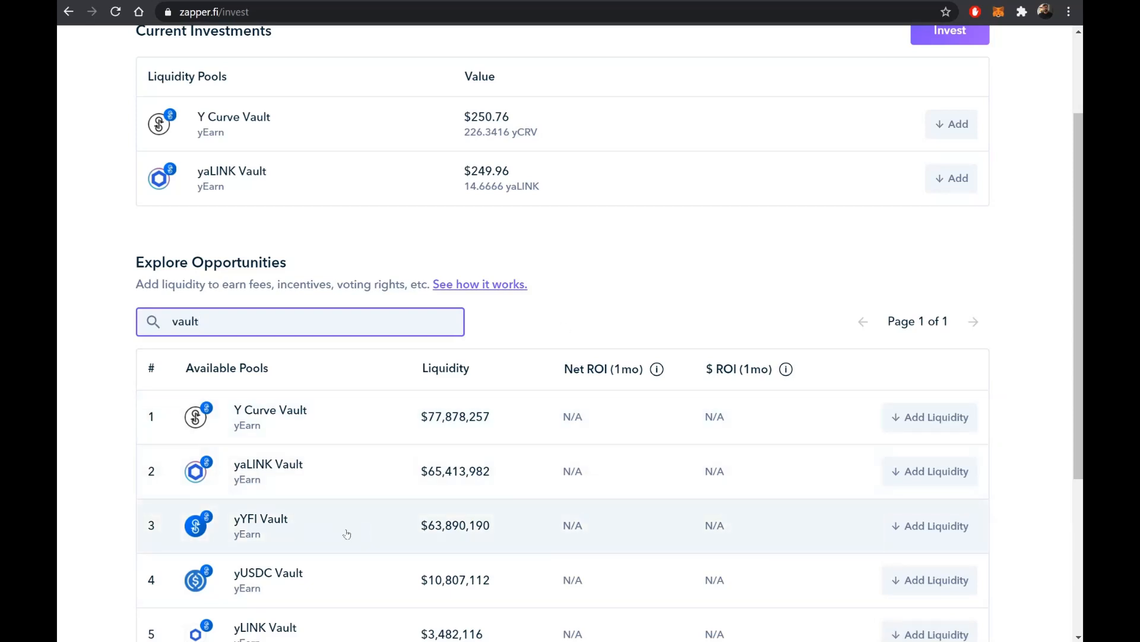
Submit a 250 DAI deposit into the yYFI Vault and approve it in MetaMask.
left_click(937, 525)
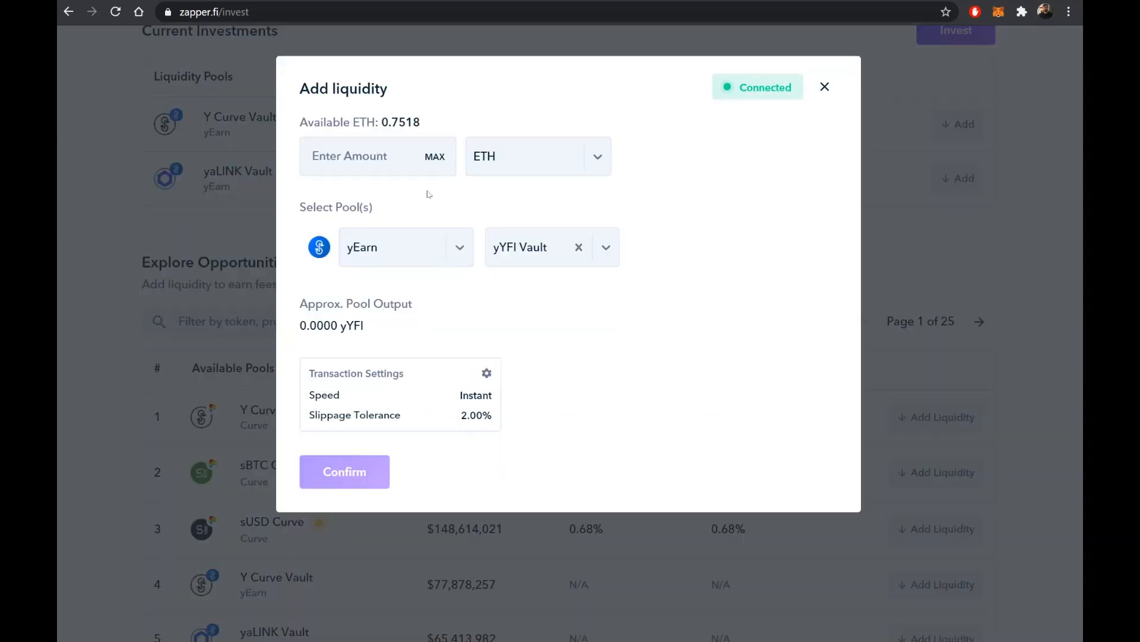
left_click(538, 156)
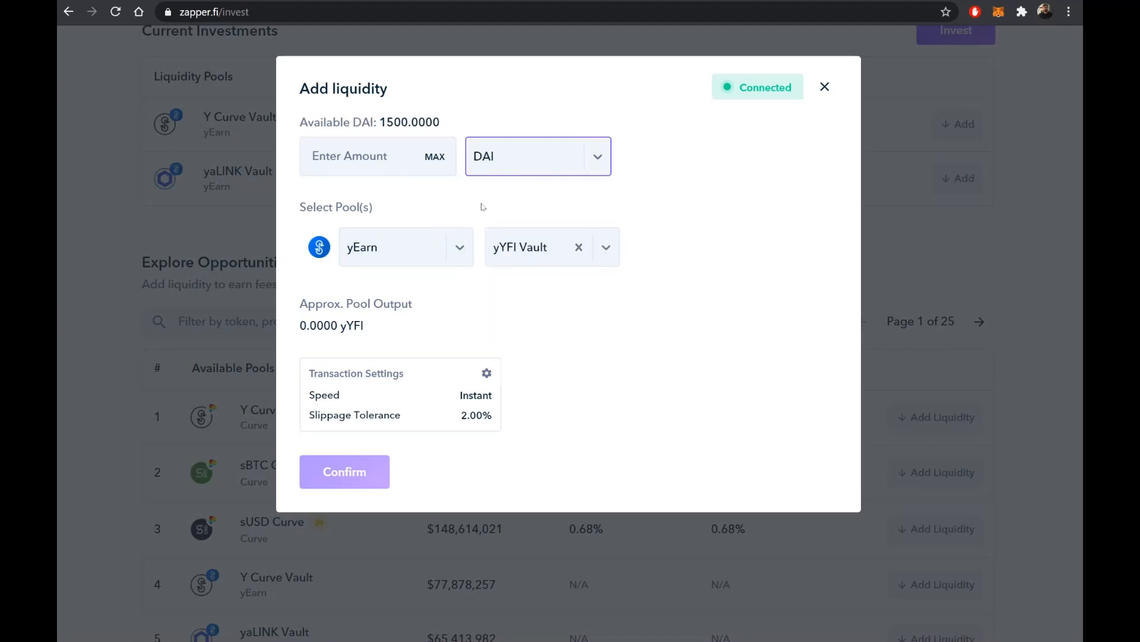
type("250")
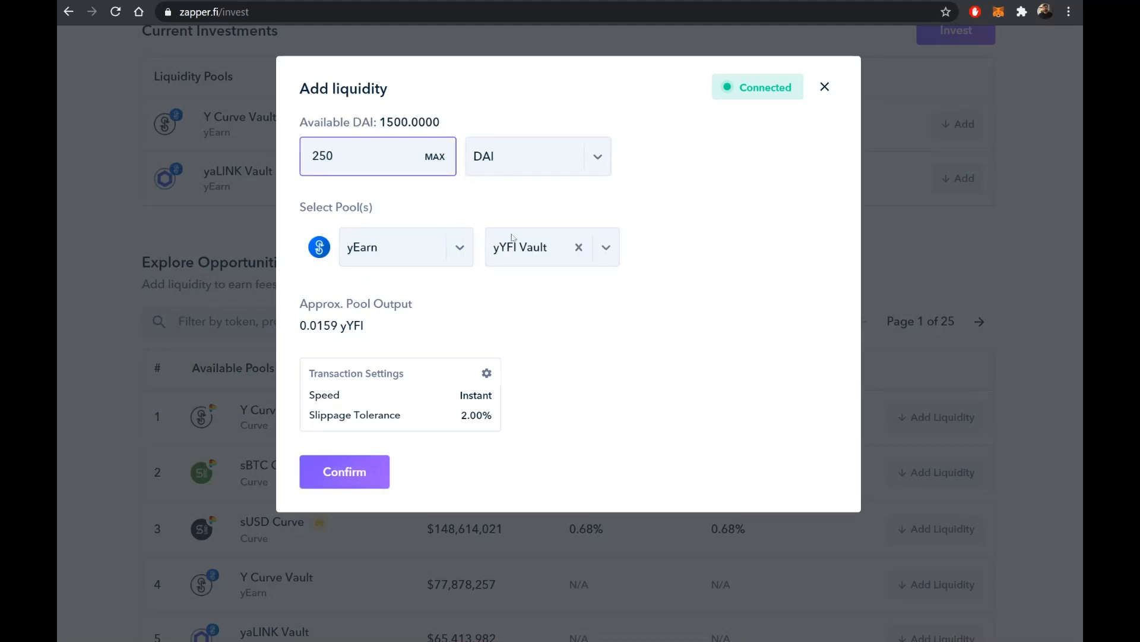
left_click(344, 471)
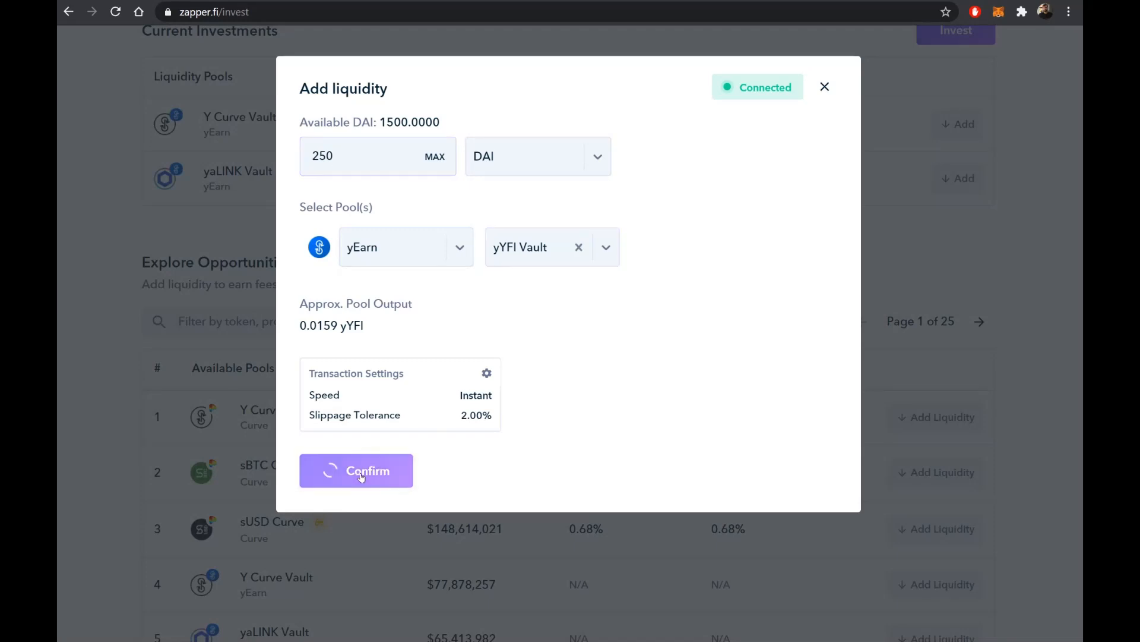
left_click(356, 470)
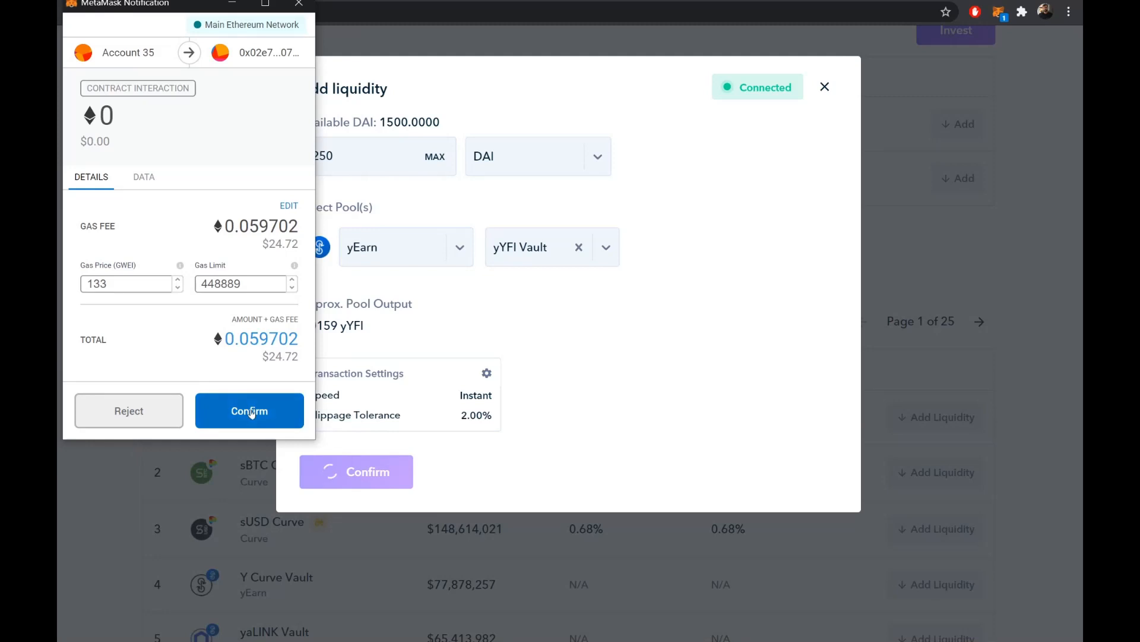
left_click(249, 411)
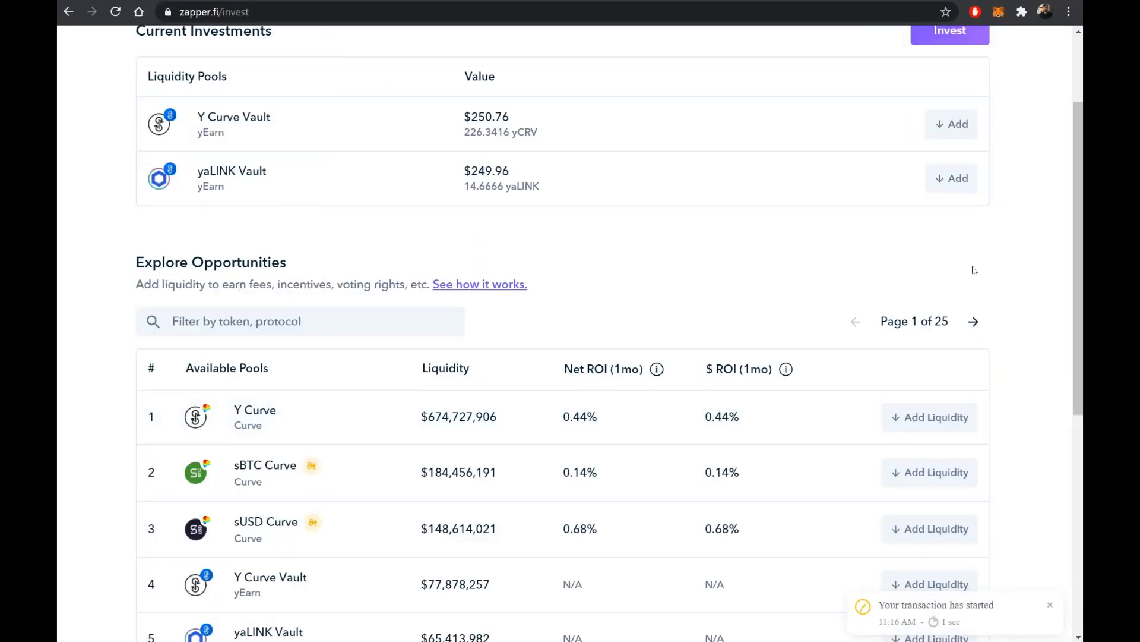
Re-filter pools by 'vault' and scroll back to see yYFI Vault at $249.92.
left_click(299, 321)
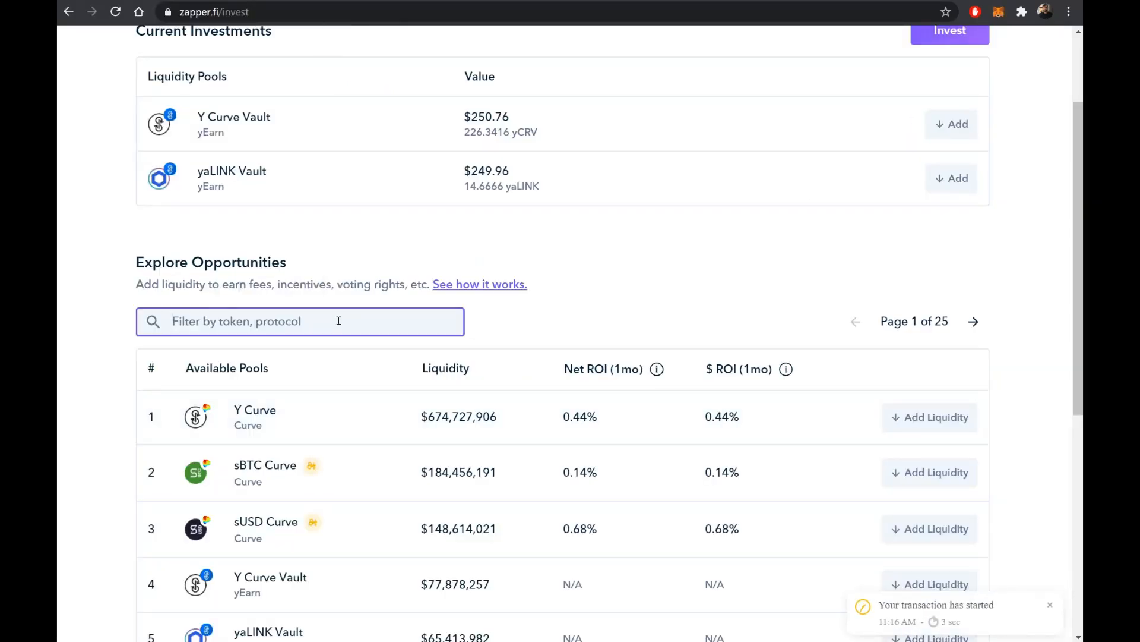
type("vault")
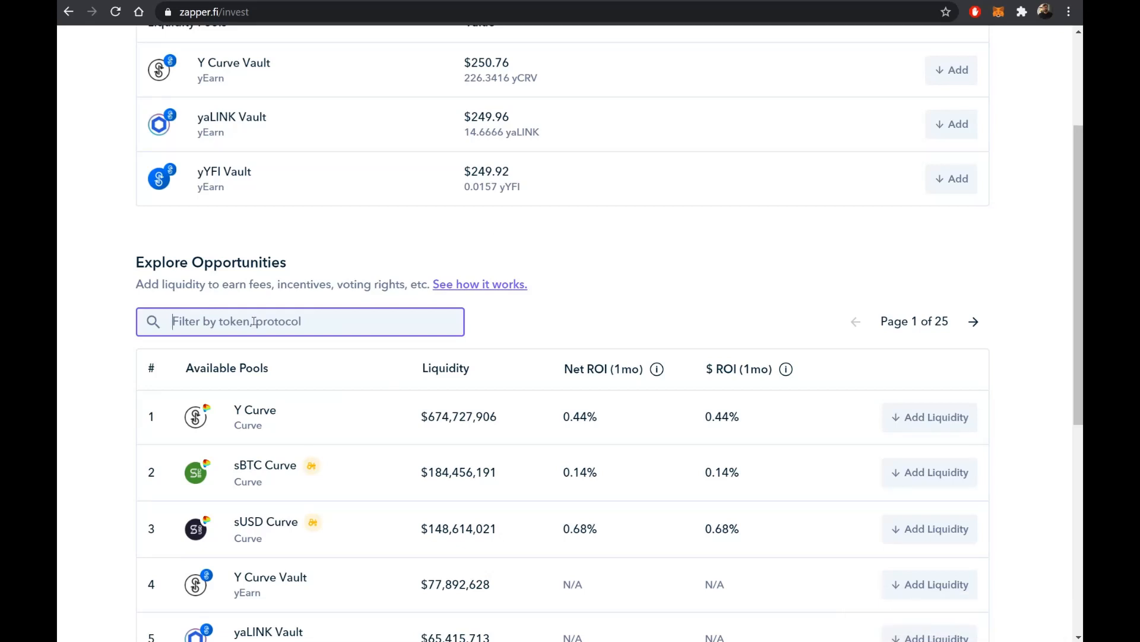
type("vault")
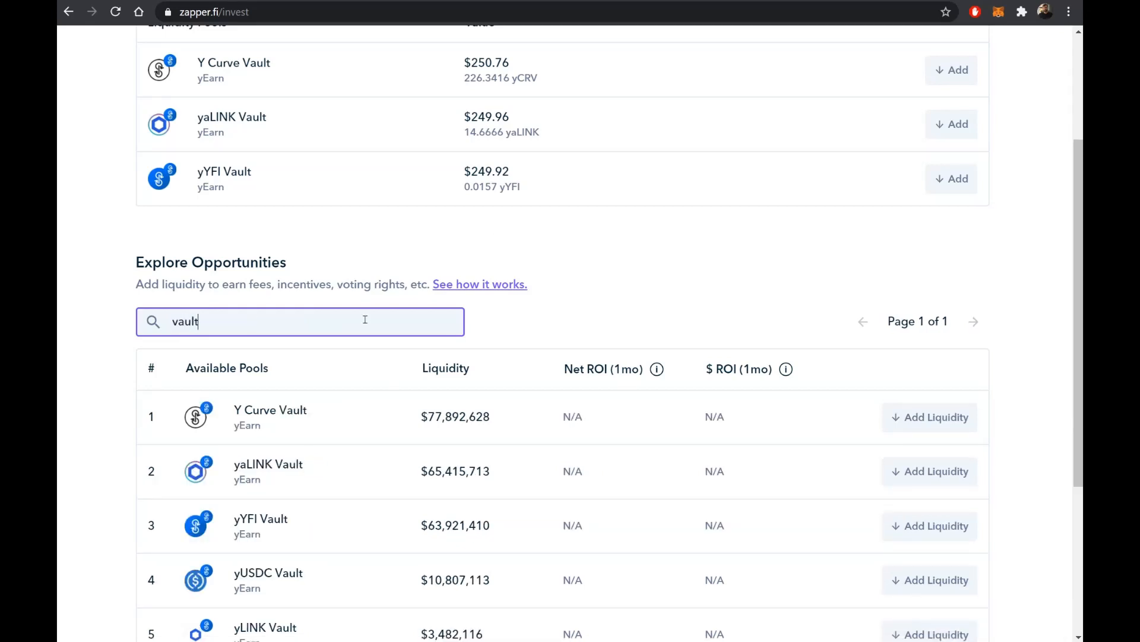
scroll("down", 3)
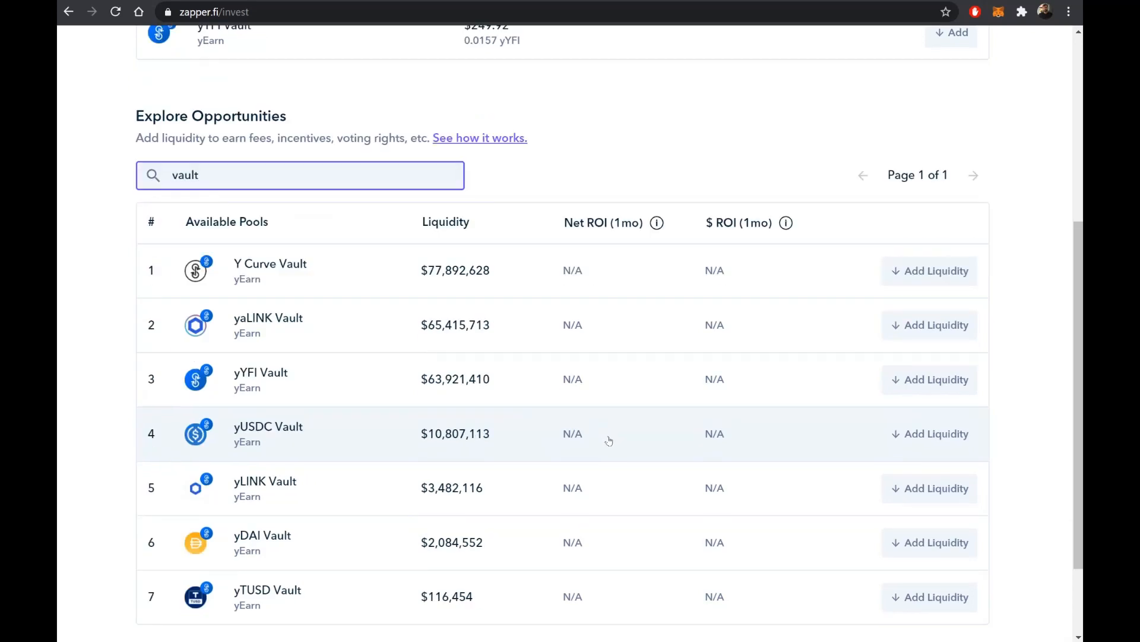
mouse_move(541, 364)
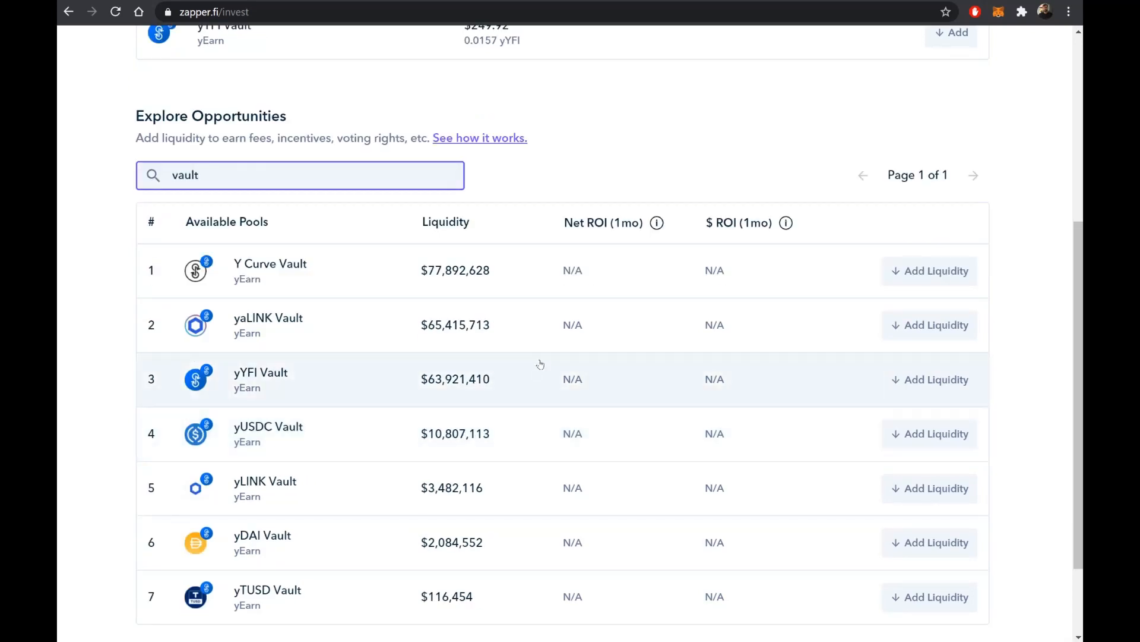
scroll("up", 3)
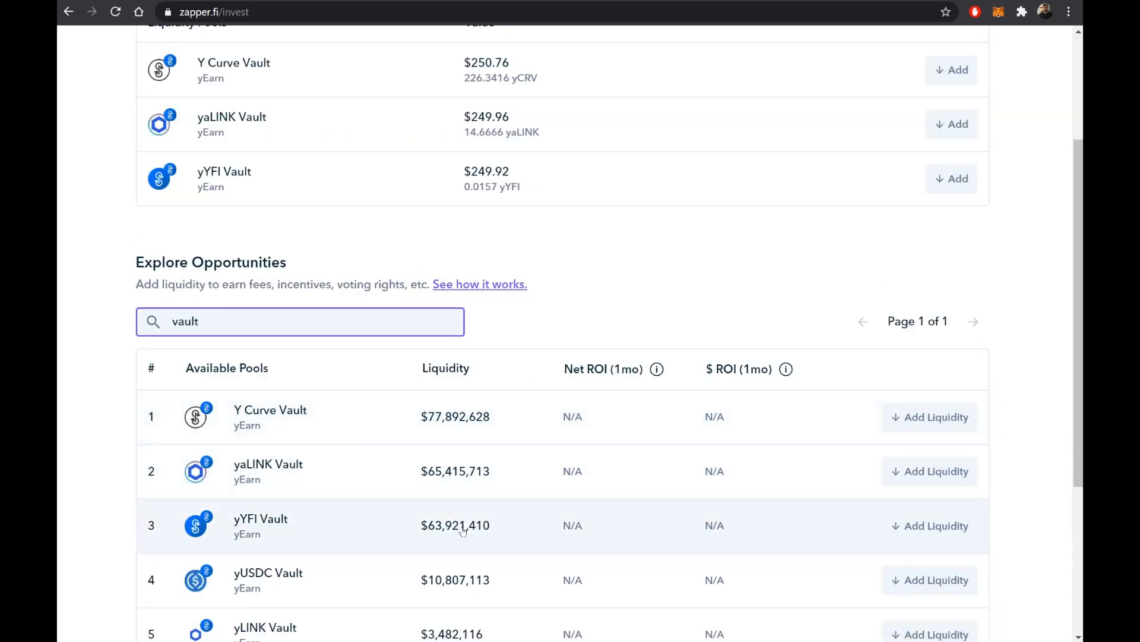
mouse_move(386, 527)
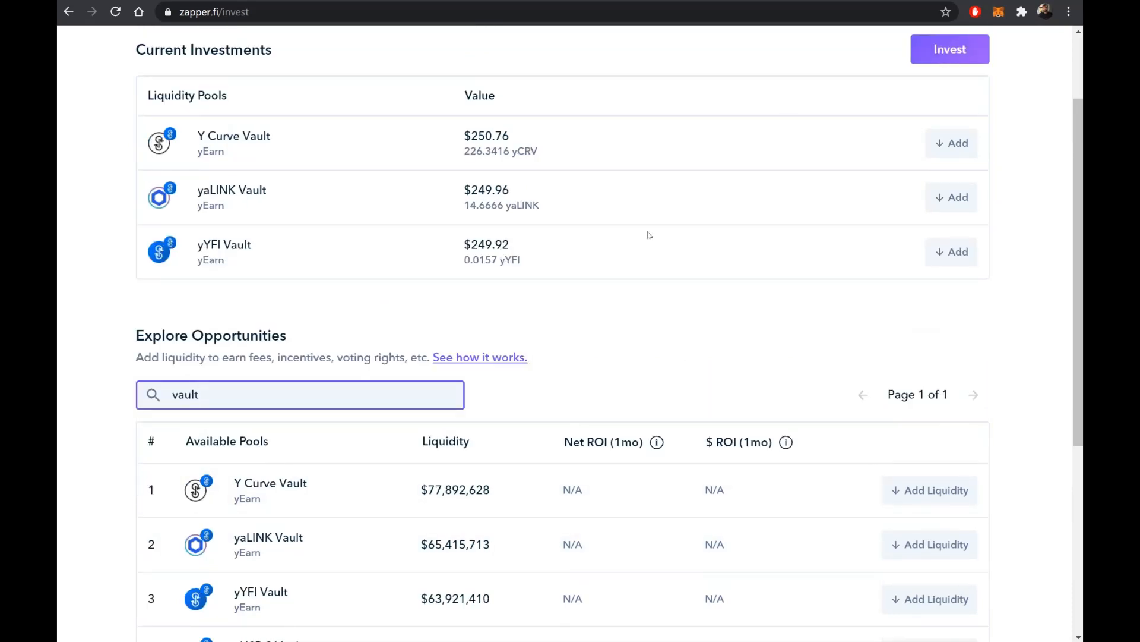
left_click(298, 394)
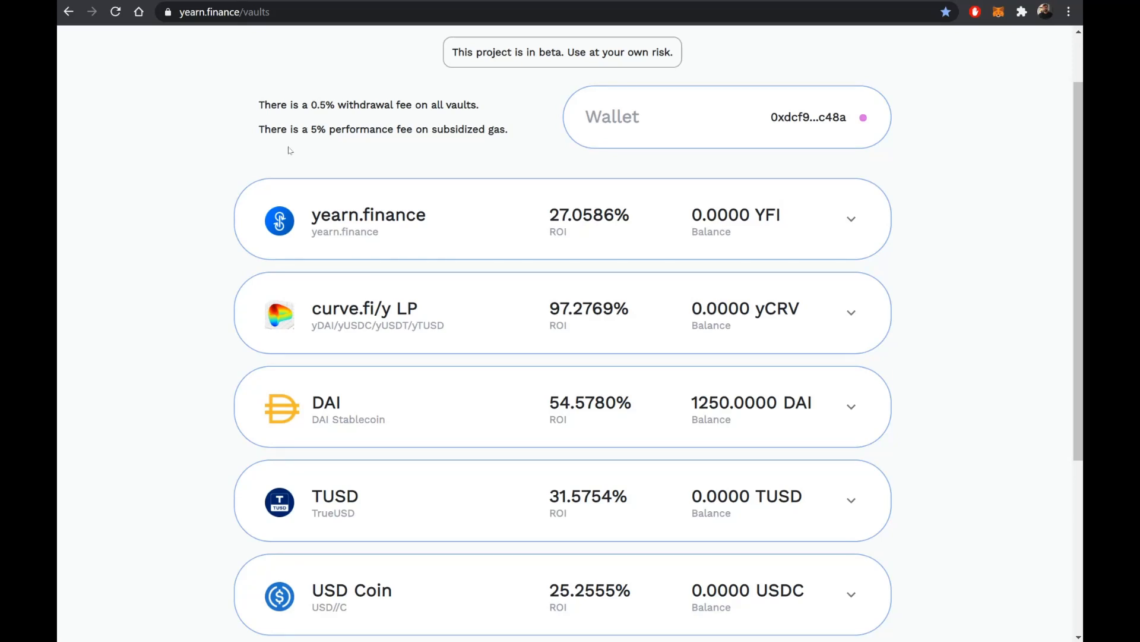
mouse_move(486, 125)
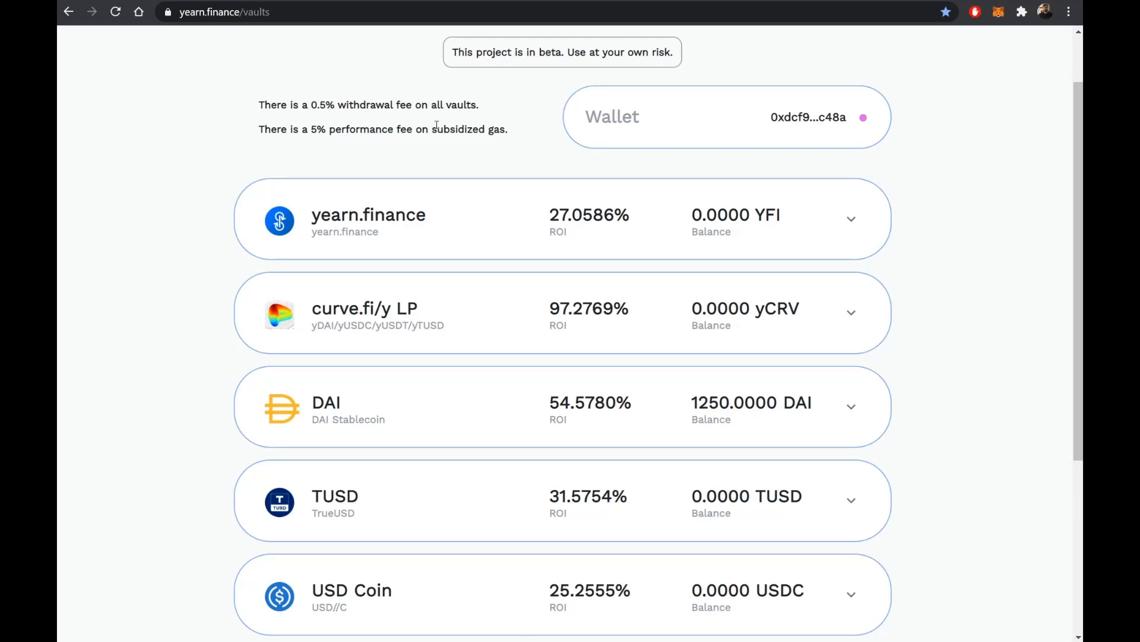
mouse_move(431, 124)
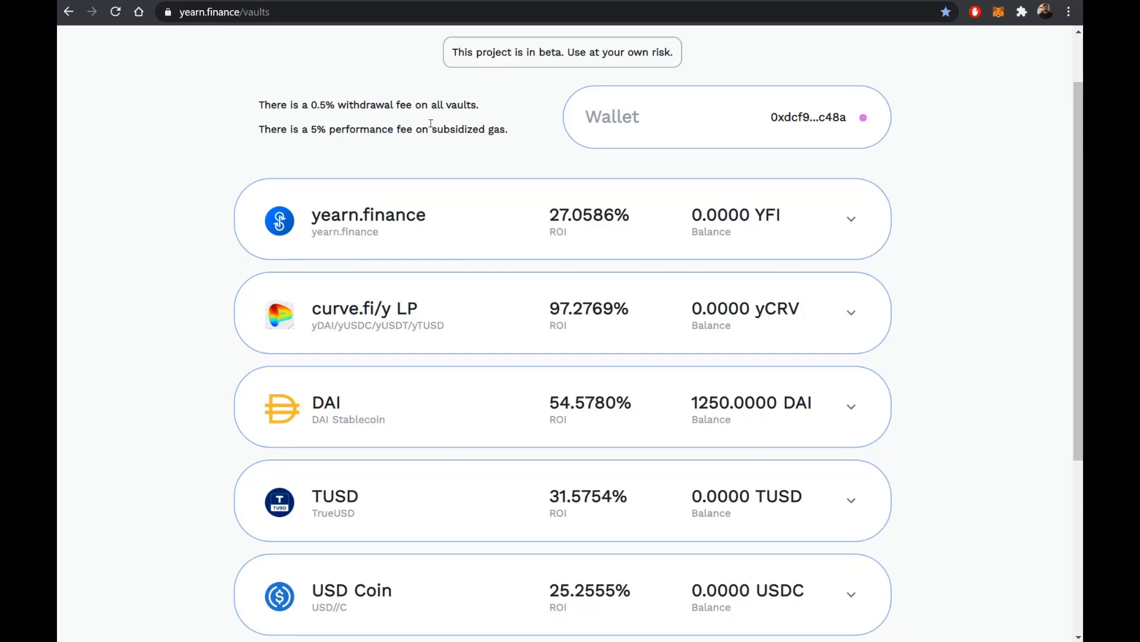
mouse_move(431, 121)
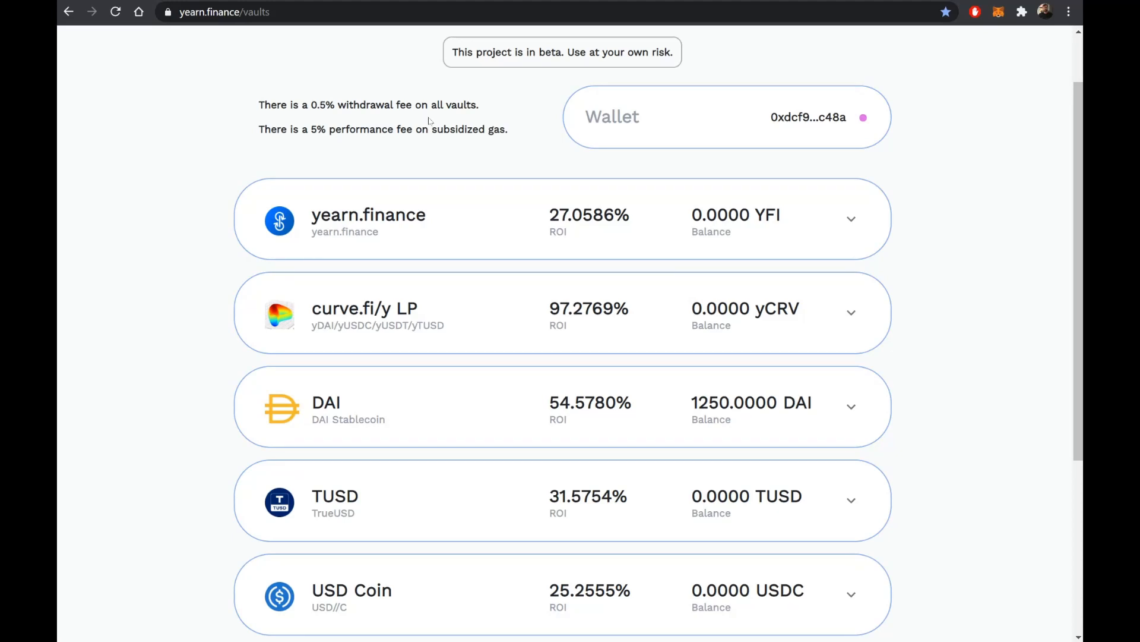
mouse_move(429, 128)
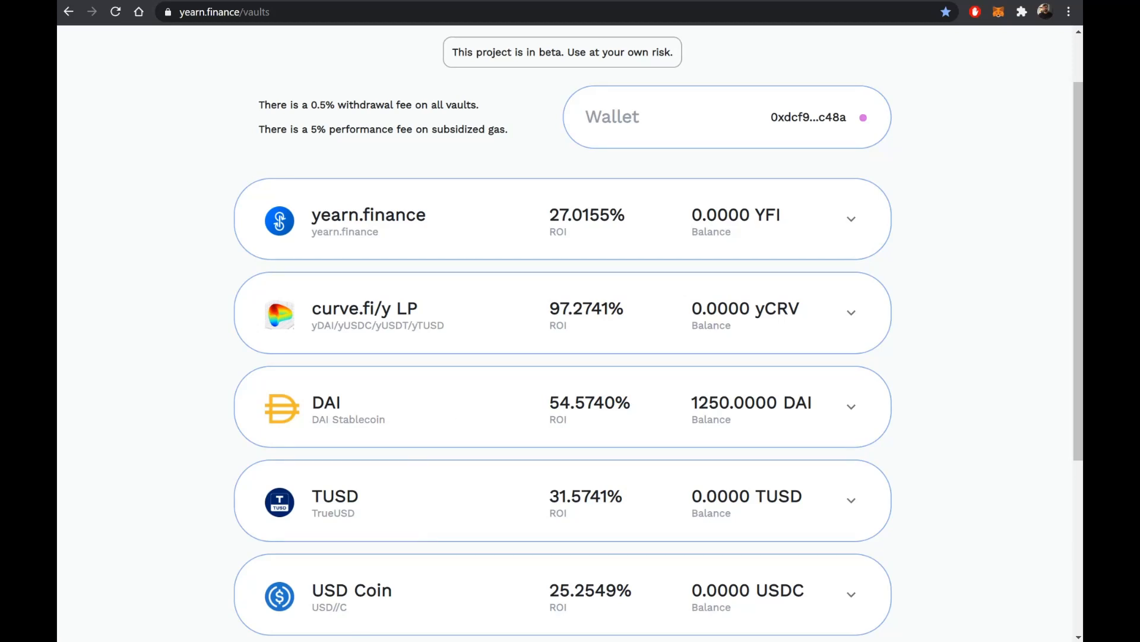
mouse_move(291, 531)
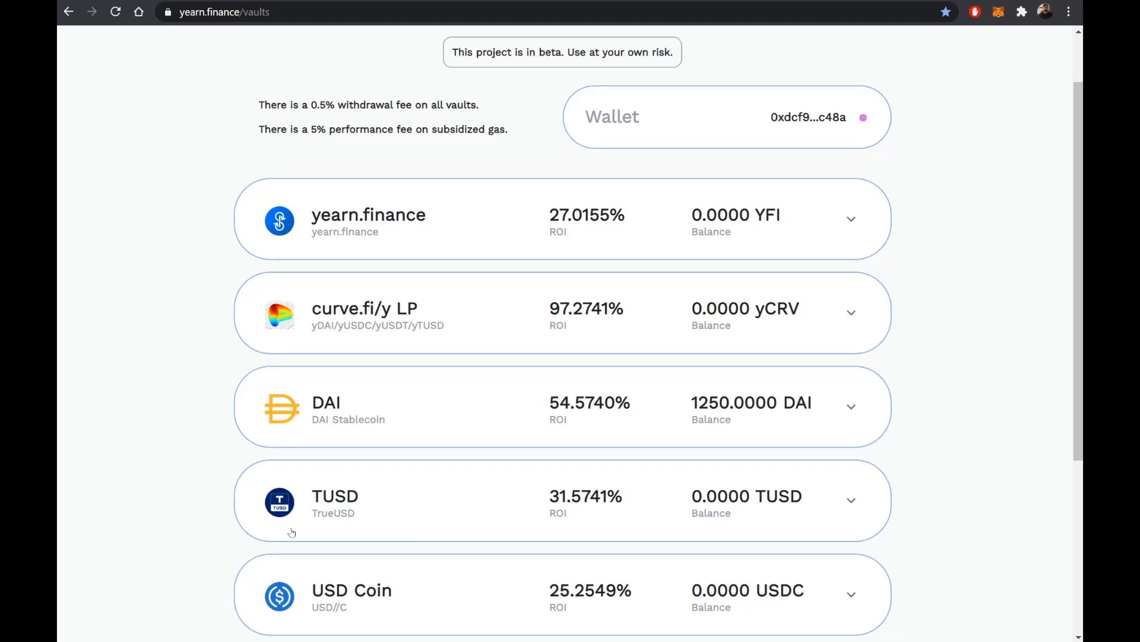
mouse_move(462, 65)
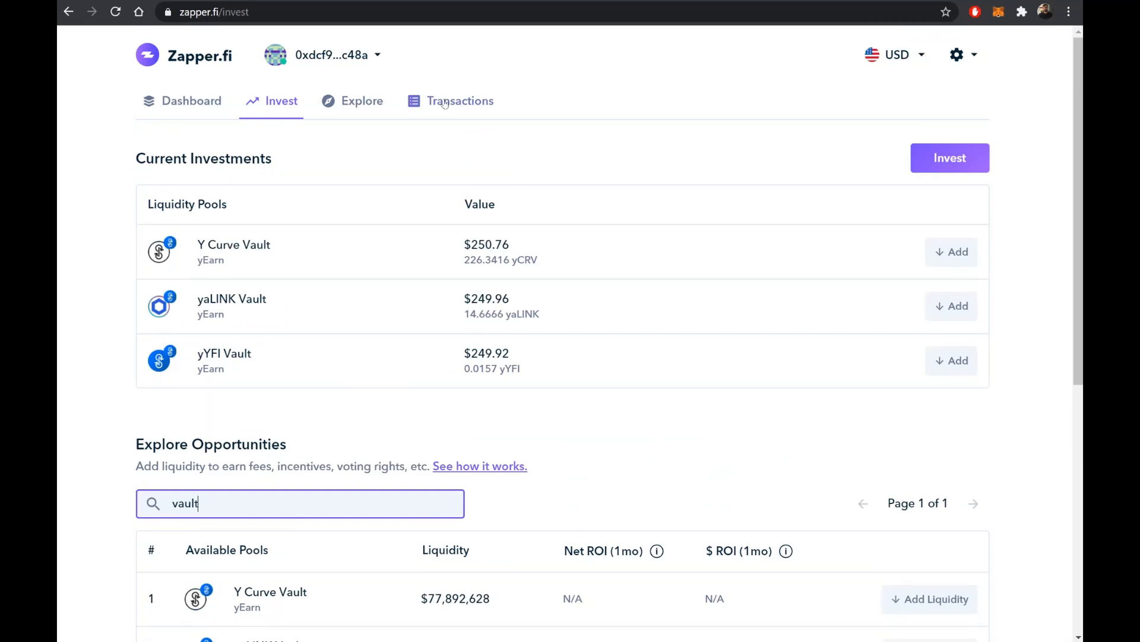
Open the transaction history and view the 250 DAI to 226.3416 yyDAI+yUSDC+yUSDT+yTUSD zap.
left_click(460, 100)
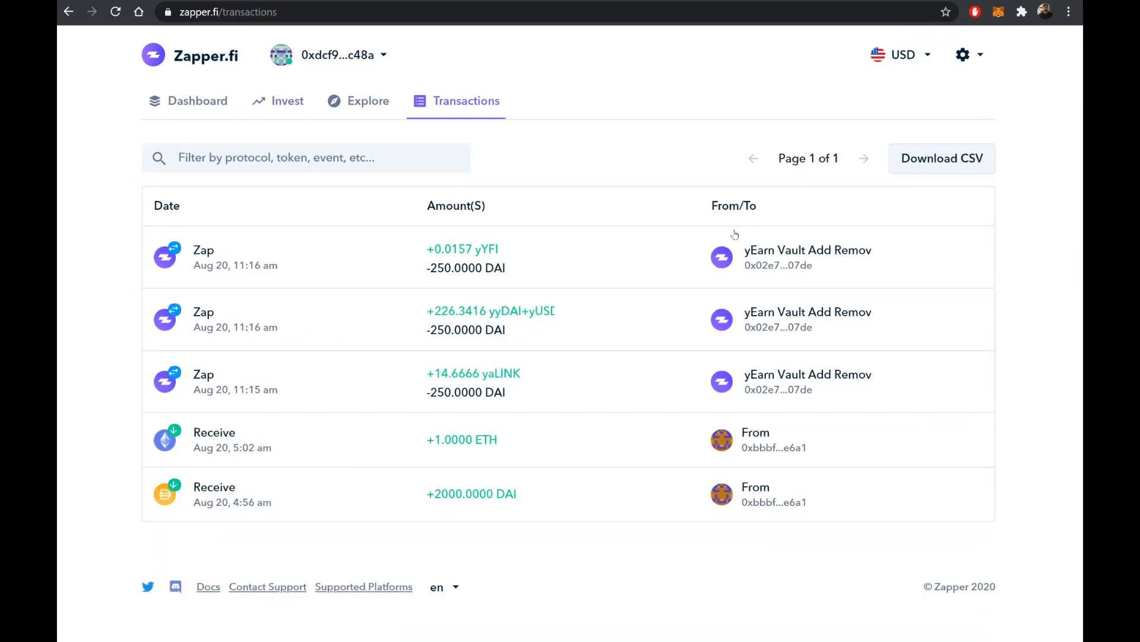
mouse_move(570, 333)
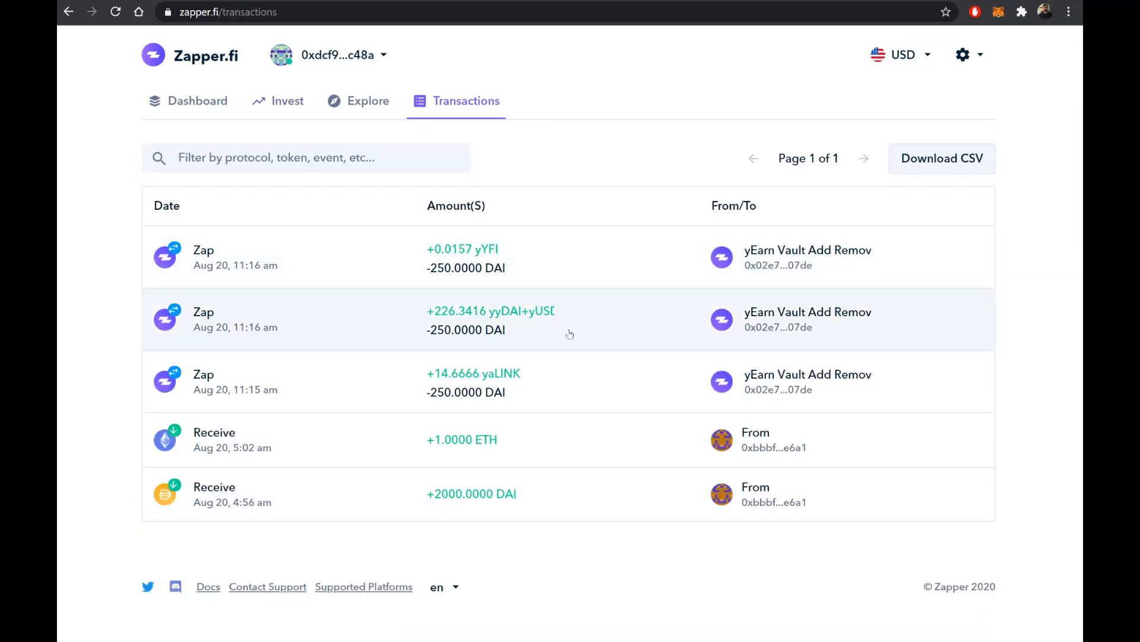
mouse_move(580, 292)
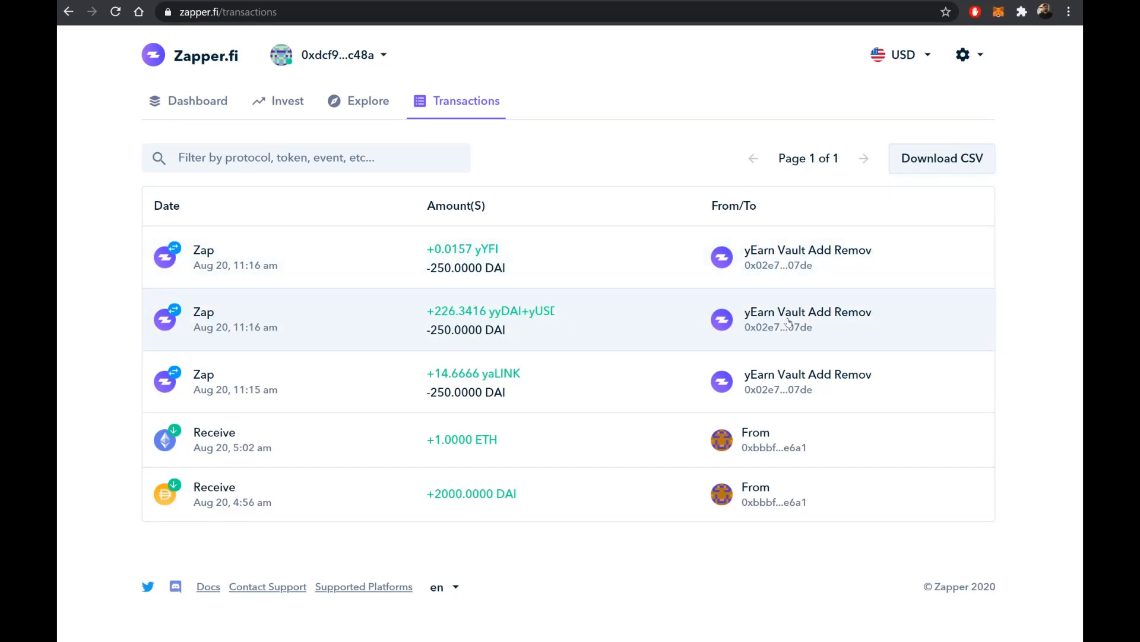
left_click(491, 318)
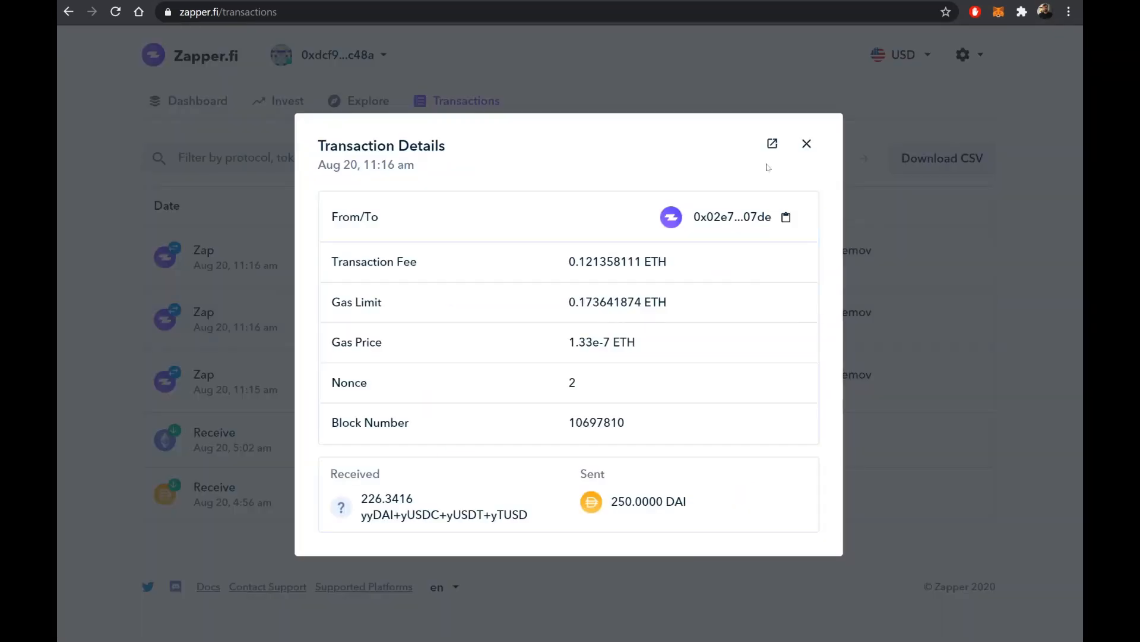
View the Y Curve zap on Etherscan (success, 16 token transfers), then close Zapper's details.
left_click(772, 143)
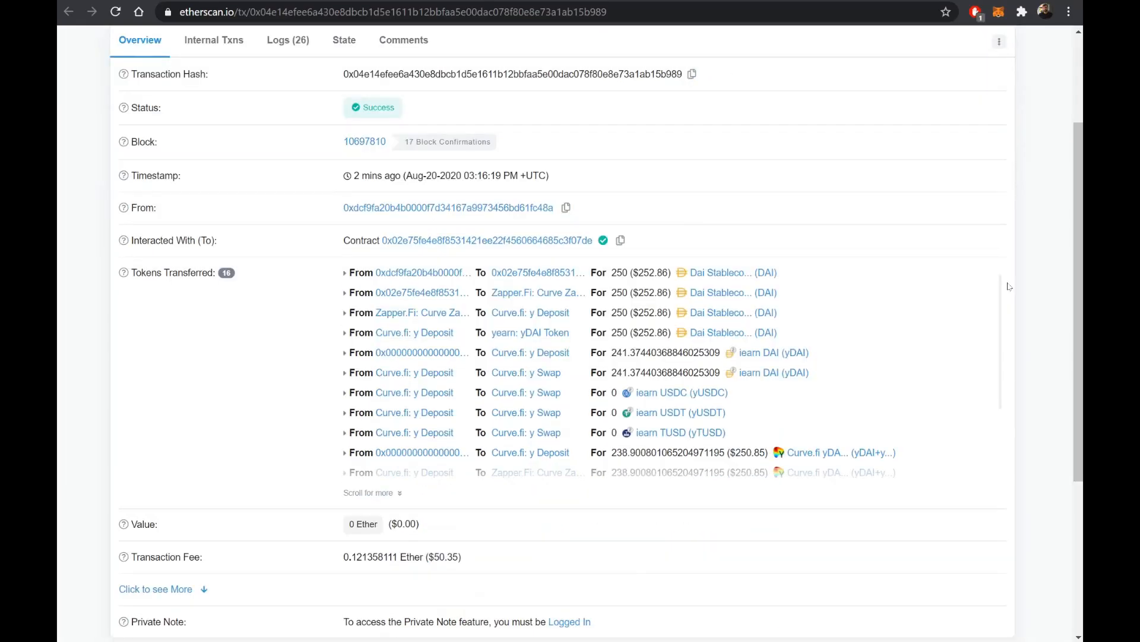
mouse_move(720, 333)
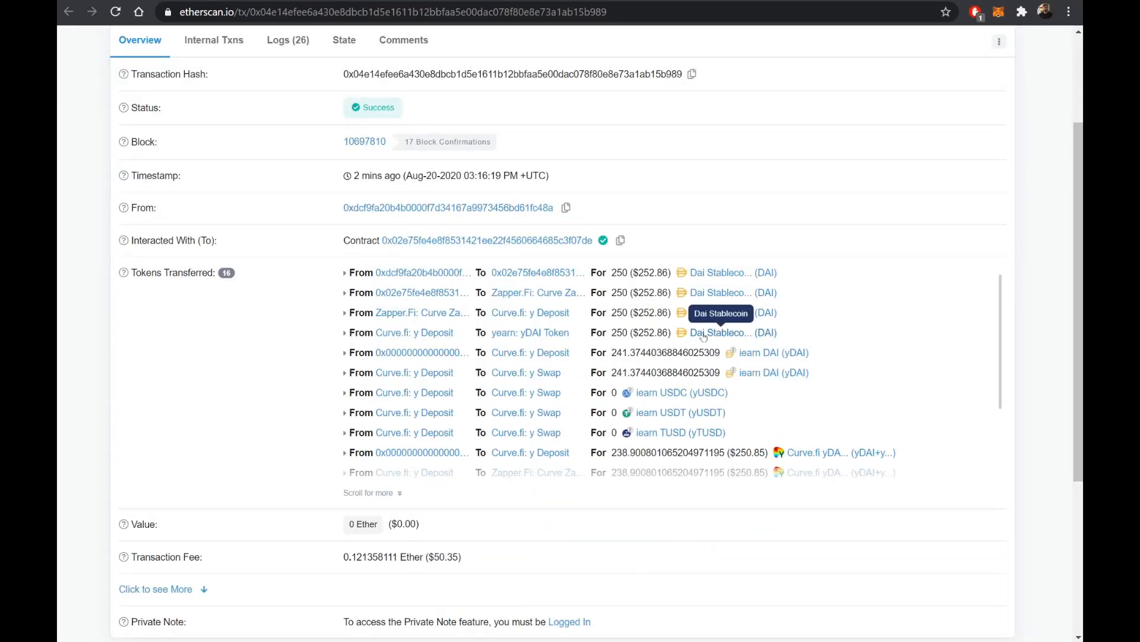
scroll("down", 3)
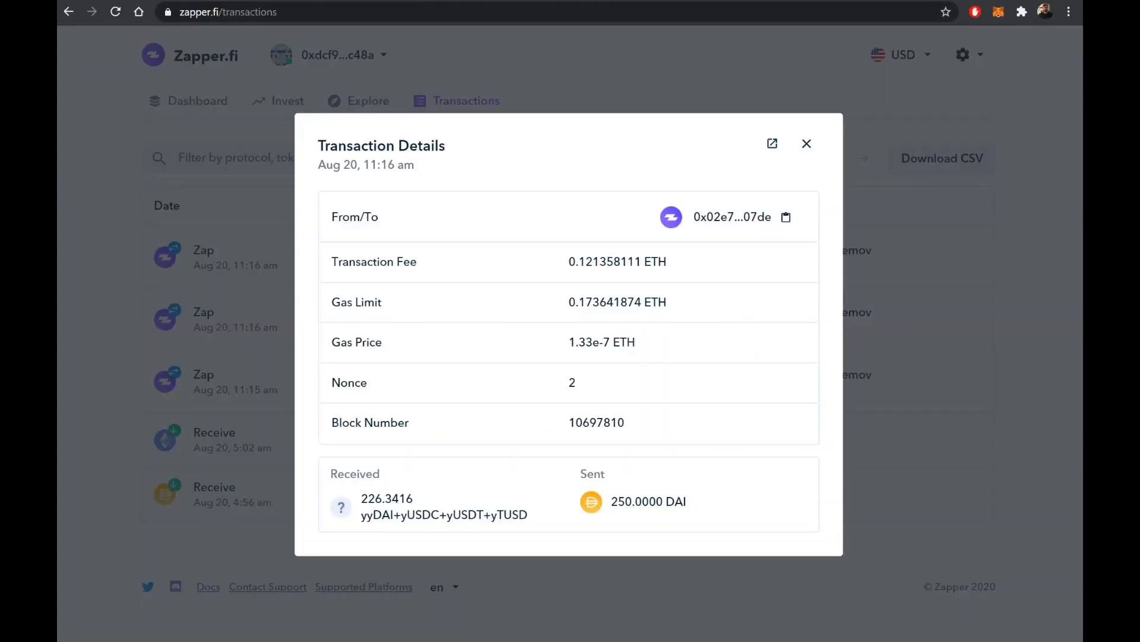
left_click(807, 143)
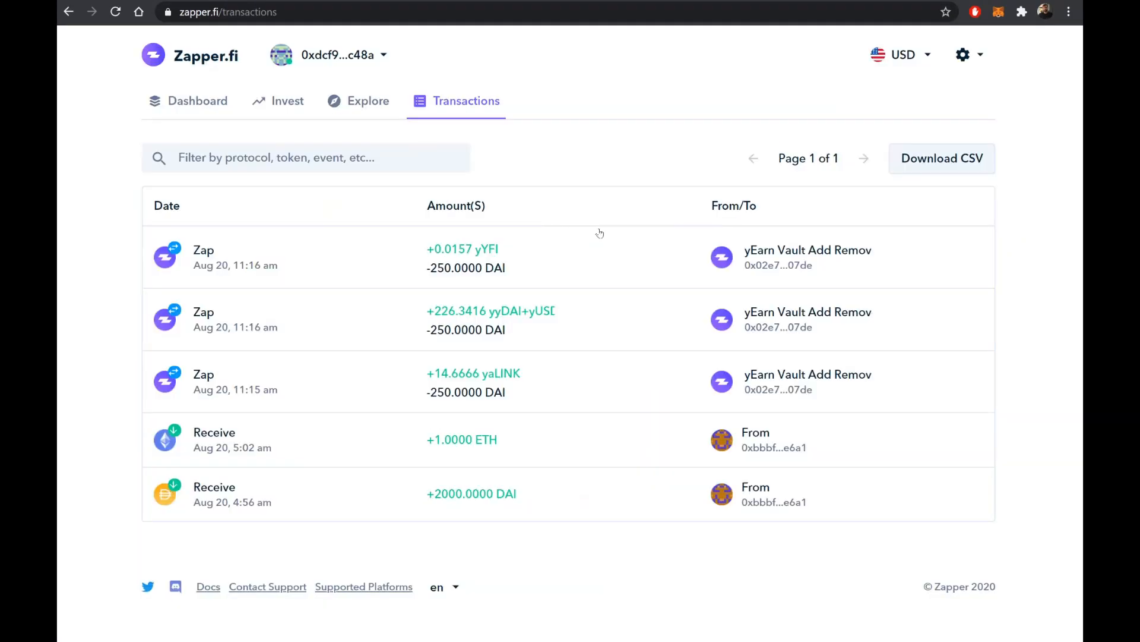
mouse_move(632, 386)
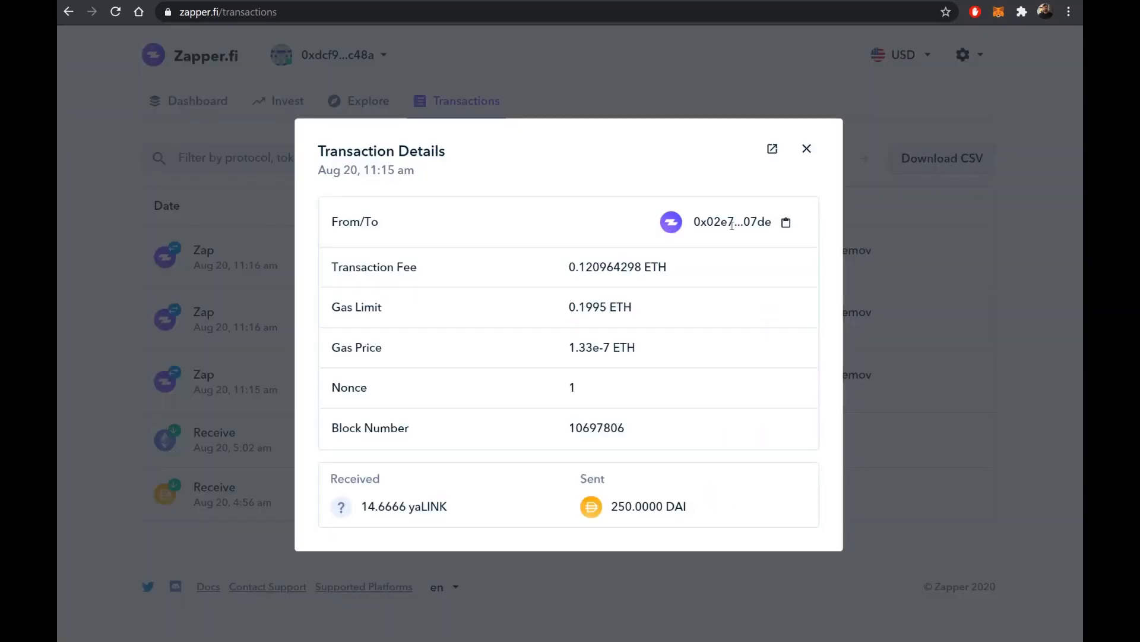
Open the yaLINK zap on Etherscan and review its DAI→ETH→LINK swaps and Aave supply.
left_click(771, 149)
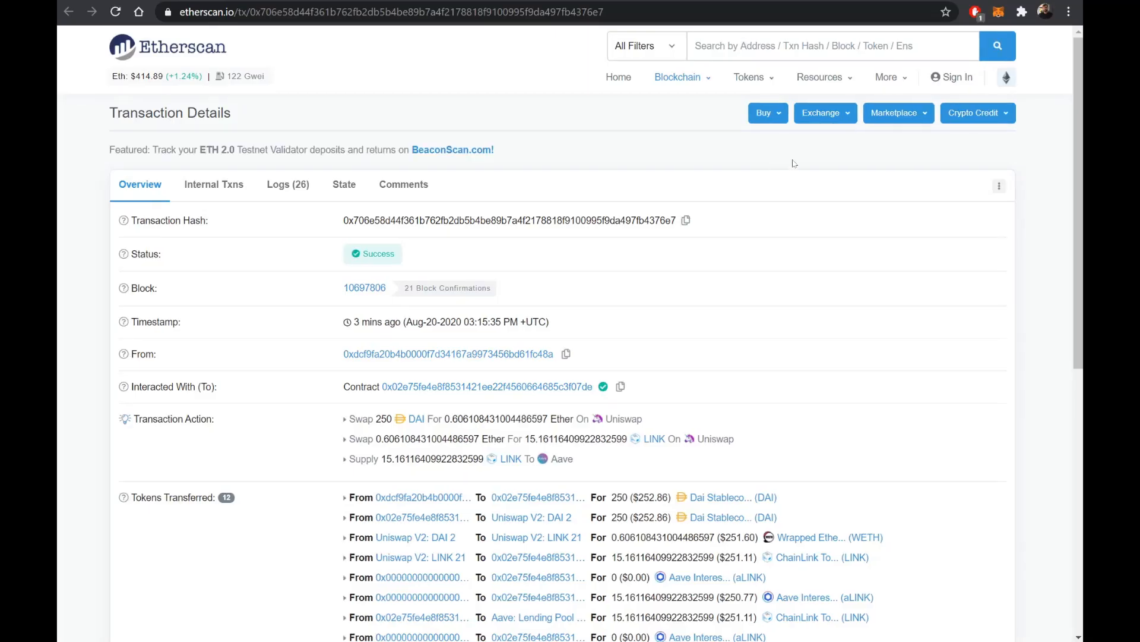
scroll("down", 3)
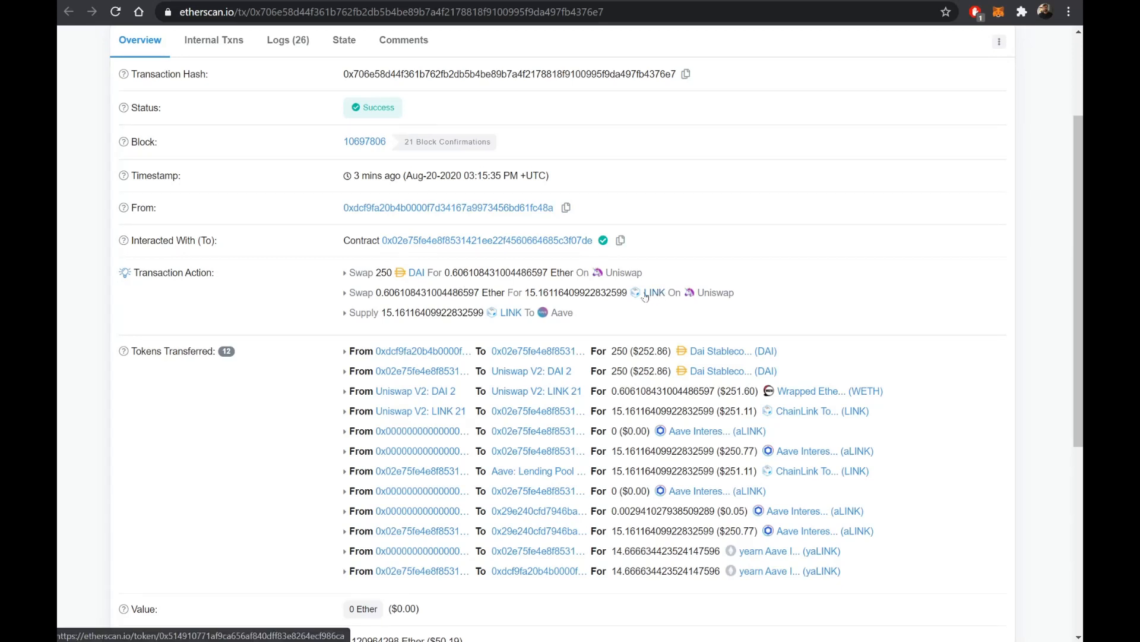
mouse_move(557, 312)
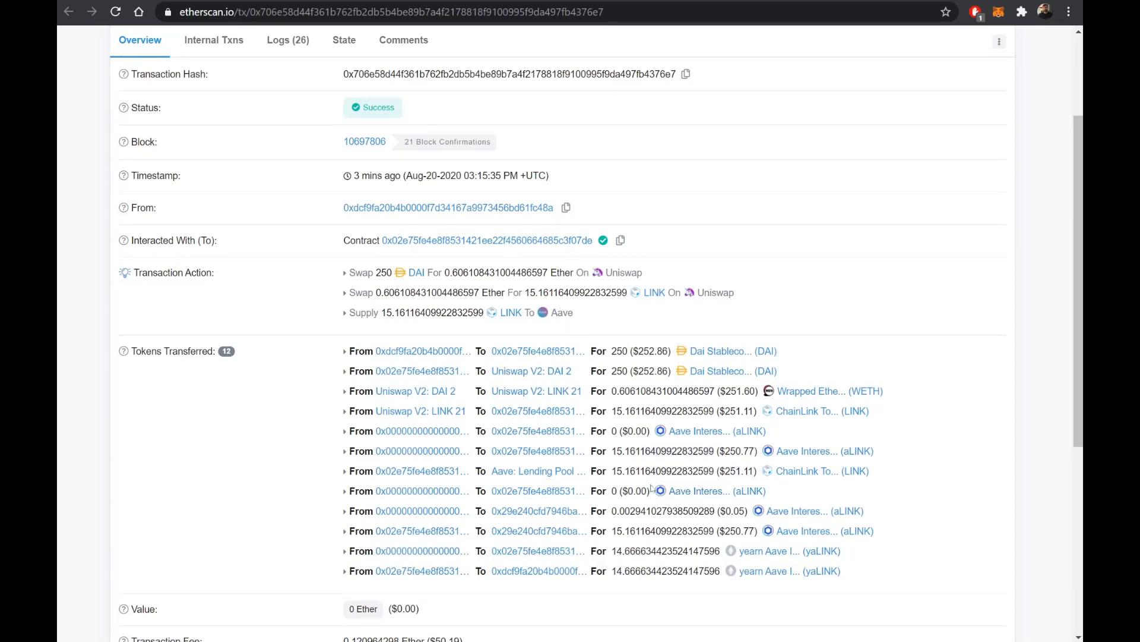
mouse_move(694, 471)
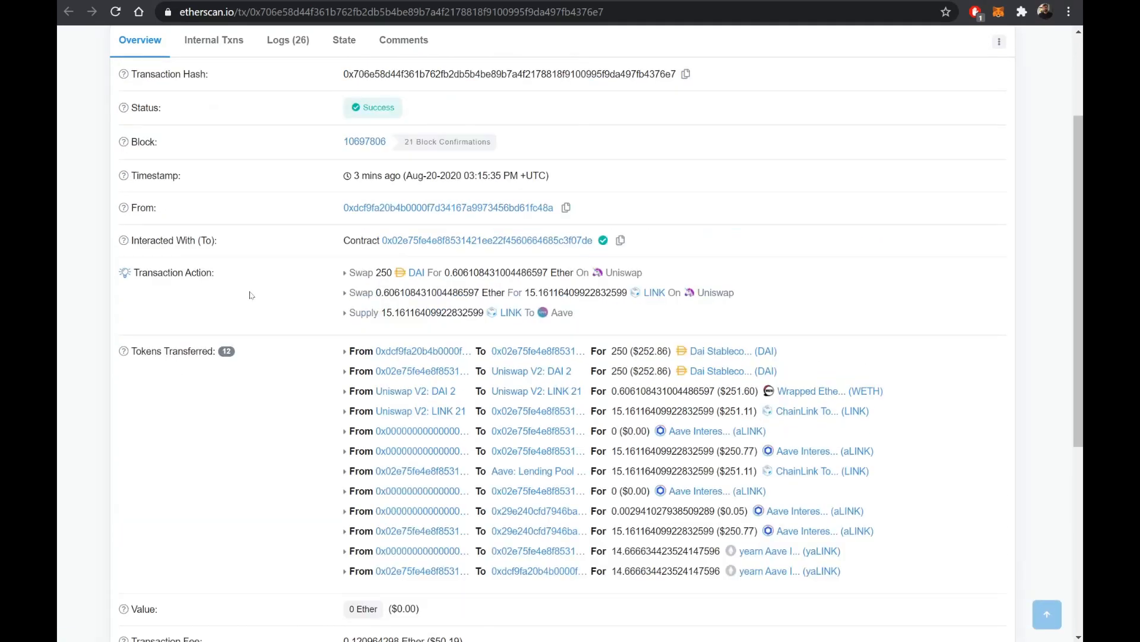
scroll("down", 3)
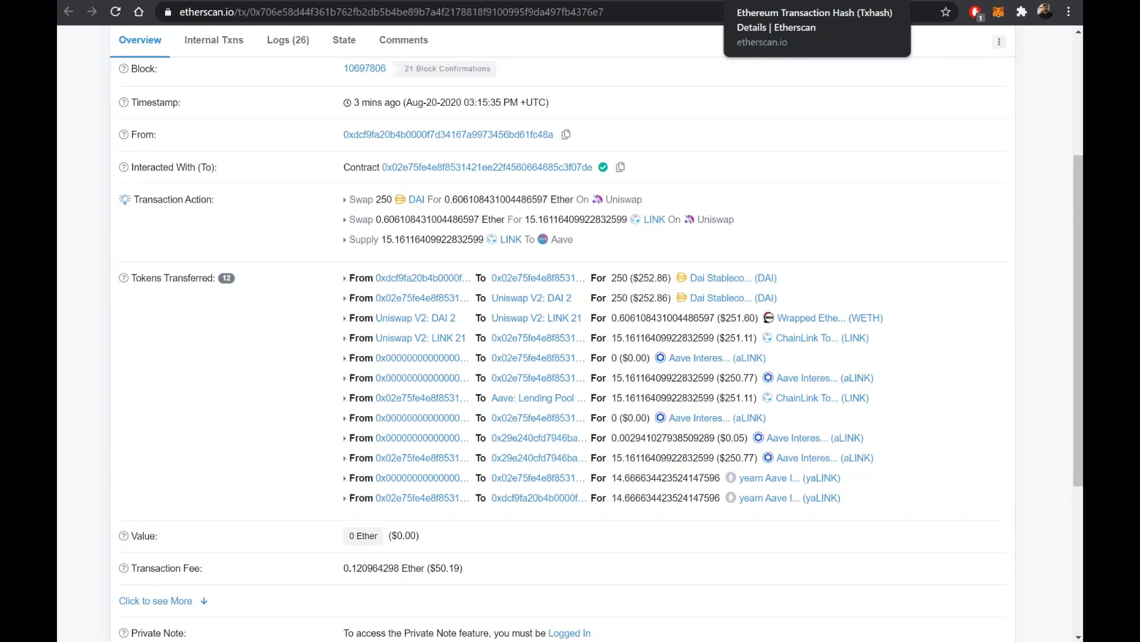
mouse_move(827, 84)
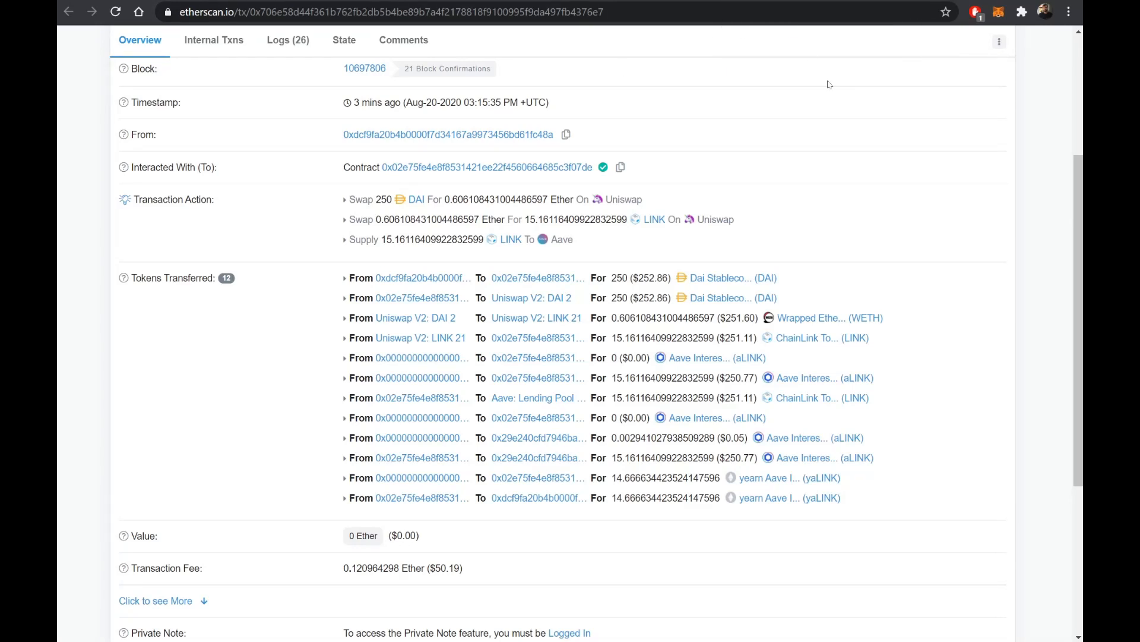
mouse_move(837, 147)
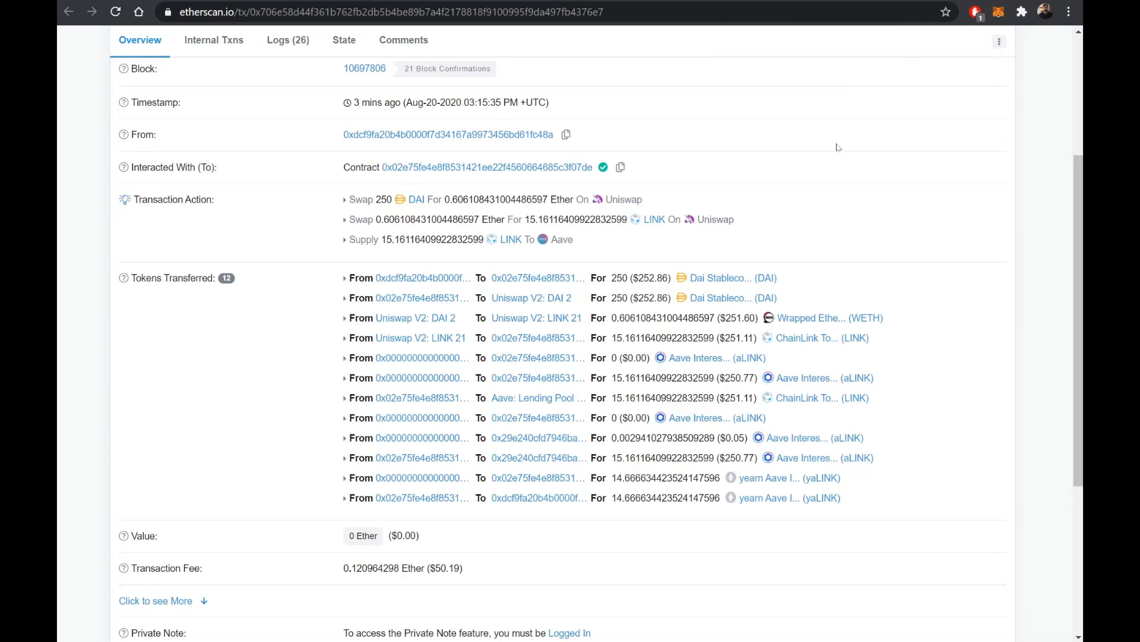
mouse_move(717, 162)
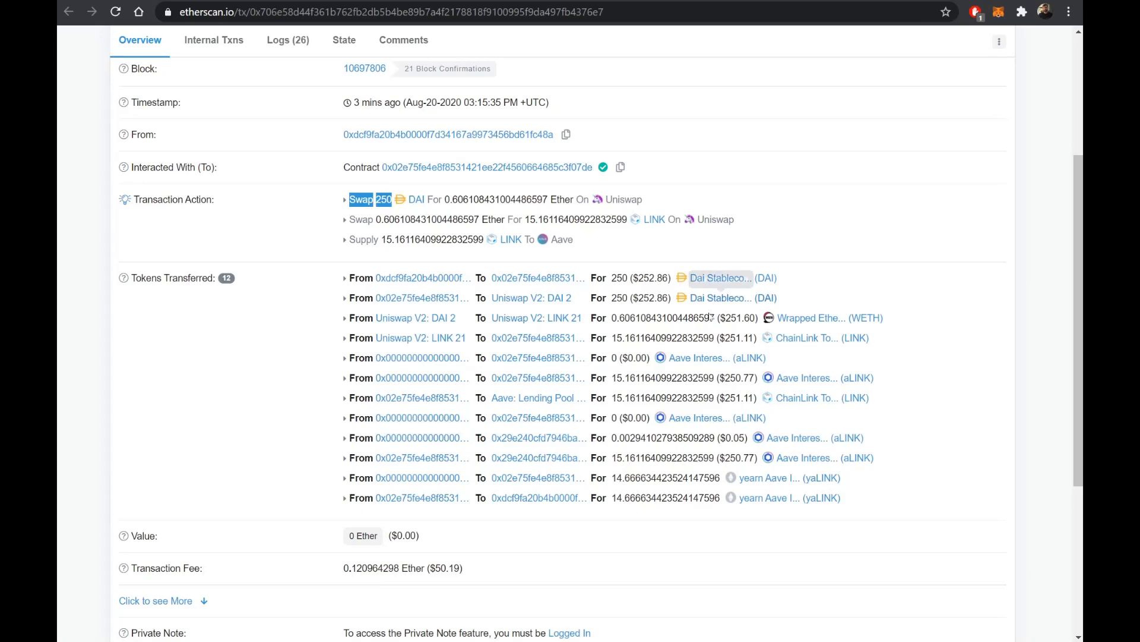
mouse_move(738, 452)
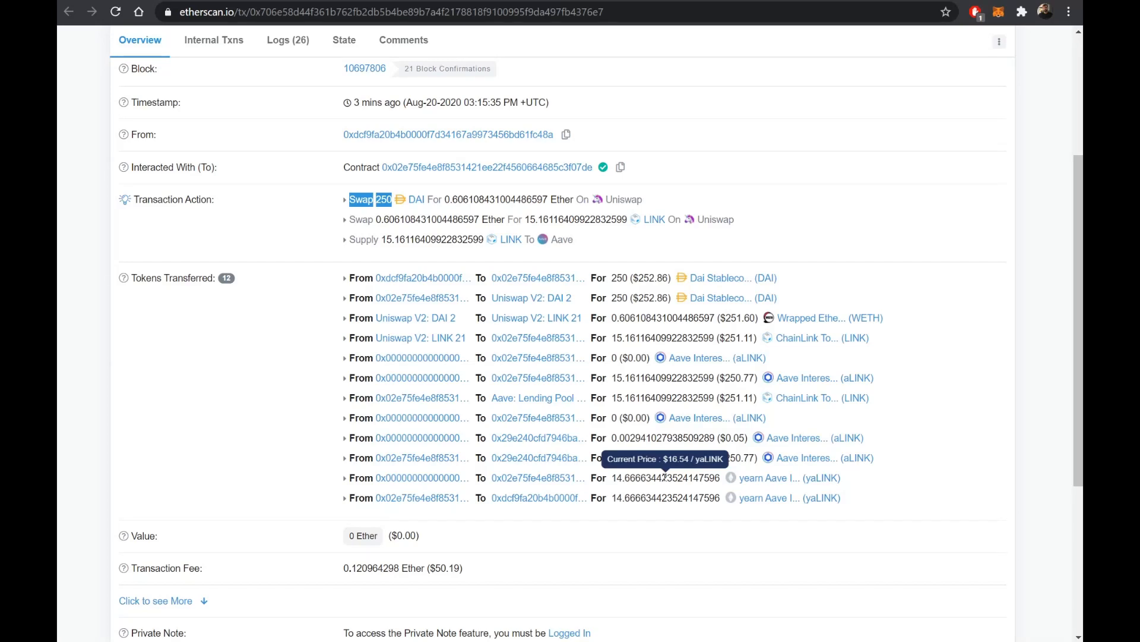
mouse_move(670, 472)
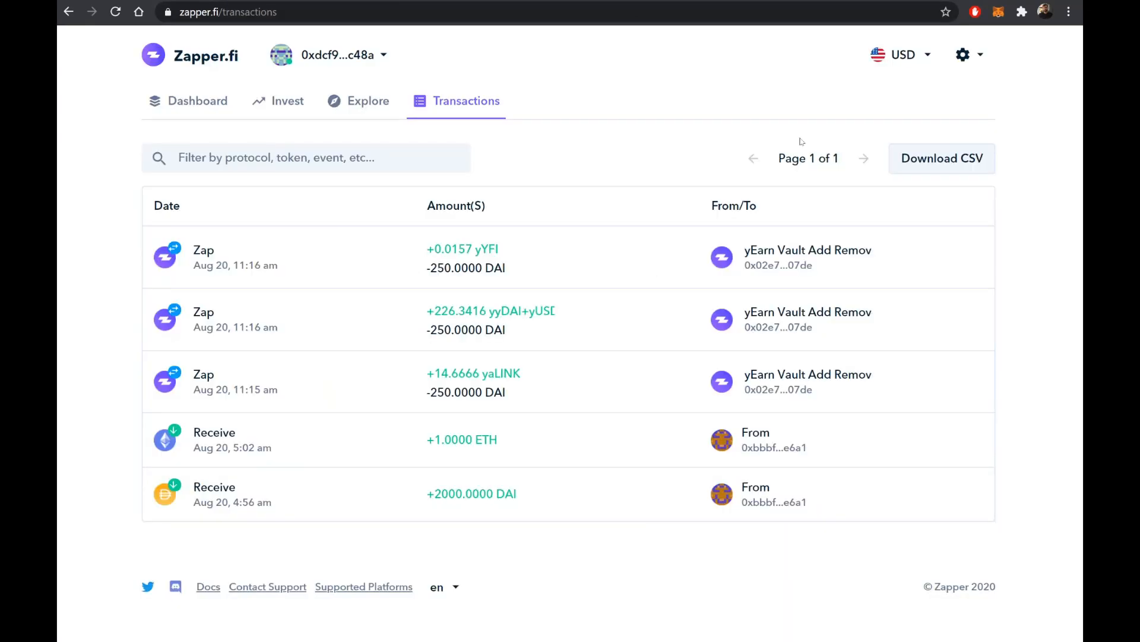
Return to the dashboard and close the Deposits breakdown of $750.64 across three vaults.
left_click(191, 100)
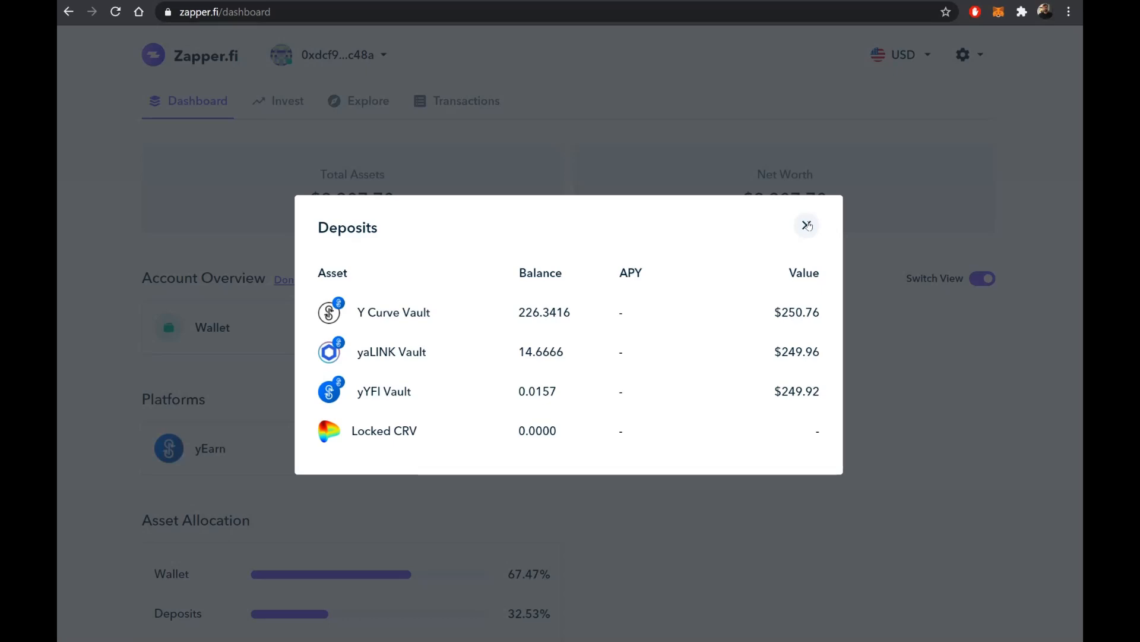
left_click(807, 225)
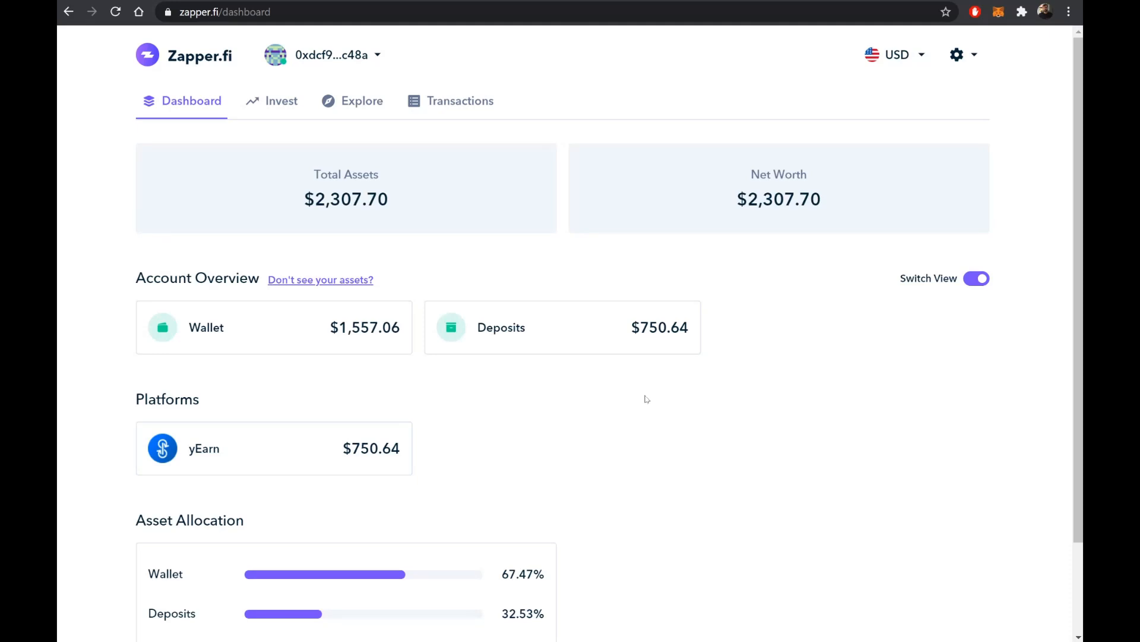
mouse_move(599, 391)
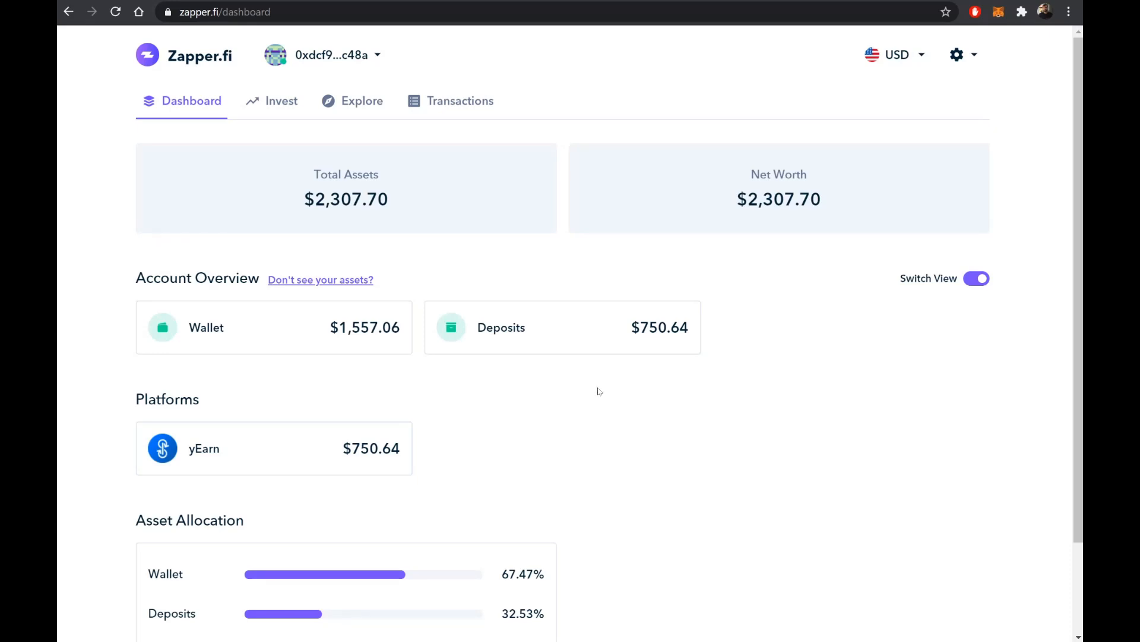
mouse_move(629, 405)
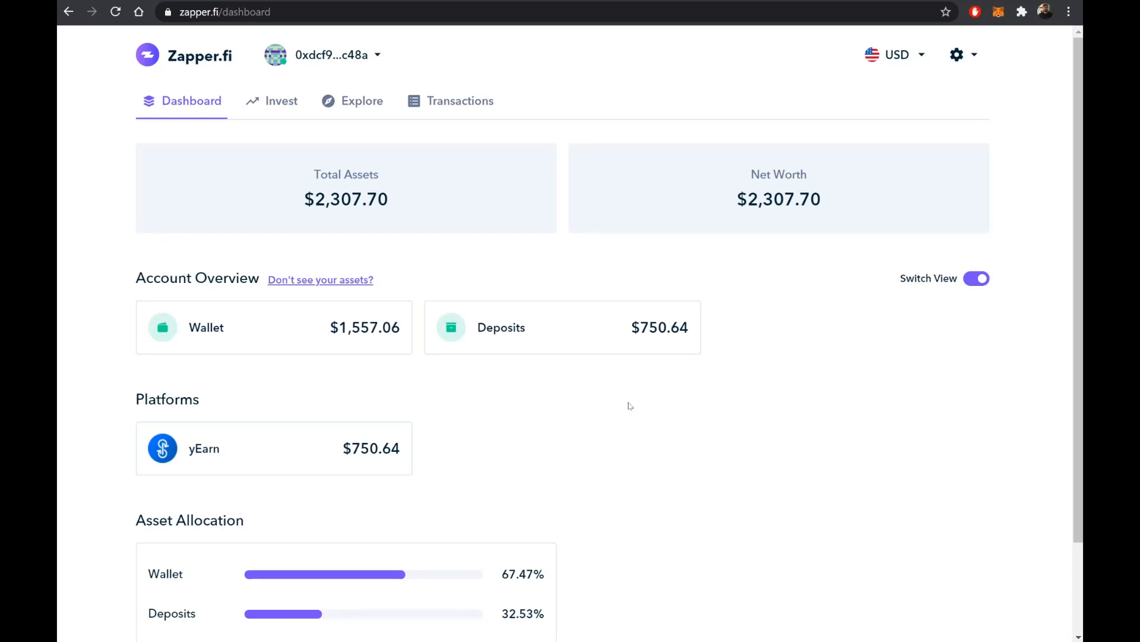